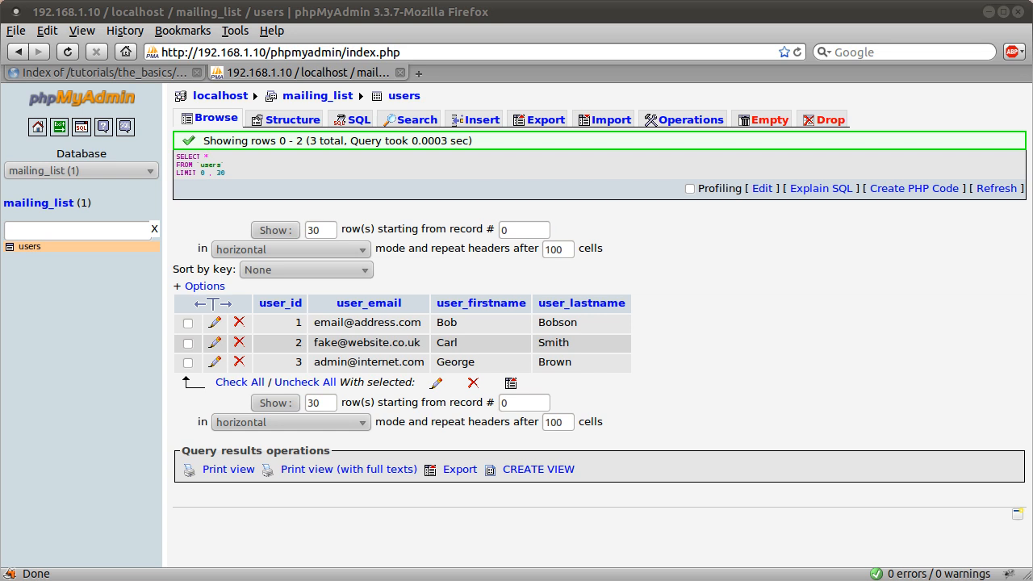
{"action": "mouse_move", "coordinate": [739, 374]}
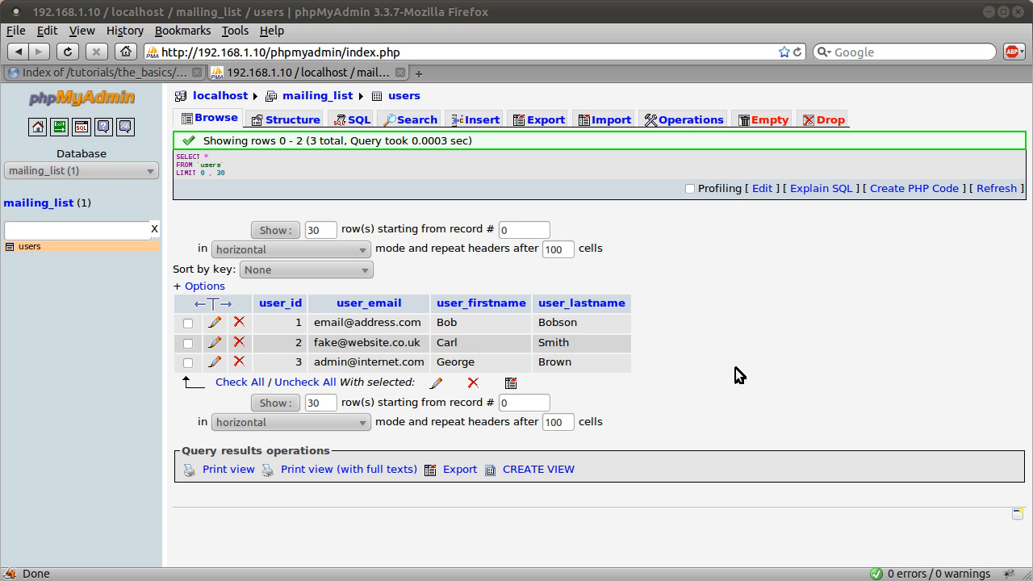
{"action": "mouse_move", "coordinate": [681, 339]}
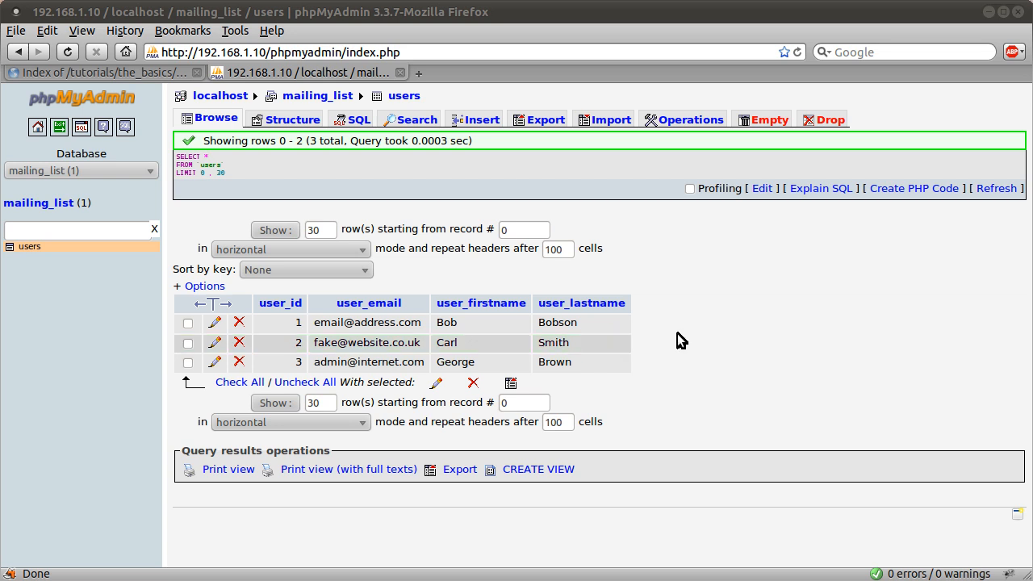
{"action": "mouse_move", "coordinate": [681, 339]}
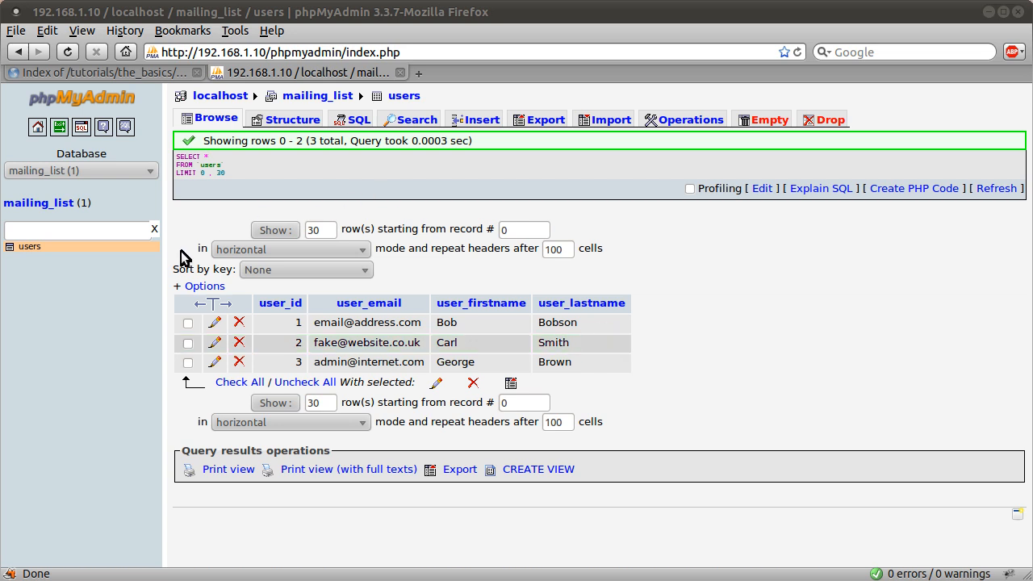
{"action": "mouse_move", "coordinate": [215, 361]}
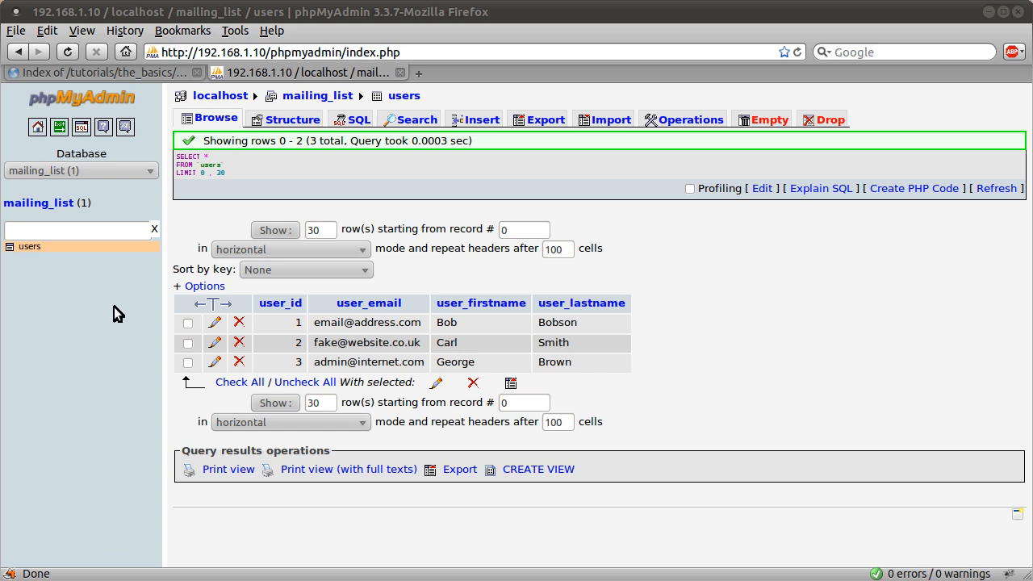
{"action": "mouse_move", "coordinate": [234, 342]}
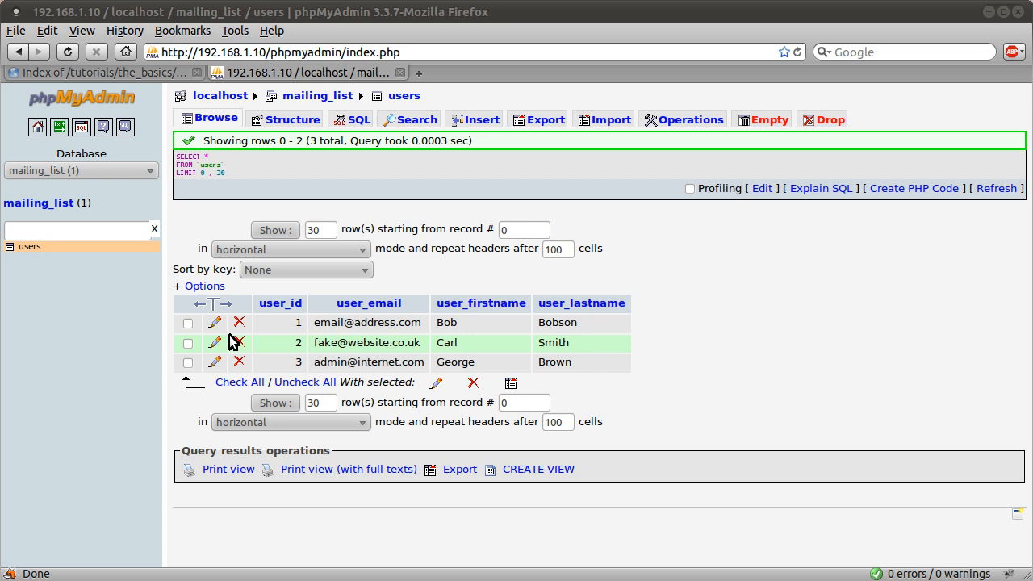
{"action": "mouse_move", "coordinate": [497, 280]}
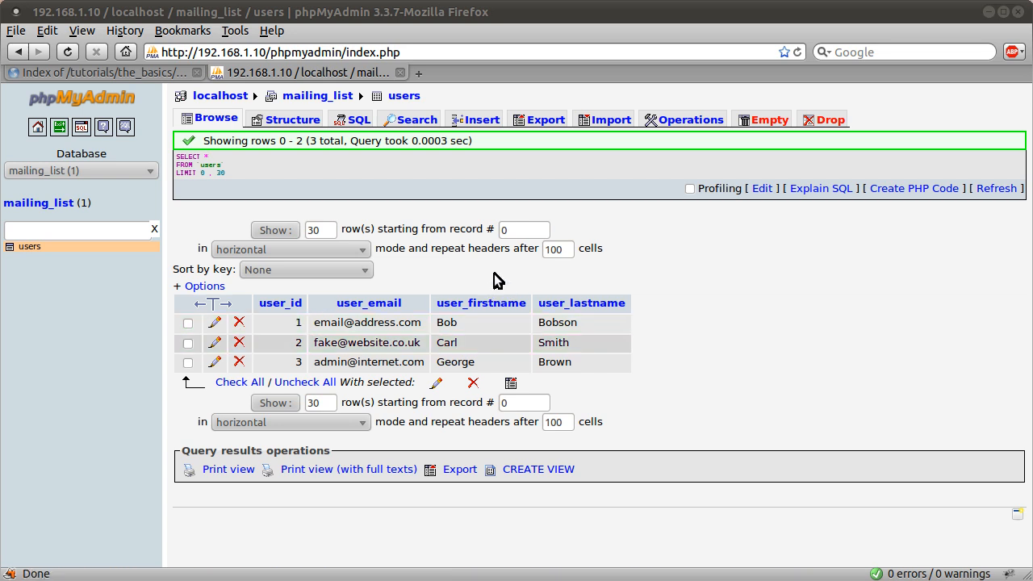
{"action": "mouse_move", "coordinate": [444, 265]}
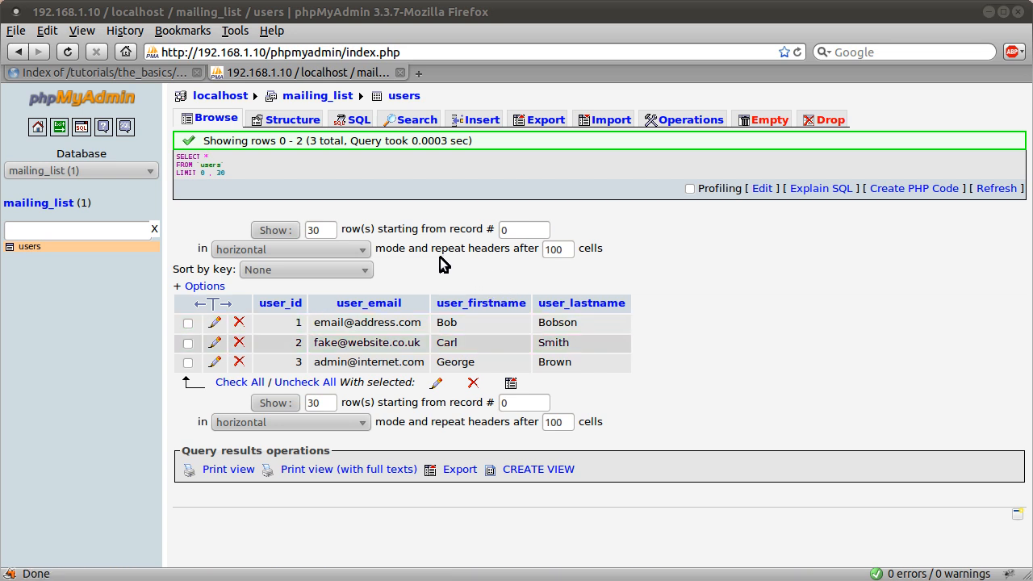
{"action": "mouse_move", "coordinate": [355, 120]}
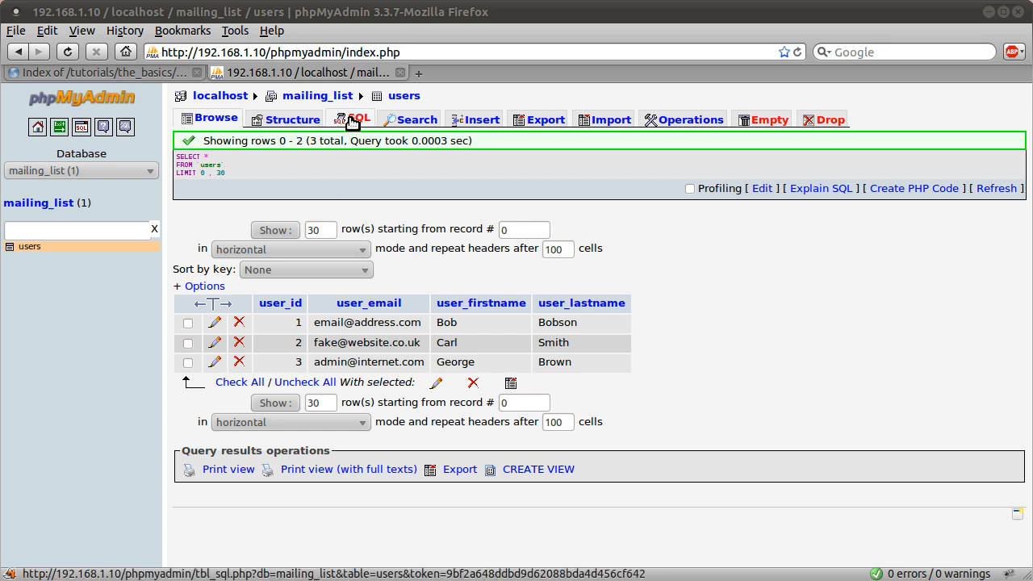
Step: Show the SQL query box for the users table, then switch to the empty query.sql in gedit
{"action": "left_click", "coordinate": [214, 119]}
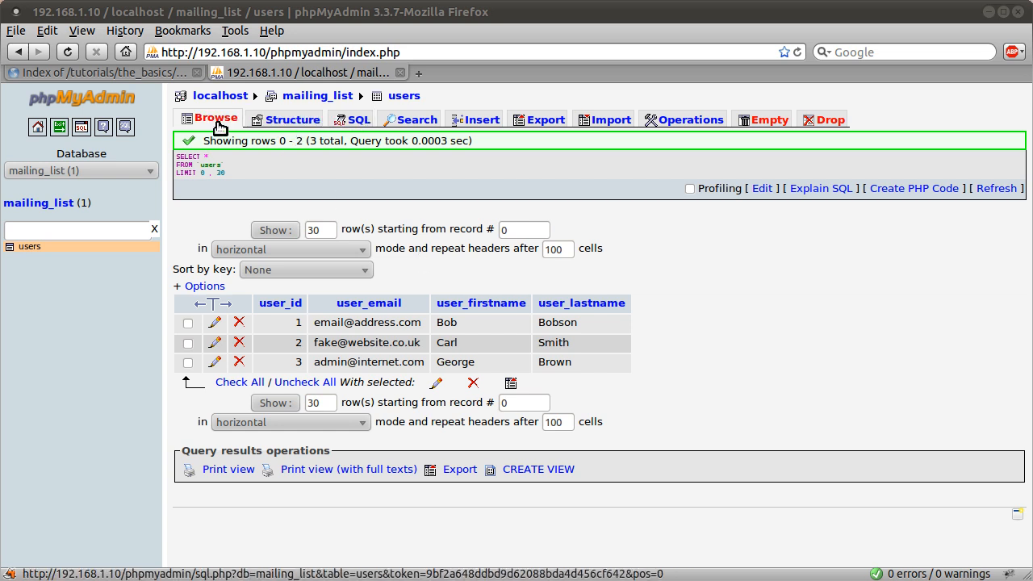
{"action": "left_click", "coordinate": [358, 119]}
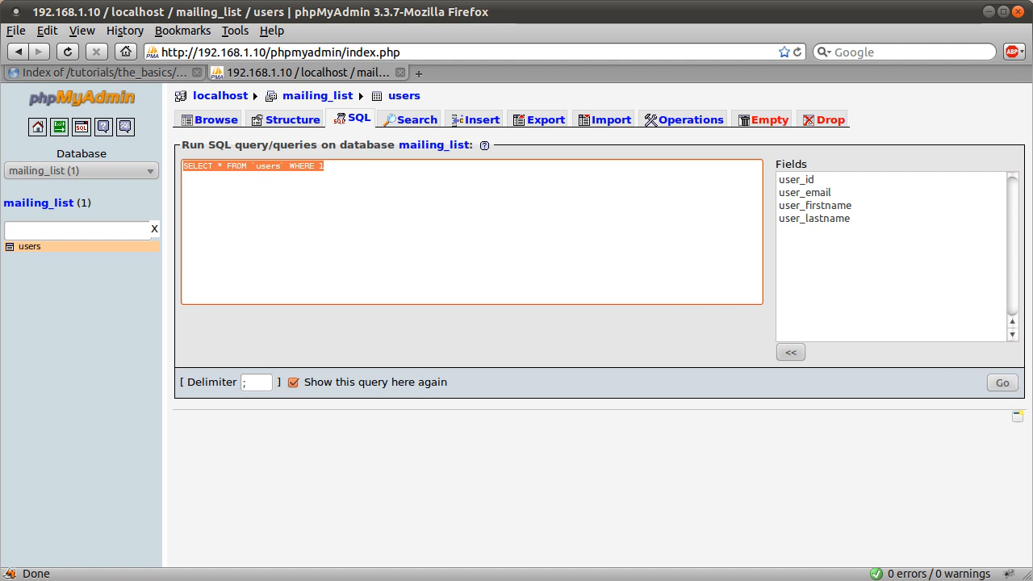
{"action": "left_click", "coordinate": [1001, 381]}
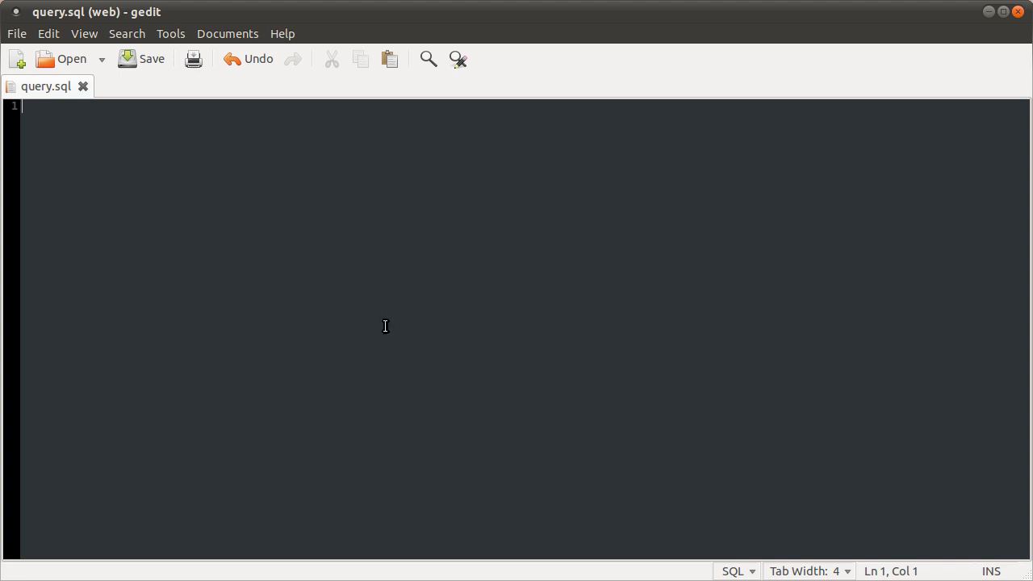
Step: Write SELECT `user_email` FROM `users` in query.sql and select it all for copying
{"action": "left_click", "coordinate": [732, 571]}
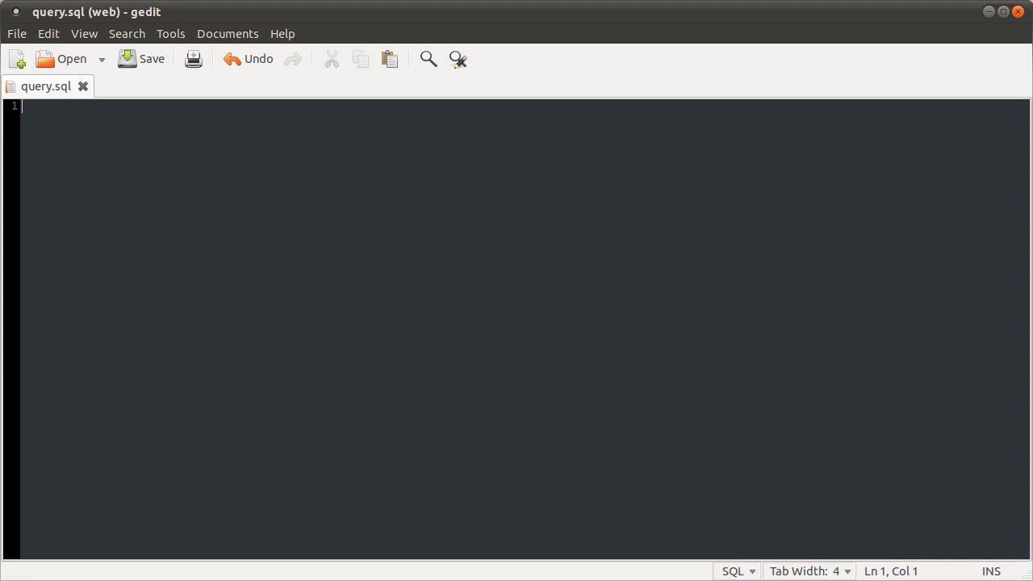
{"action": "type", "text": "SELECT"}
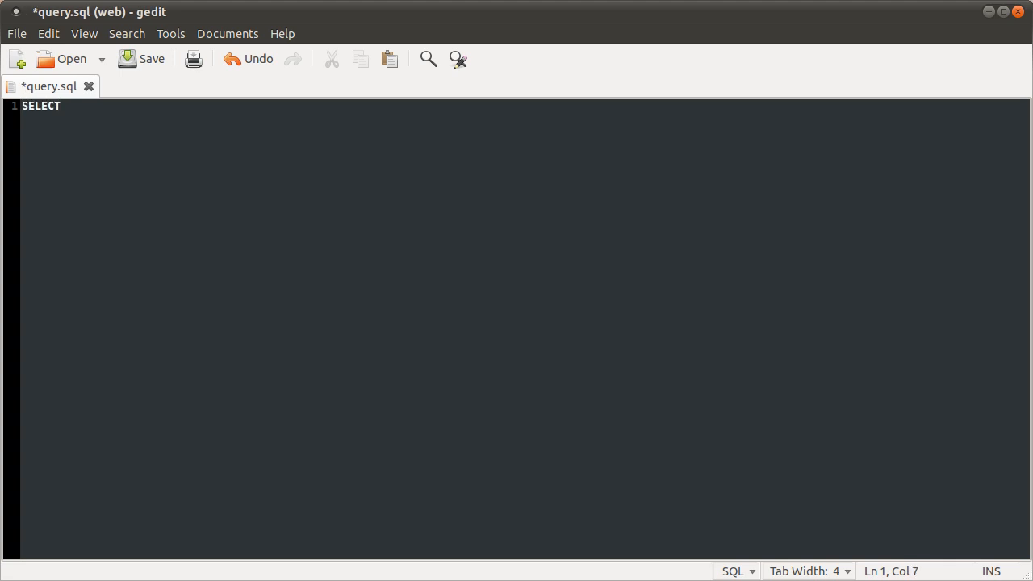
{"action": "type", "text": "`use"}
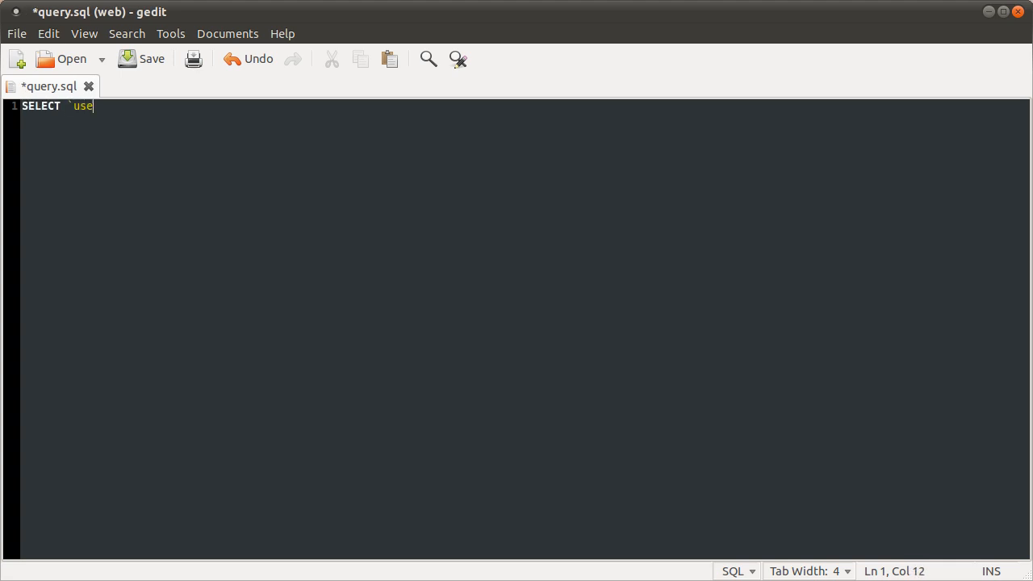
{"action": "type", "text": "r_email`"}
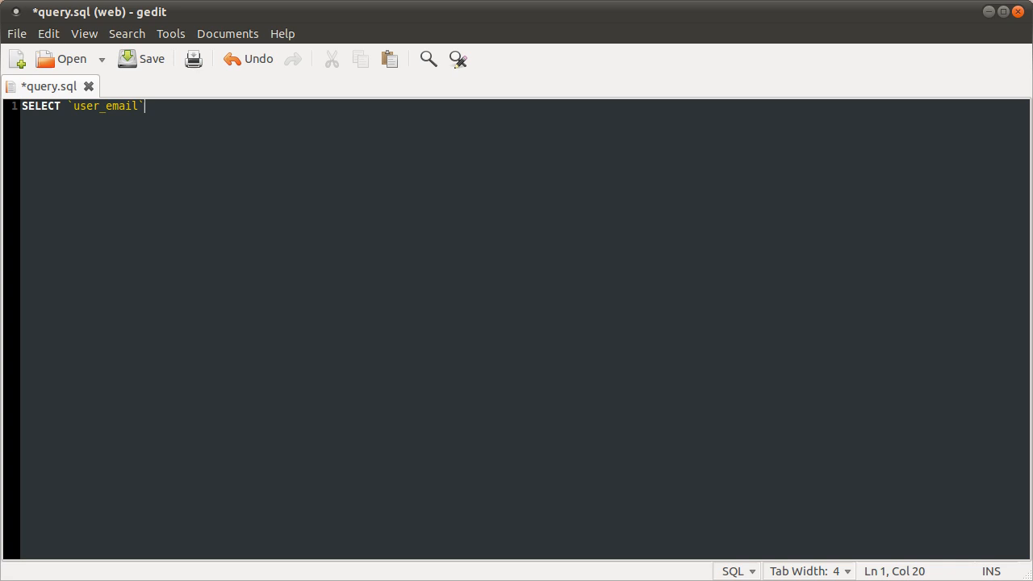
{"action": "type", "text": "FROM `"}
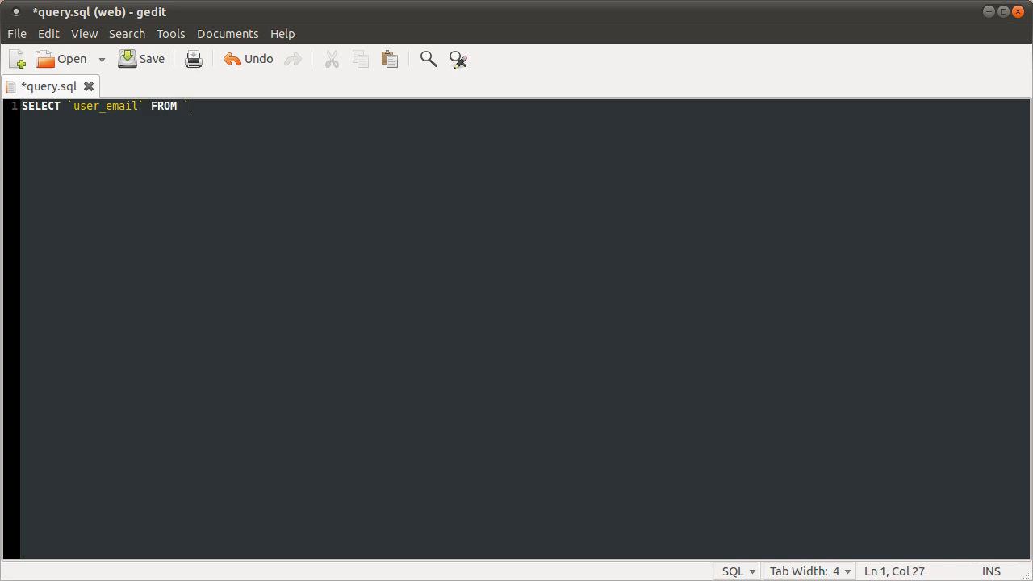
{"action": "type", "text": "`users"}
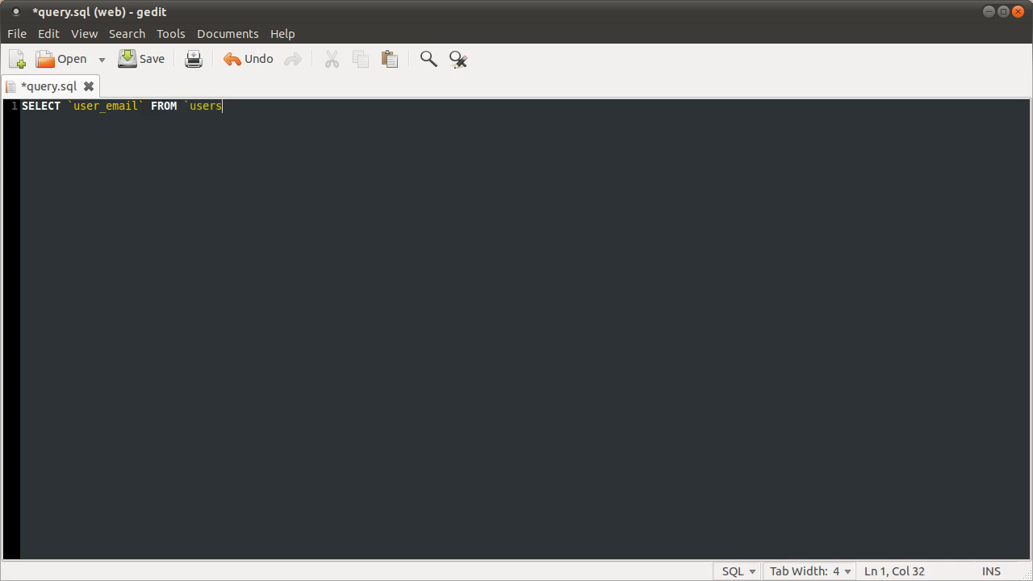
{"action": "key", "text": "ctrl+a"}
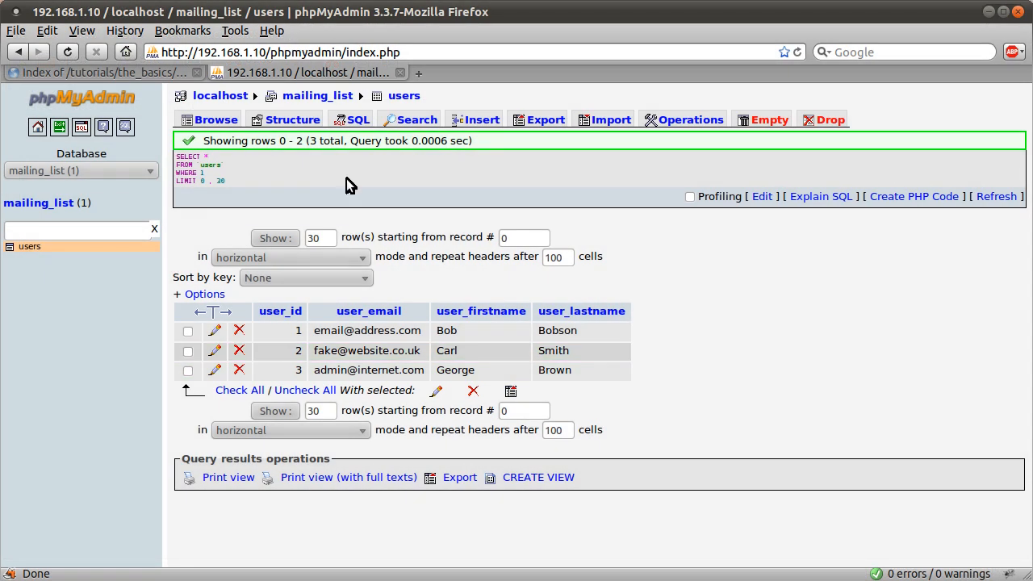
Step: Run SELECT `user_email` FROM `users`, returning only the three email addresses
{"action": "left_click", "coordinate": [358, 119]}
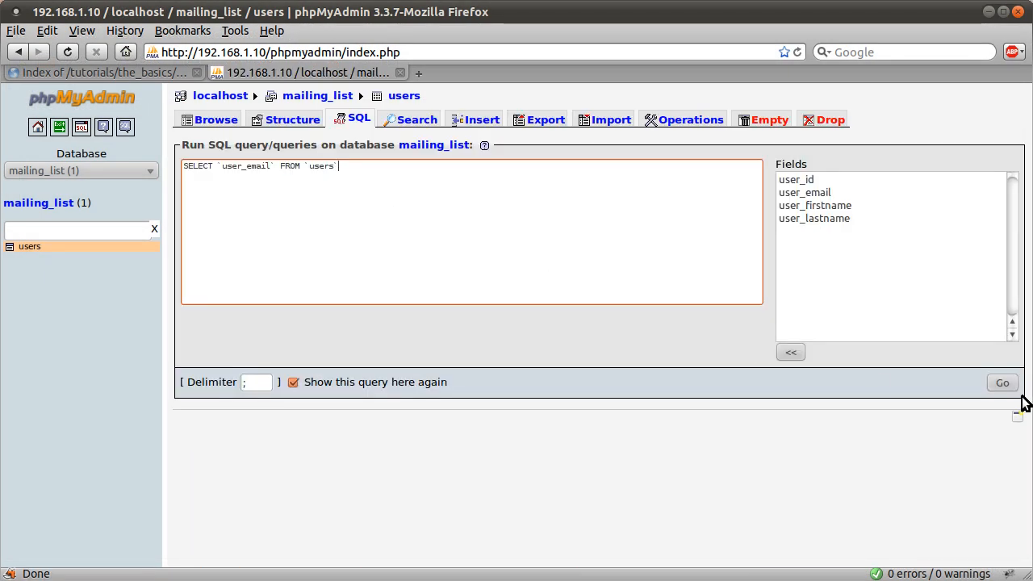
{"action": "left_click", "coordinate": [1002, 381]}
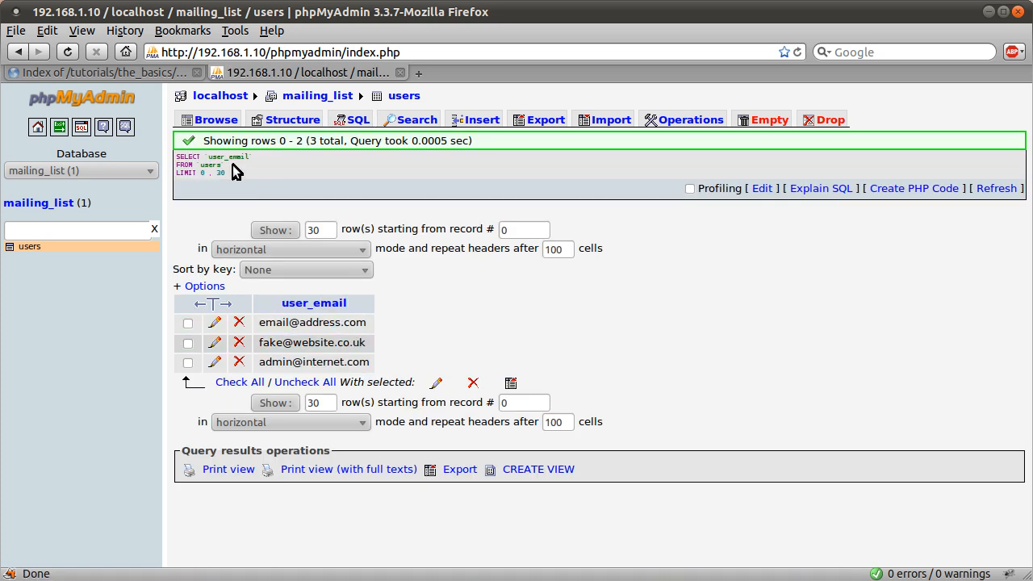
{"action": "mouse_move", "coordinate": [267, 181]}
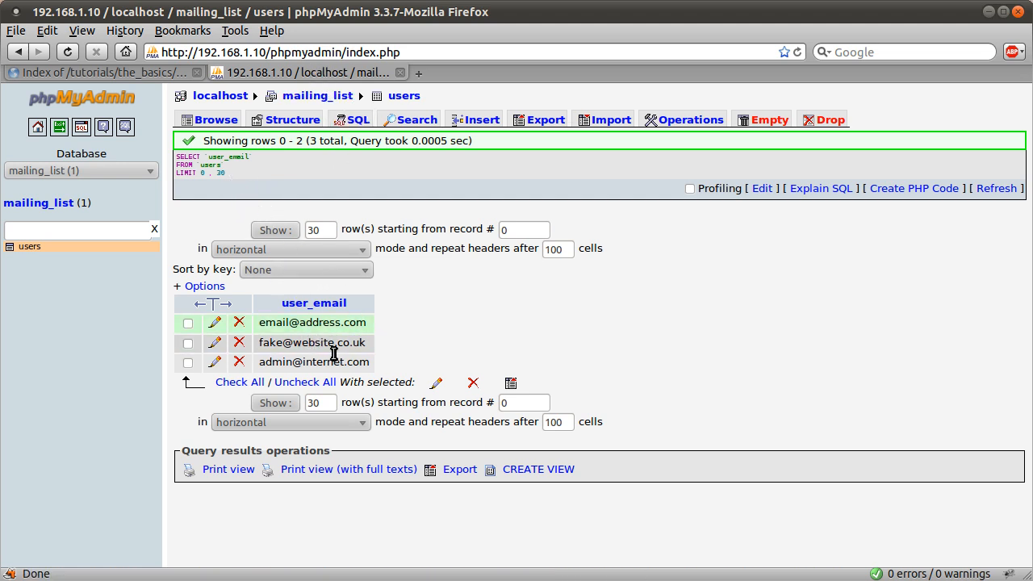
{"action": "mouse_move", "coordinate": [428, 361]}
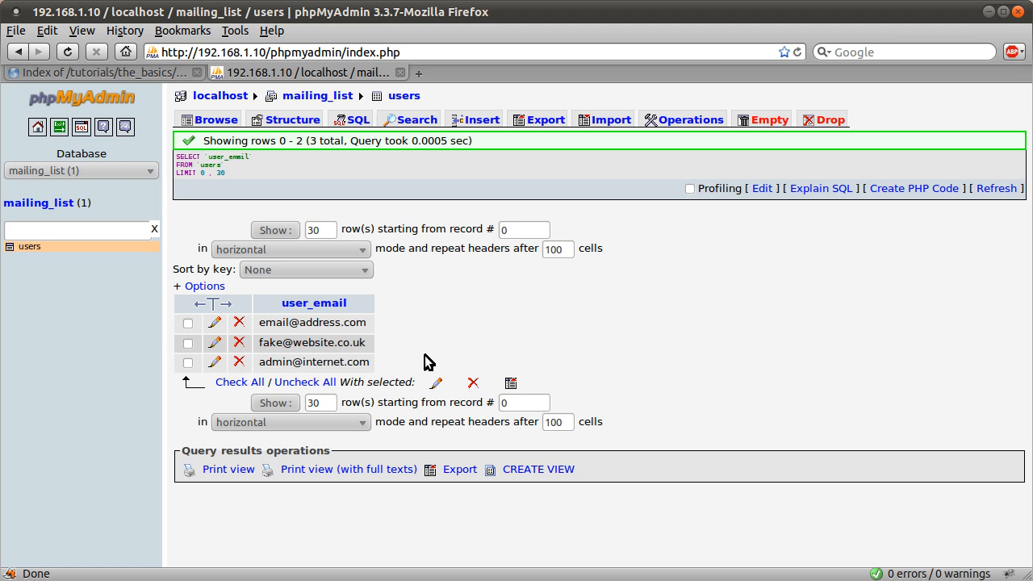
{"action": "mouse_move", "coordinate": [428, 361]}
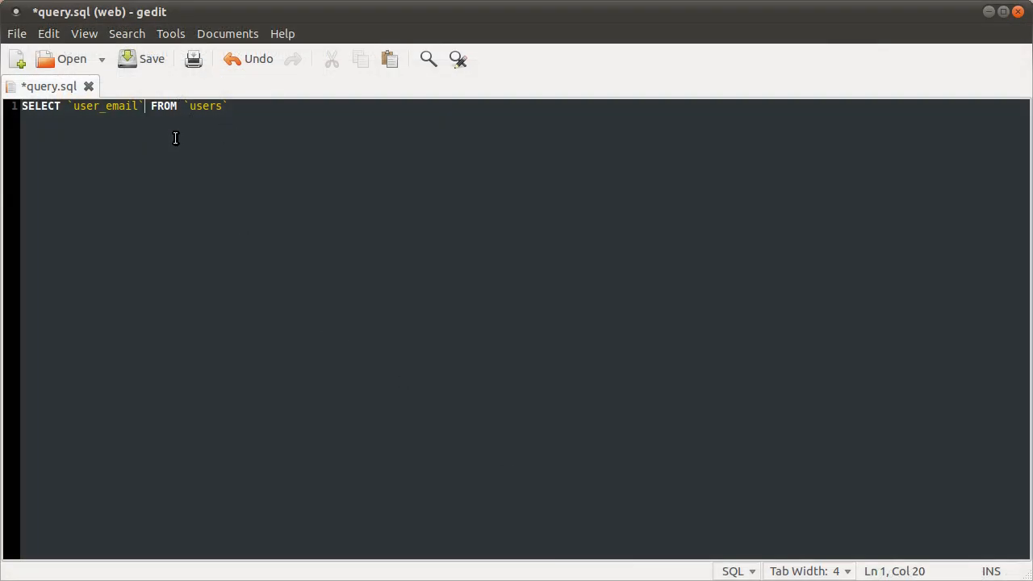
Step: Add , `user_firstname` after `user_email` in the query and select it for copying
{"action": "type", "text": ", `user`"}
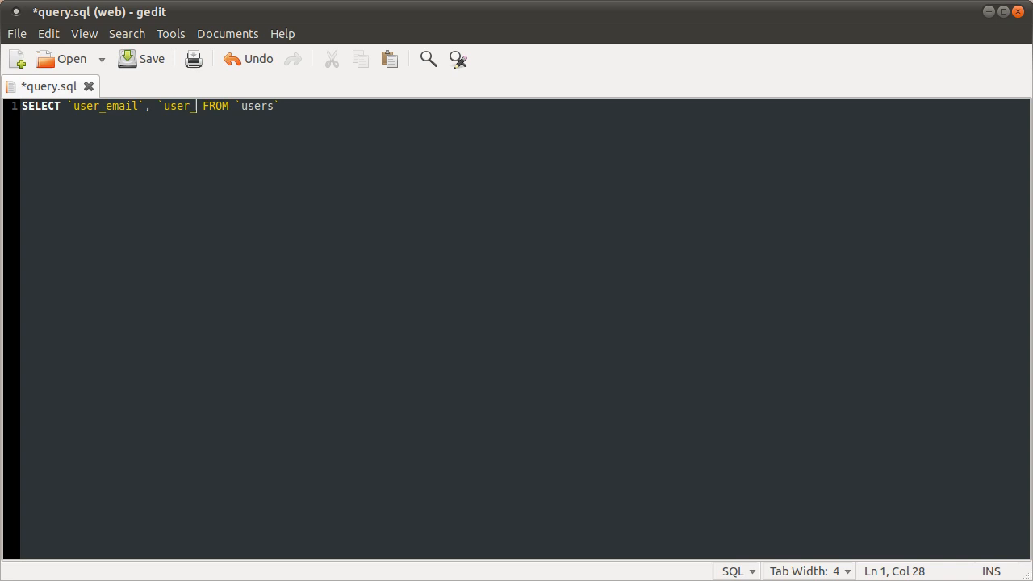
{"action": "type", "text": "_firstname`"}
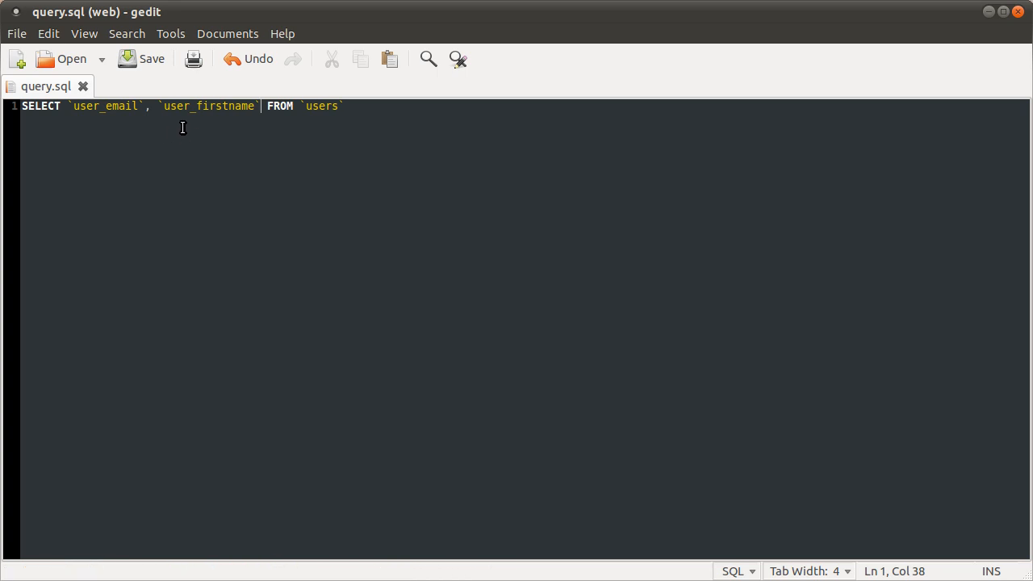
{"action": "key", "text": "ctrl+a"}
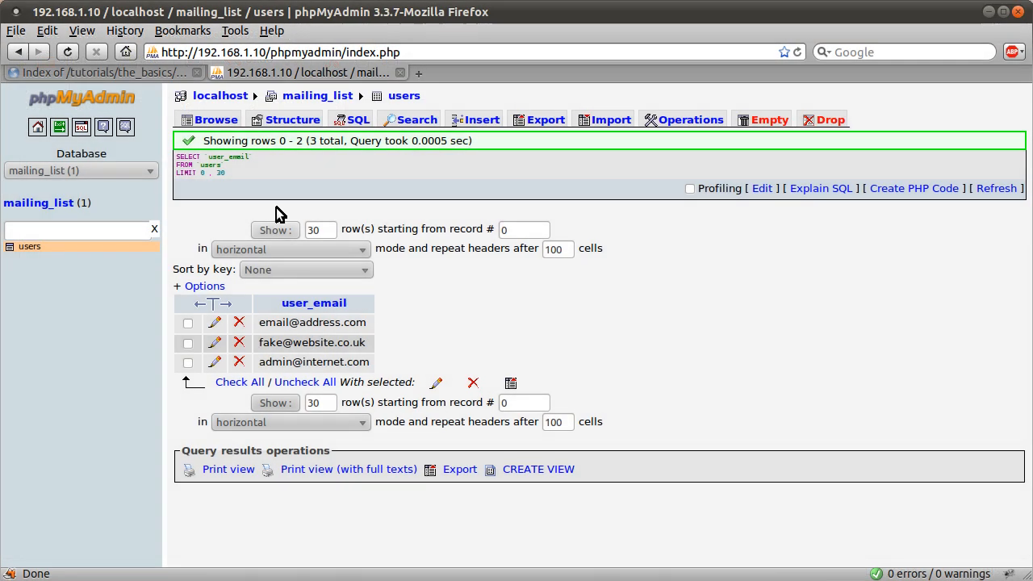
Step: Run the two-column query, returning emails with first names Bob, Carl and George
{"action": "left_click", "coordinate": [351, 119]}
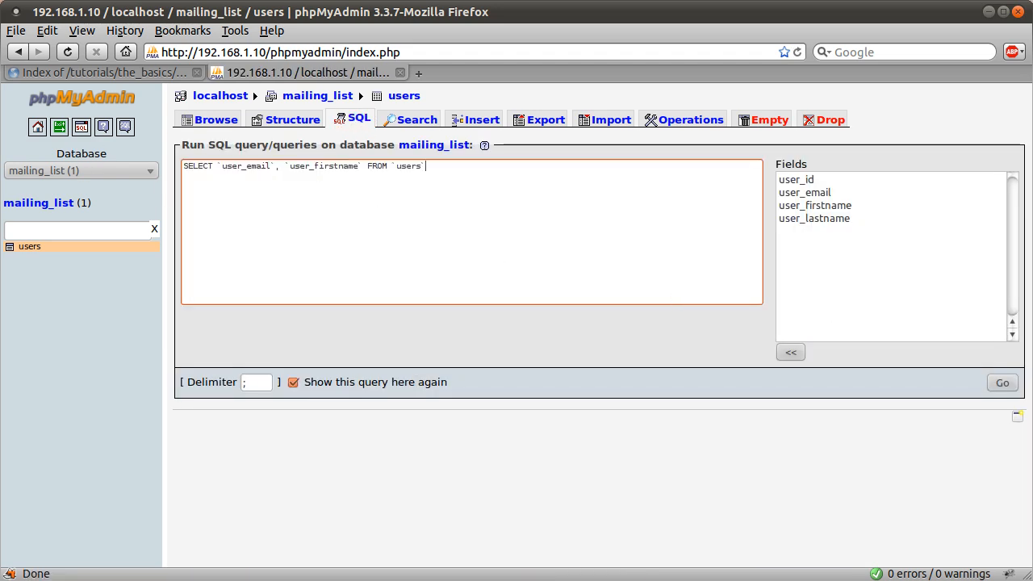
{"action": "left_click", "coordinate": [1001, 381]}
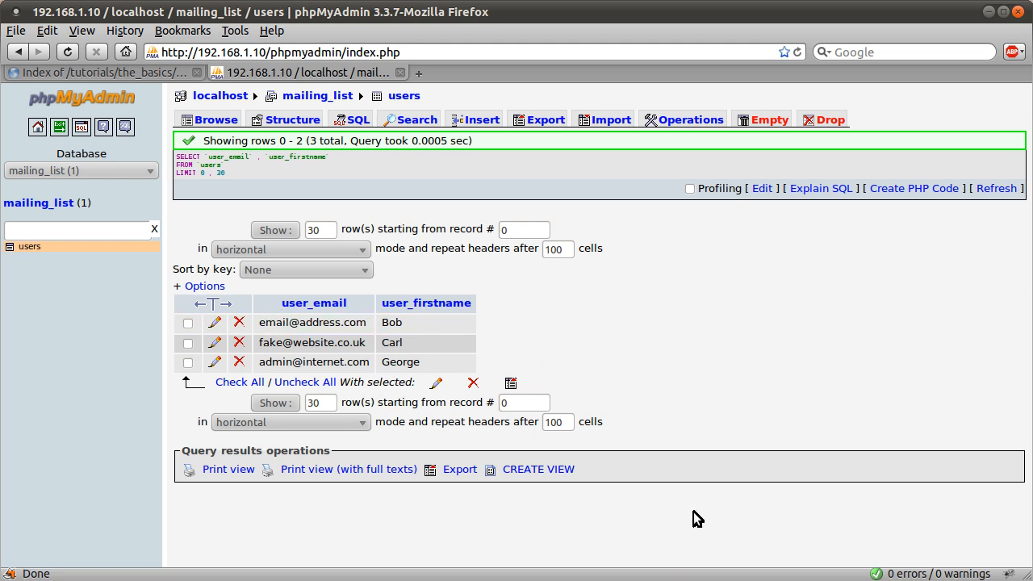
{"action": "mouse_move", "coordinate": [741, 568]}
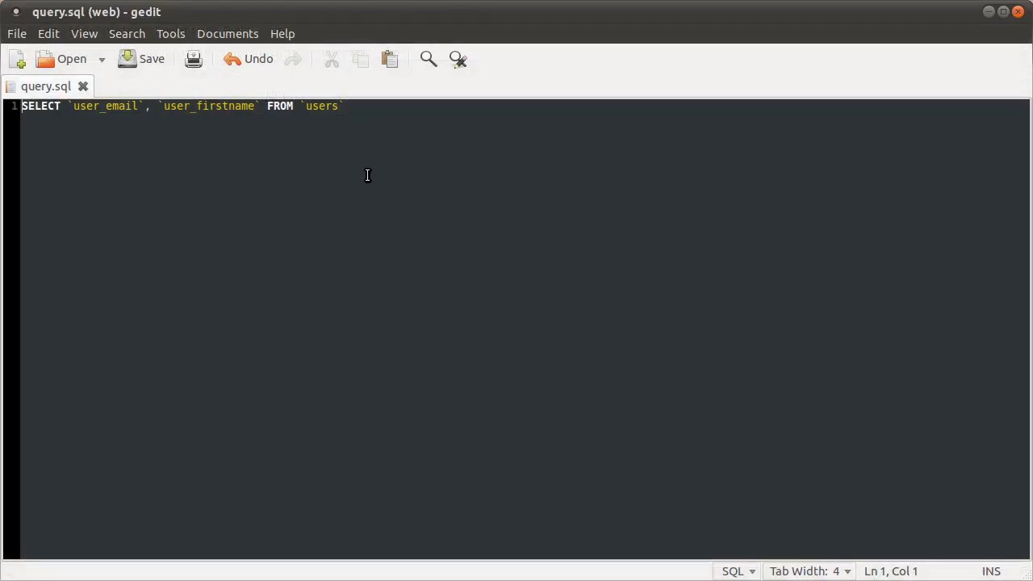
{"action": "mouse_move", "coordinate": [226, 145]}
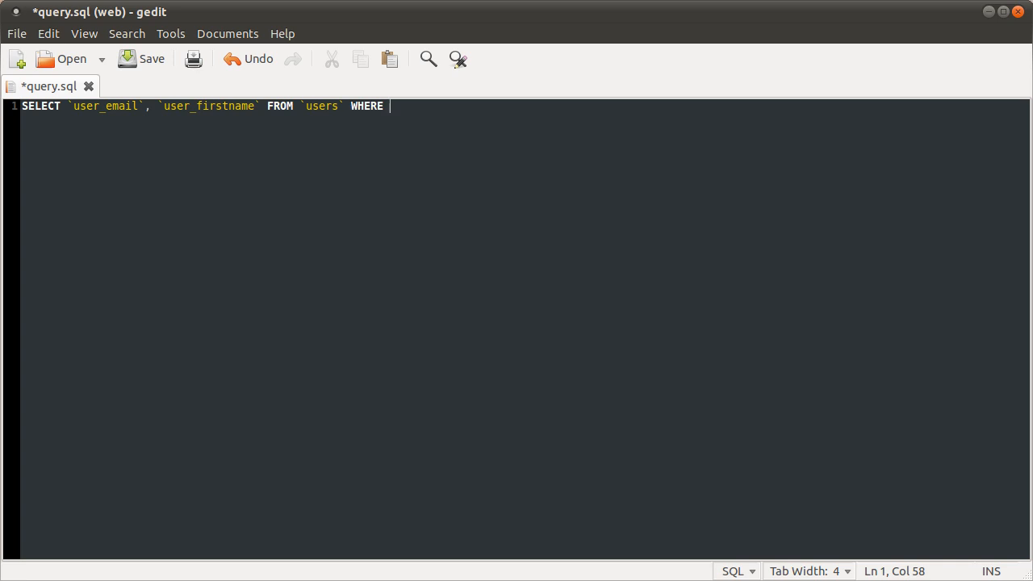
Step: Append WHERE `user_firstname` = 'Bob' to the query and select it for copying
{"action": "type", "text": "`"}
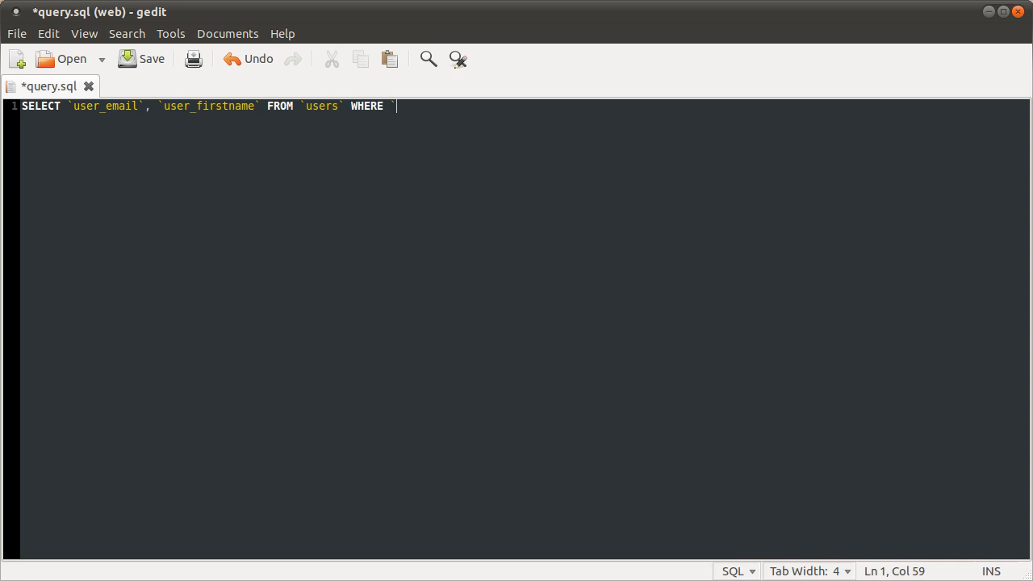
{"action": "type", "text": "`user_"}
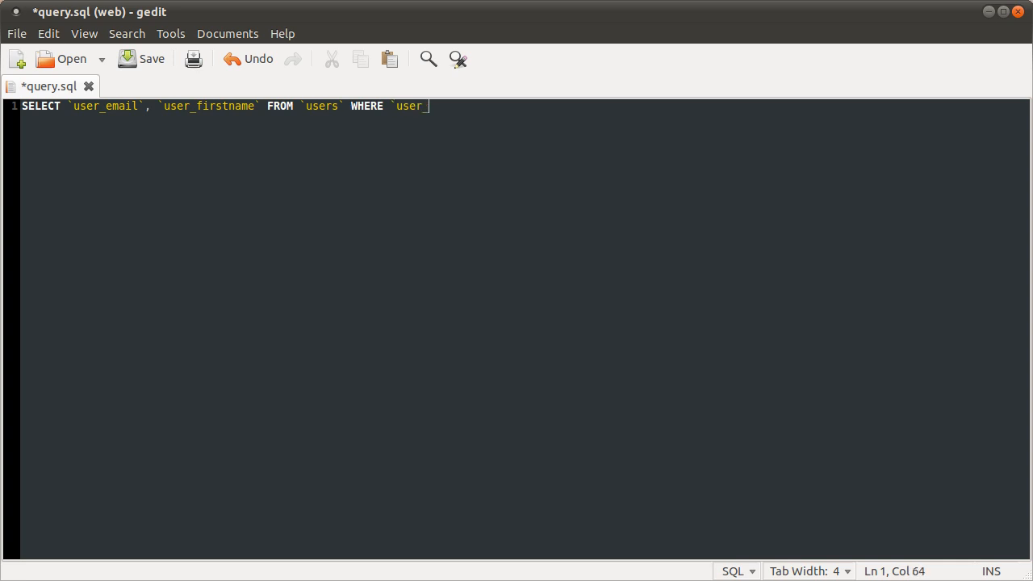
{"action": "type", "text": "firstname` ="}
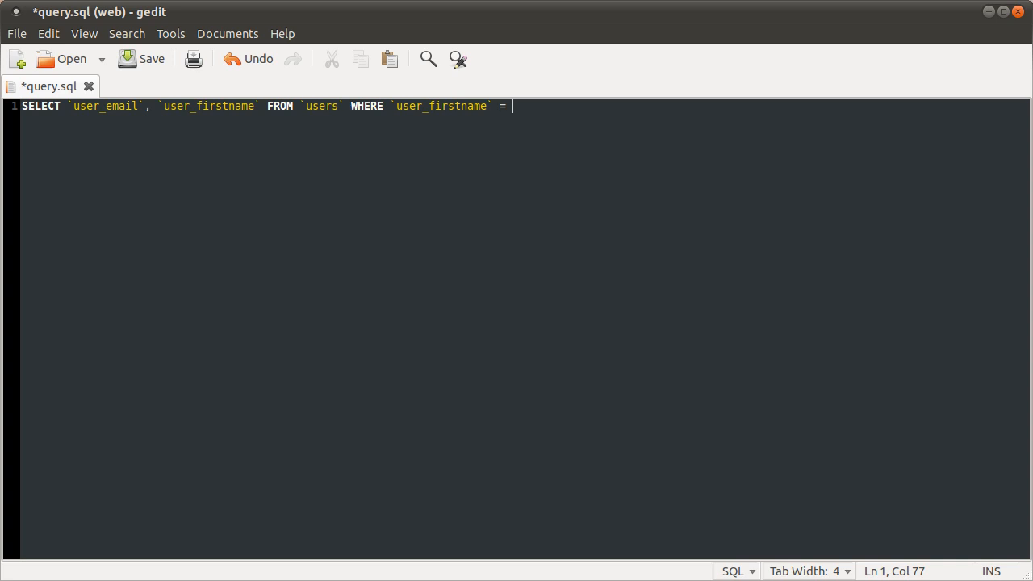
{"action": "type", "text": "'Bob'"}
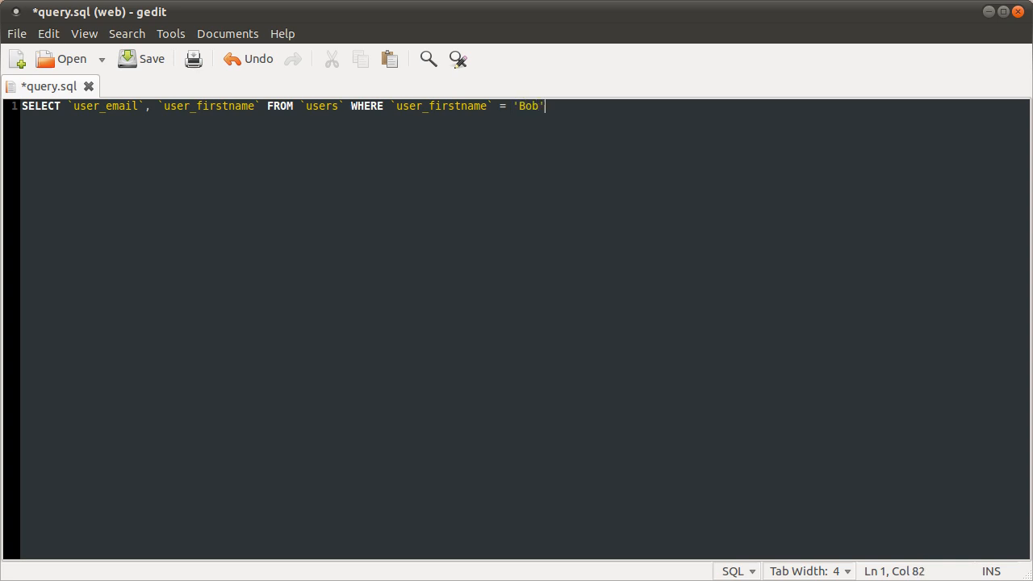
{"action": "key", "text": "ctrl+a"}
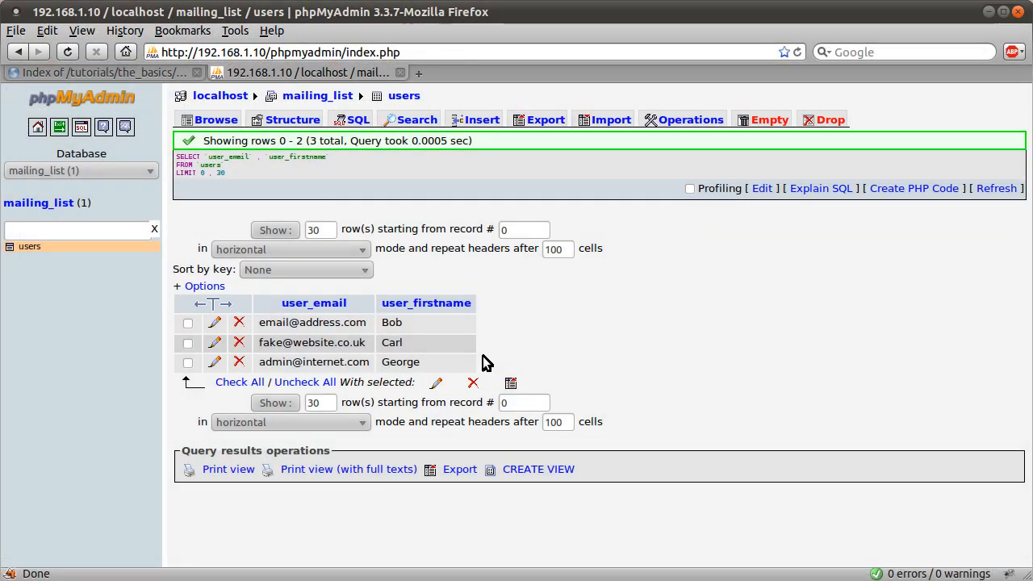
{"action": "left_click", "coordinate": [359, 119]}
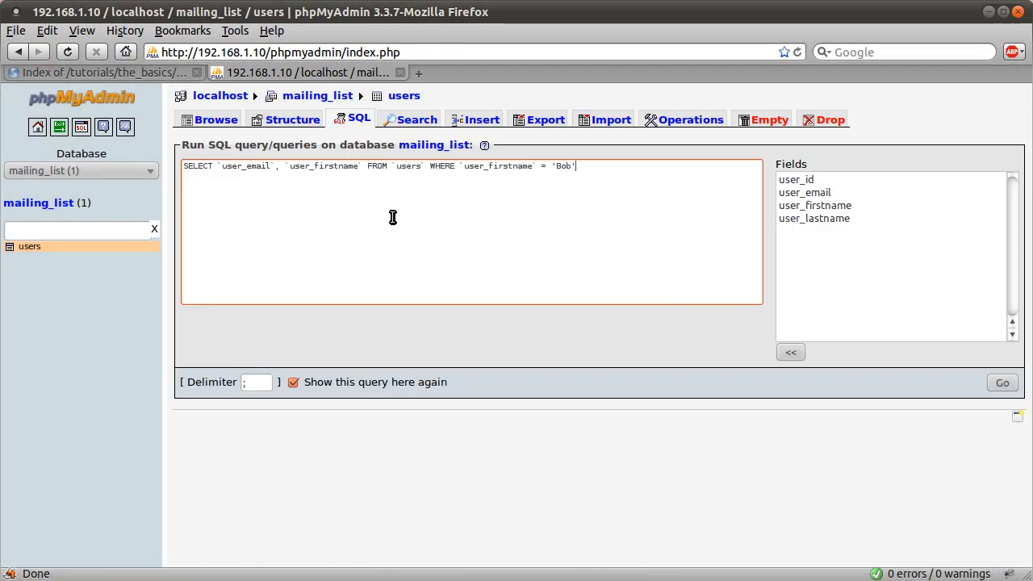
{"action": "left_click", "coordinate": [1002, 381]}
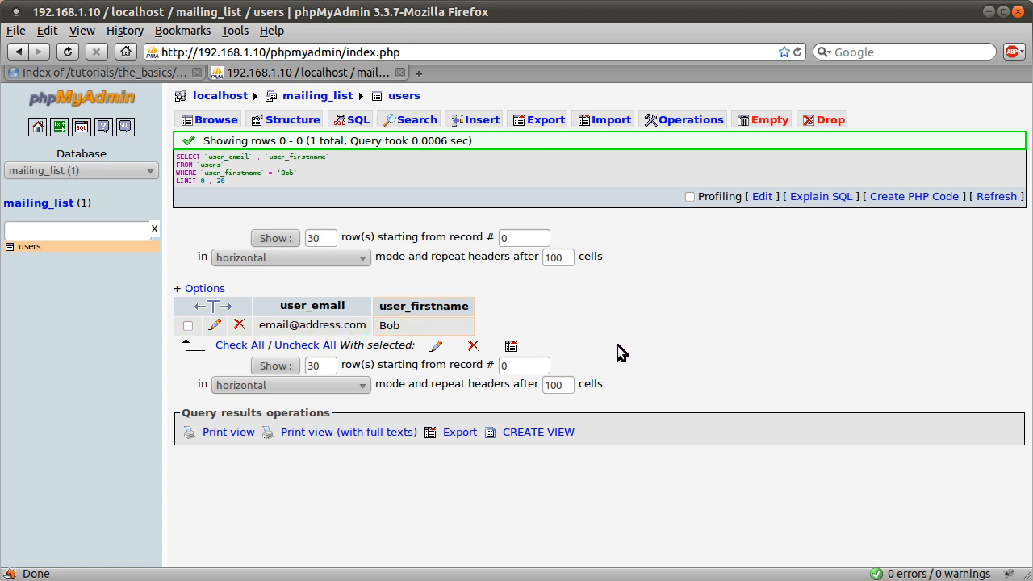
{"action": "mouse_move", "coordinate": [575, 347]}
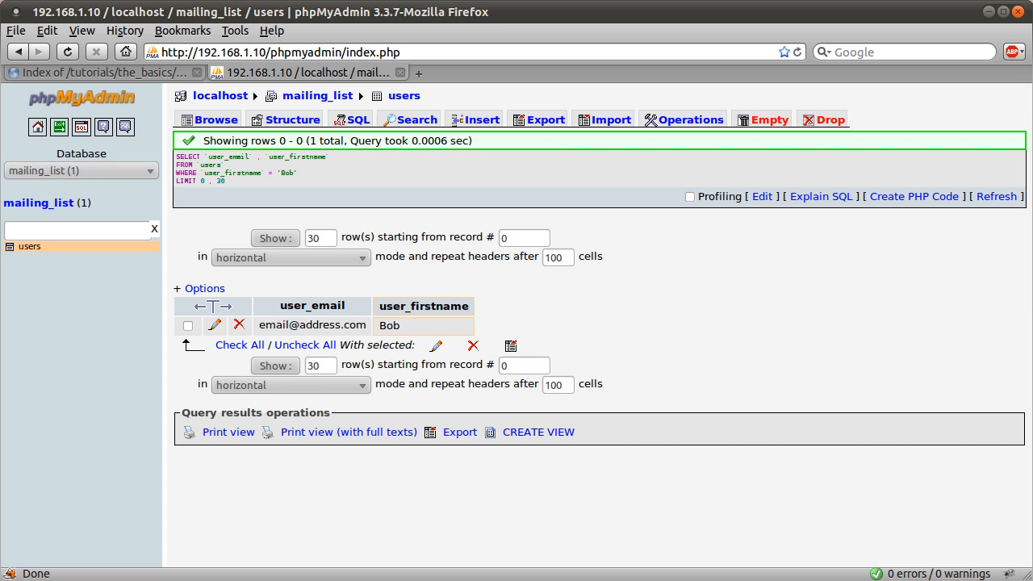
{"action": "mouse_move", "coordinate": [594, 342]}
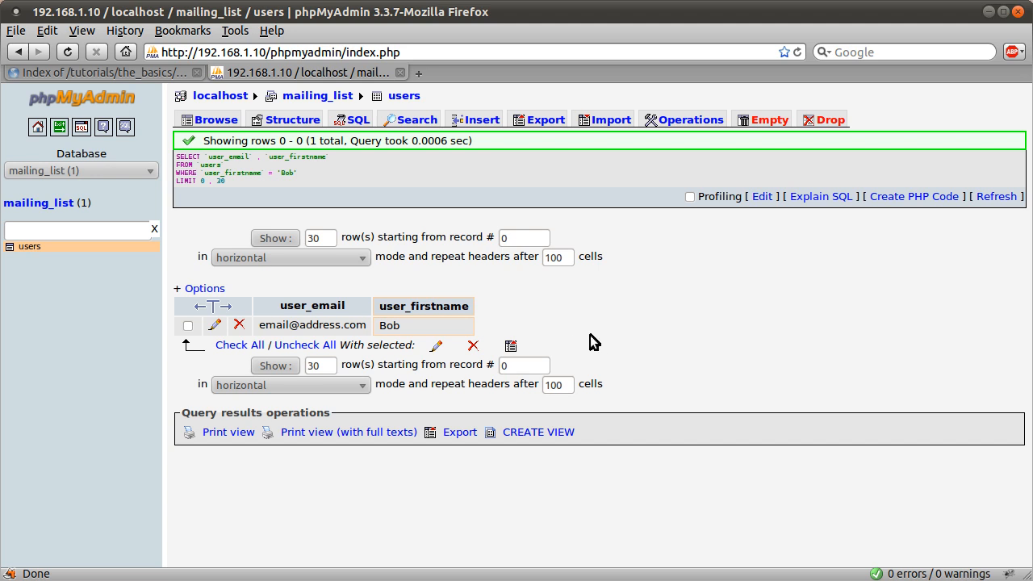
{"action": "mouse_move", "coordinate": [411, 358]}
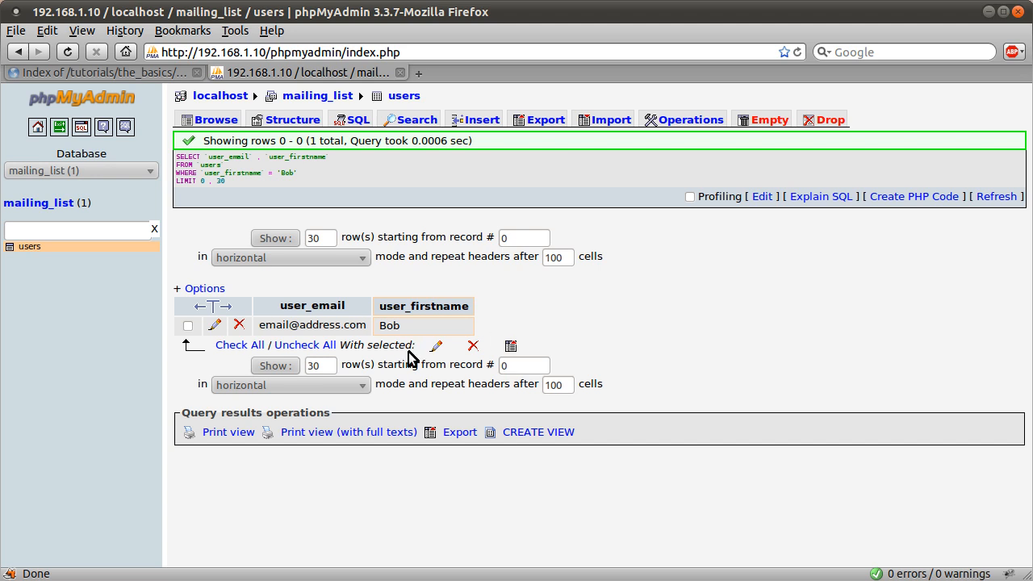
{"action": "mouse_move", "coordinate": [524, 504]}
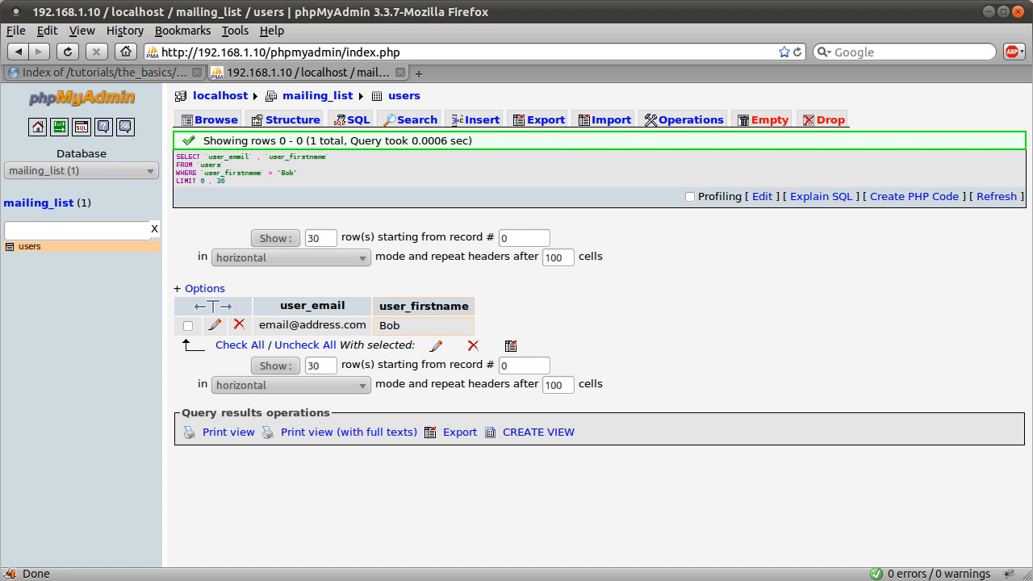
{"action": "mouse_move", "coordinate": [386, 467]}
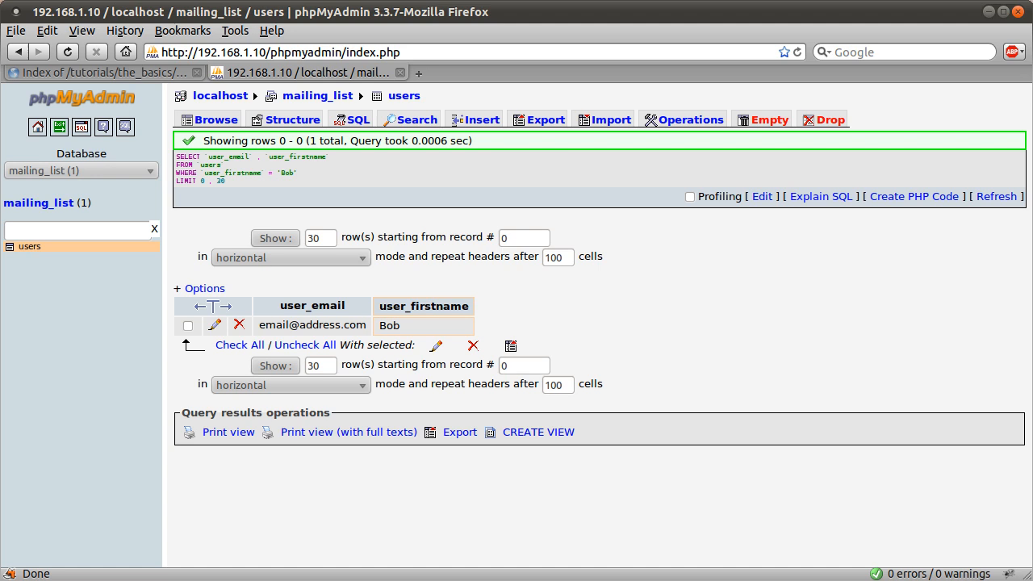
{"action": "mouse_move", "coordinate": [368, 472]}
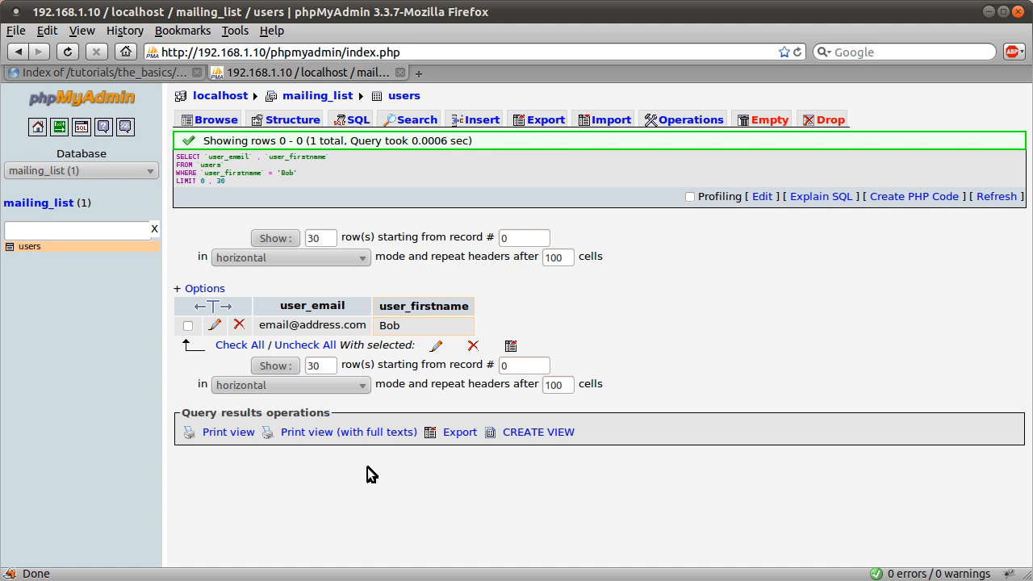
{"action": "mouse_move", "coordinate": [315, 471]}
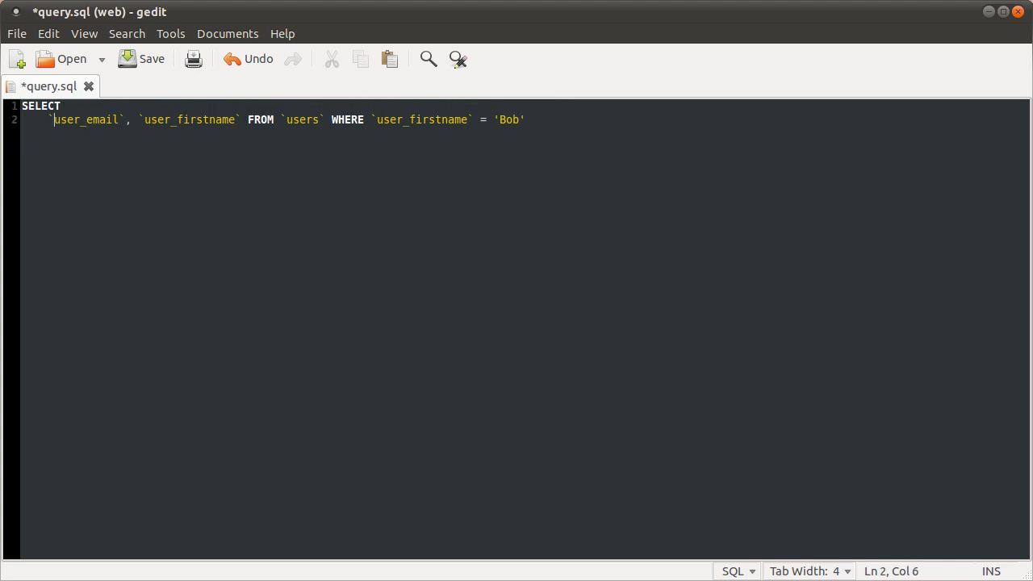
Step: Lay the query out over five lines: SELECT, two indented columns, FROM `users`, WHERE condition
{"action": "key", "text": "Return"}
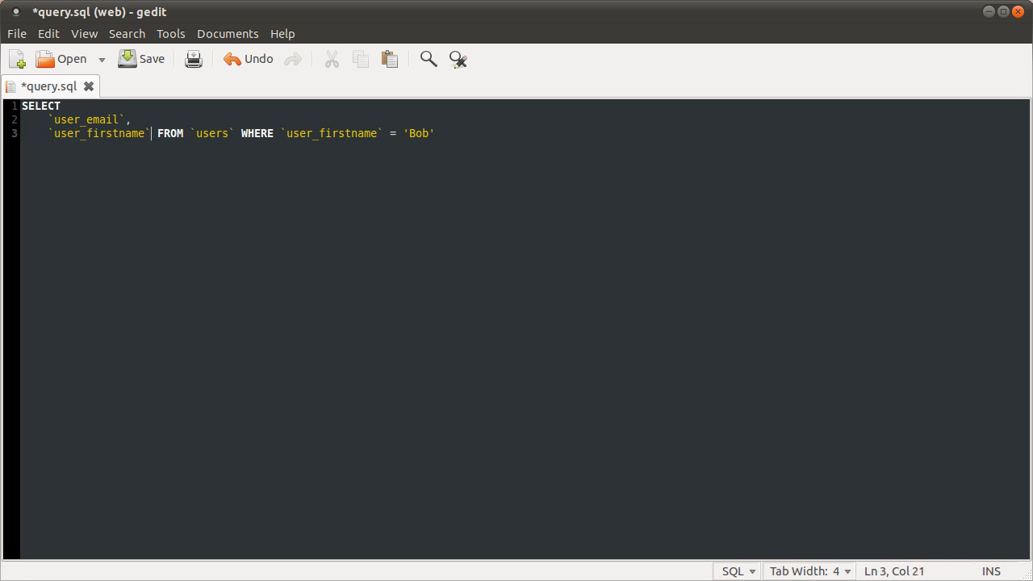
{"action": "key", "text": "BackSpace"}
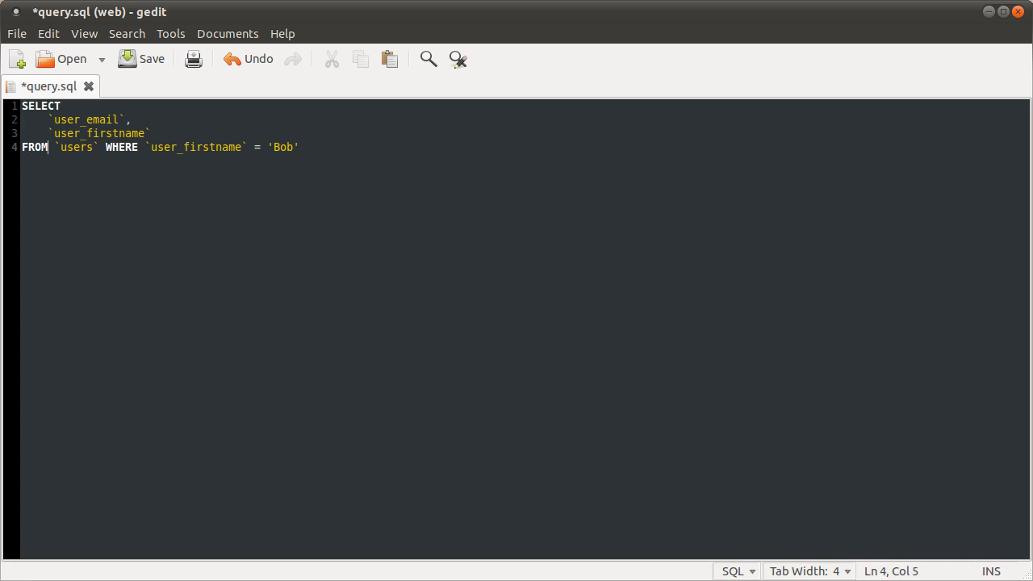
{"action": "key", "text": "BackSpace"}
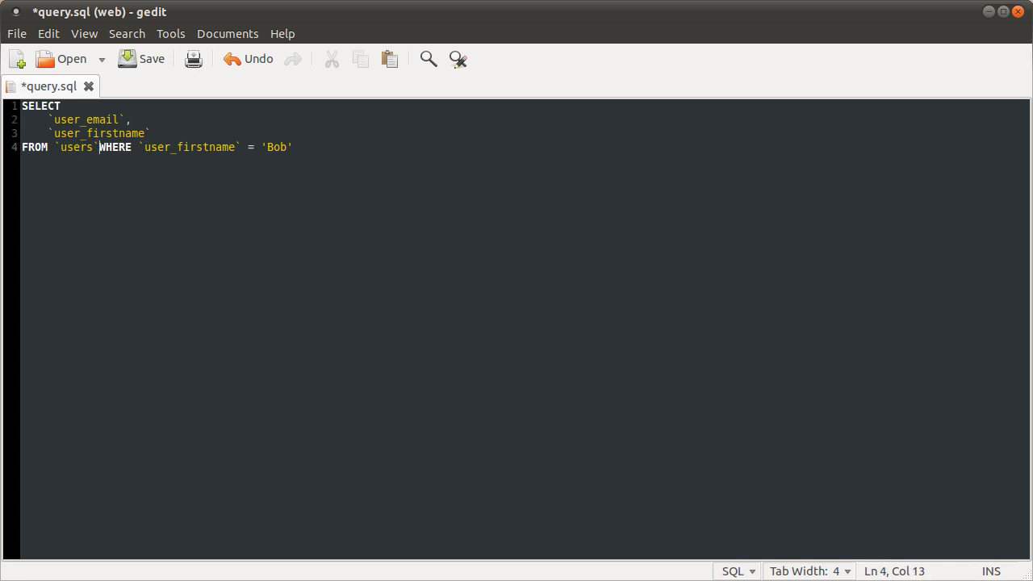
{"action": "key", "text": "Enter"}
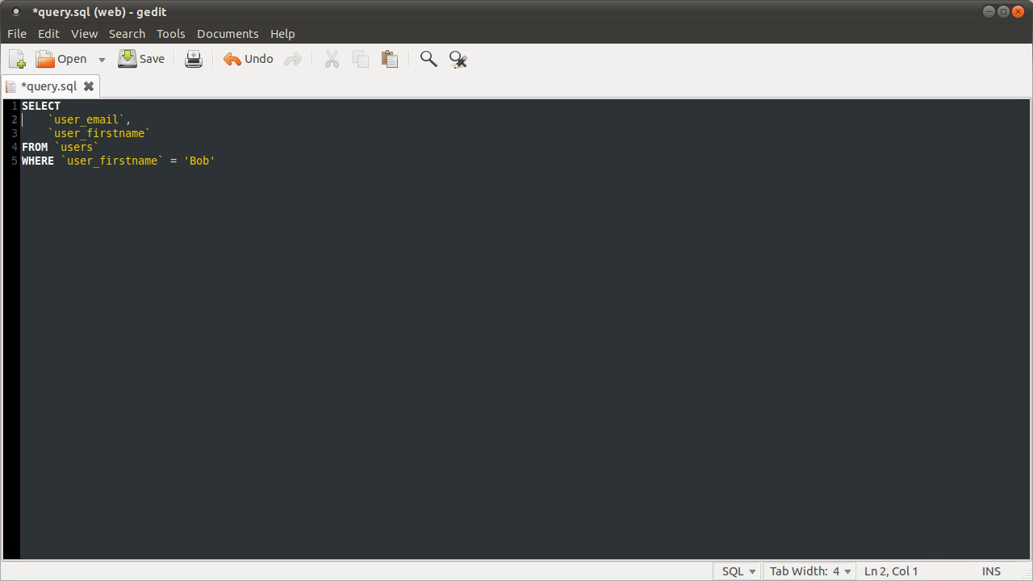
{"action": "left_click", "coordinate": [59, 107]}
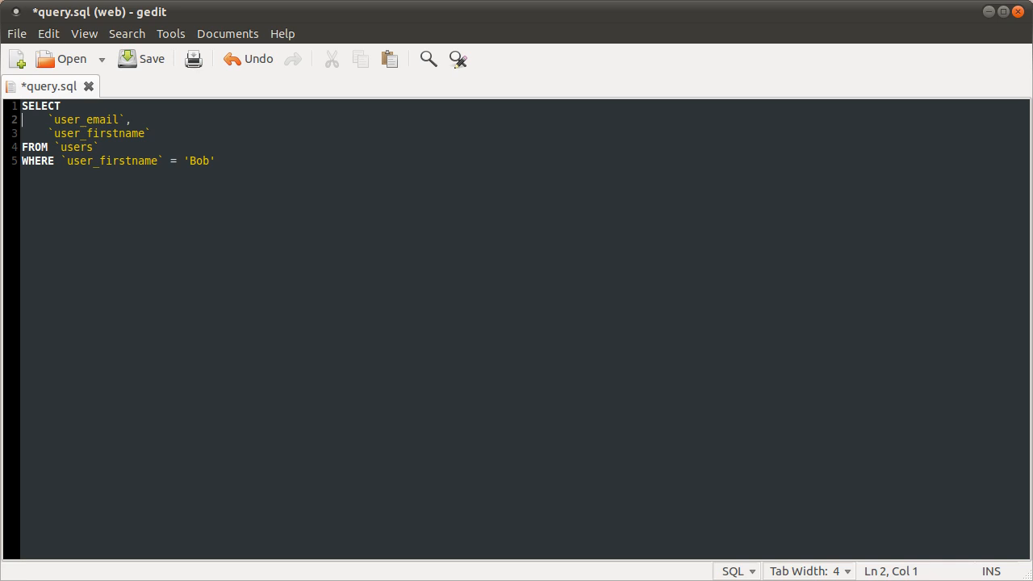
{"action": "left_click", "coordinate": [131, 119]}
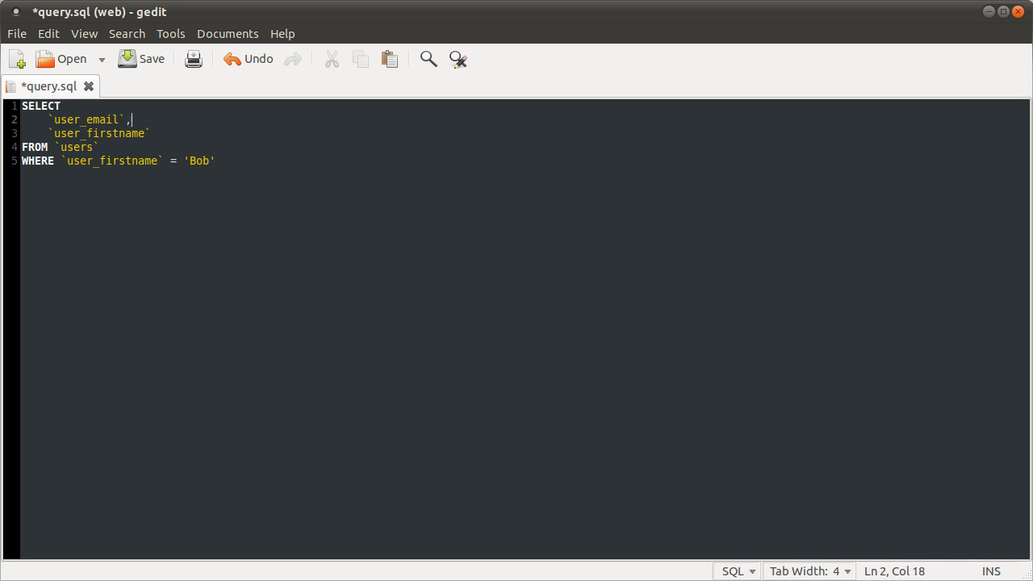
{"action": "left_click", "coordinate": [24, 147]}
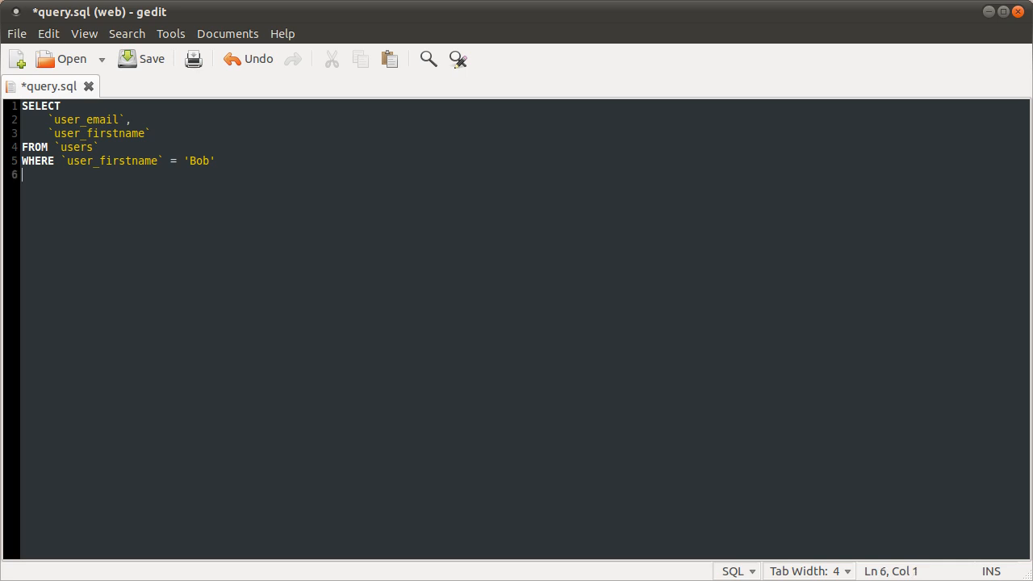
Step: Add AND `user_lastname` = 'perons' to the WHERE clause and select the query for copying
{"action": "type", "text": "&"}
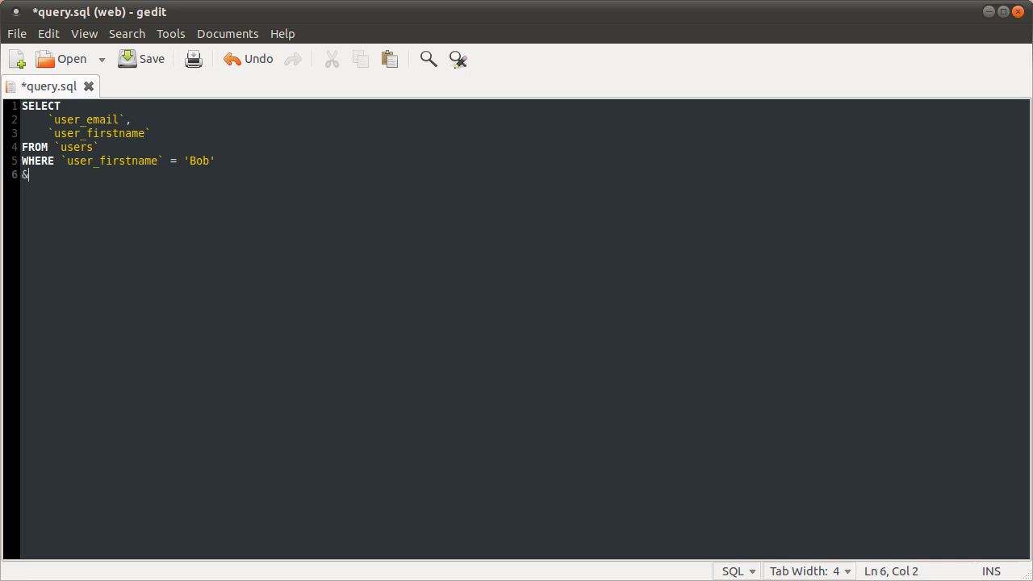
{"action": "key", "text": "BackSpace"}
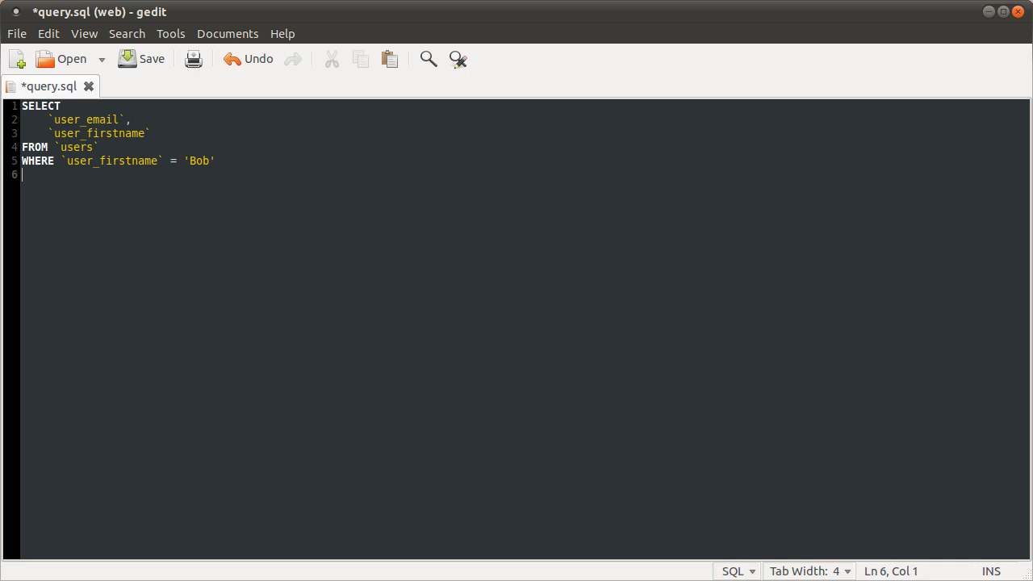
{"action": "type", "text": "A"}
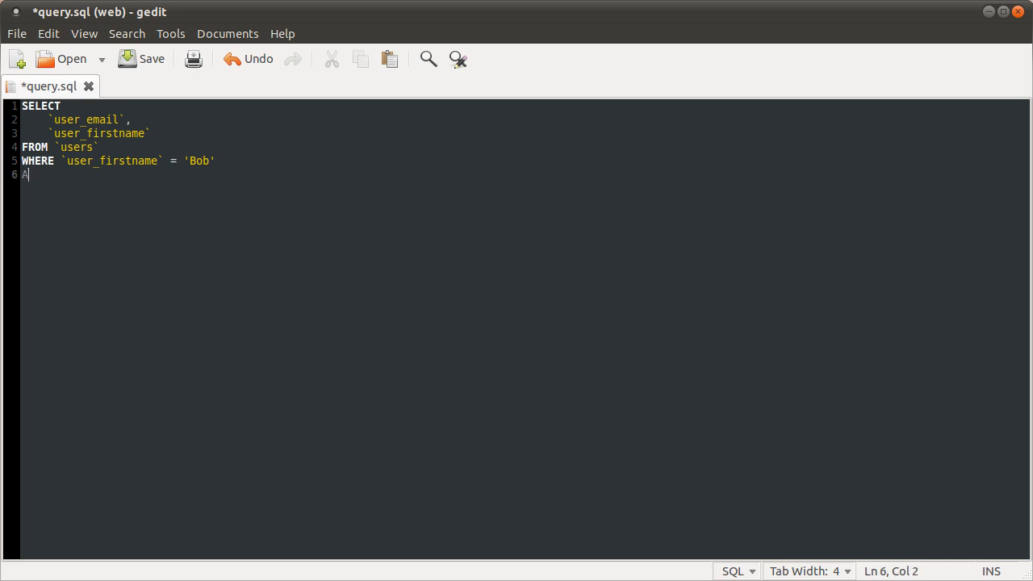
{"action": "type", "text": "ND `"}
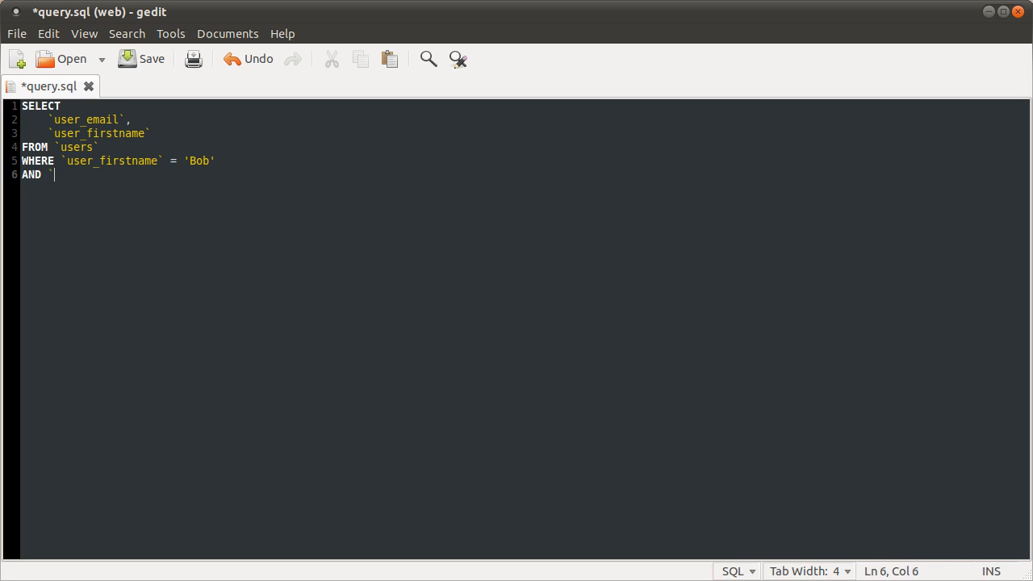
{"action": "type", "text": "user_las"}
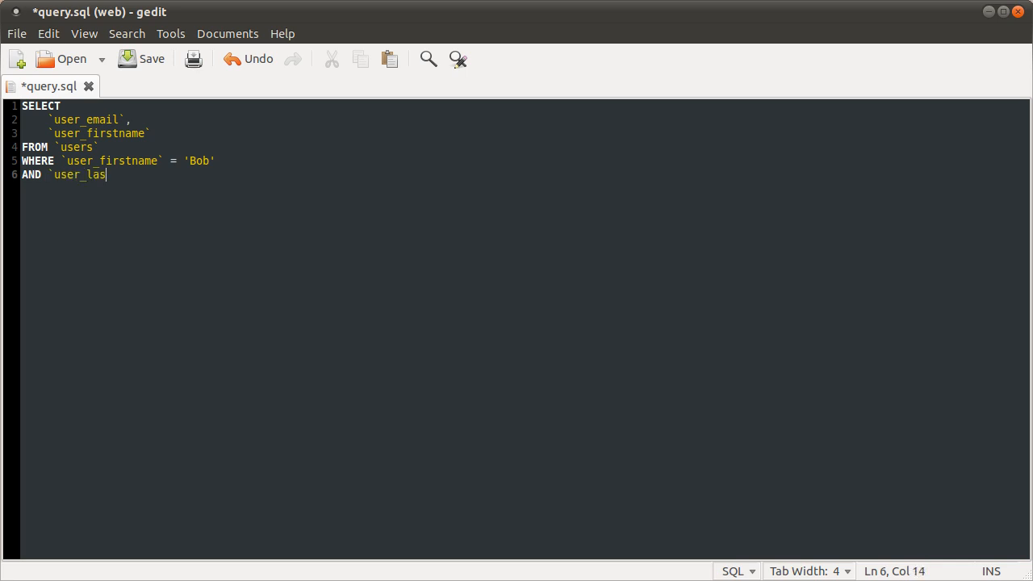
{"action": "type", "text": "tname` = '"}
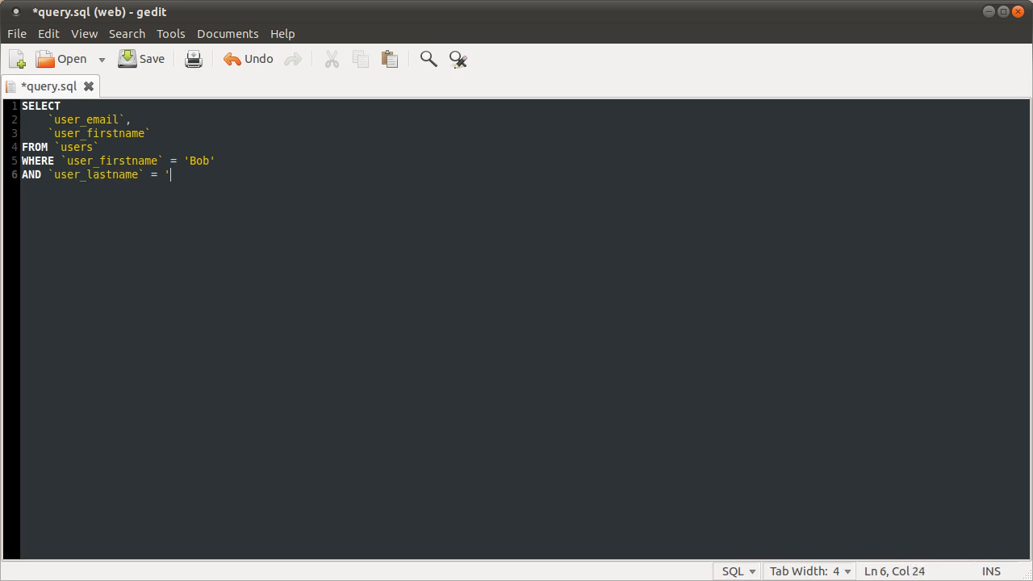
{"action": "type", "text": "perons"}
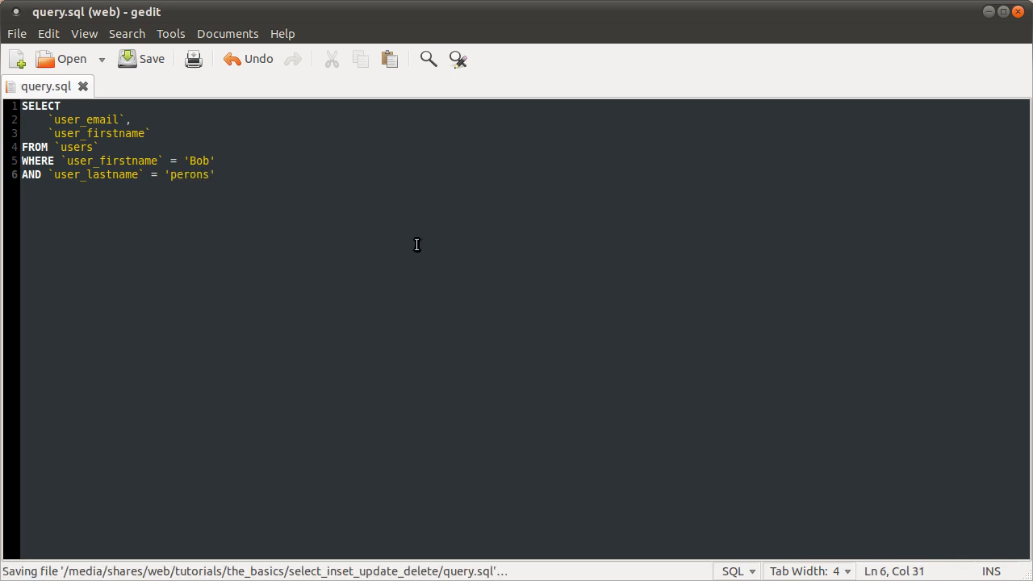
{"action": "key", "text": "ctrl+a"}
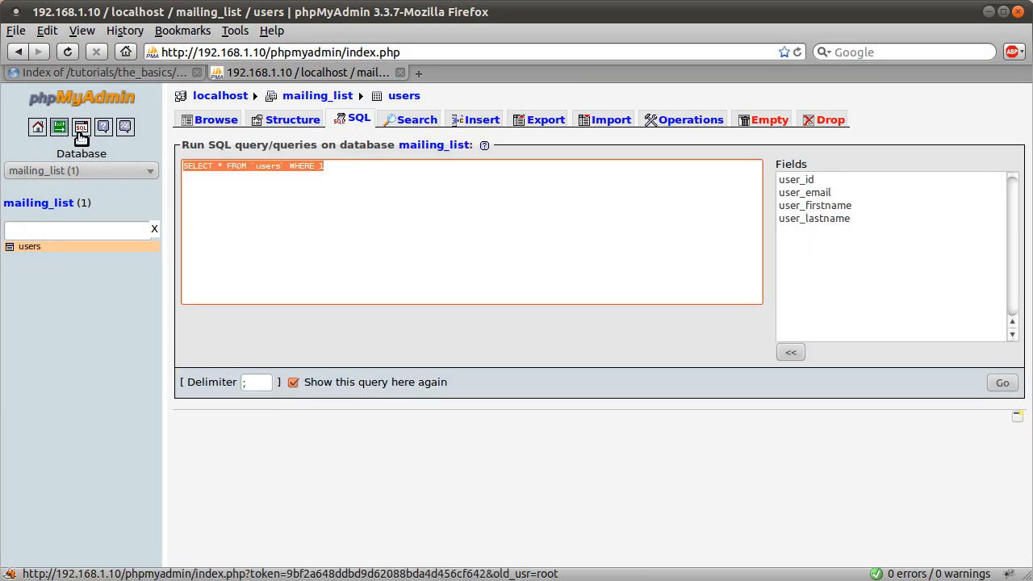
Step: Run the Bob AND 'perons' query, which returns zero rows
{"action": "left_click", "coordinate": [1001, 380]}
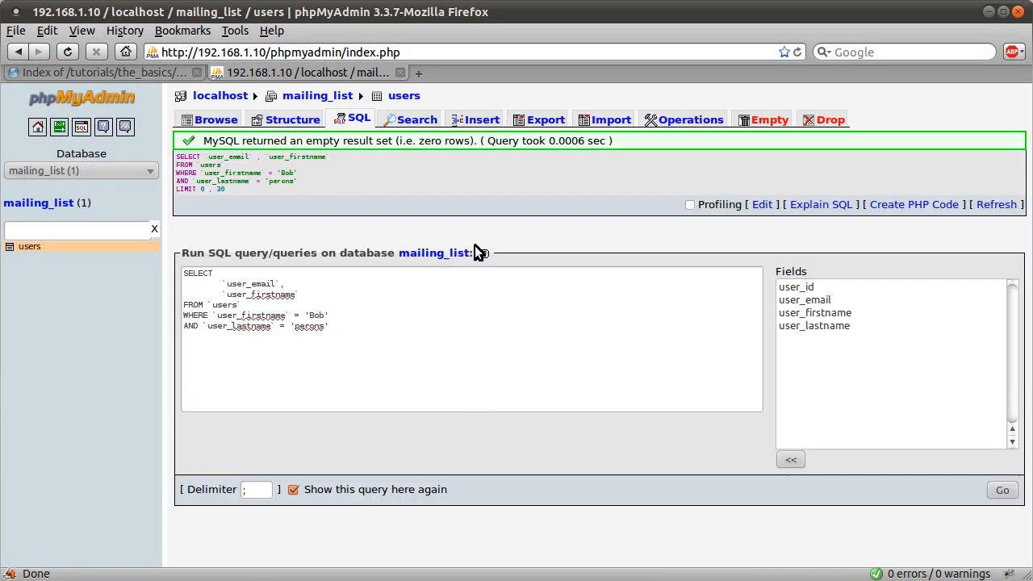
{"action": "mouse_move", "coordinate": [481, 243]}
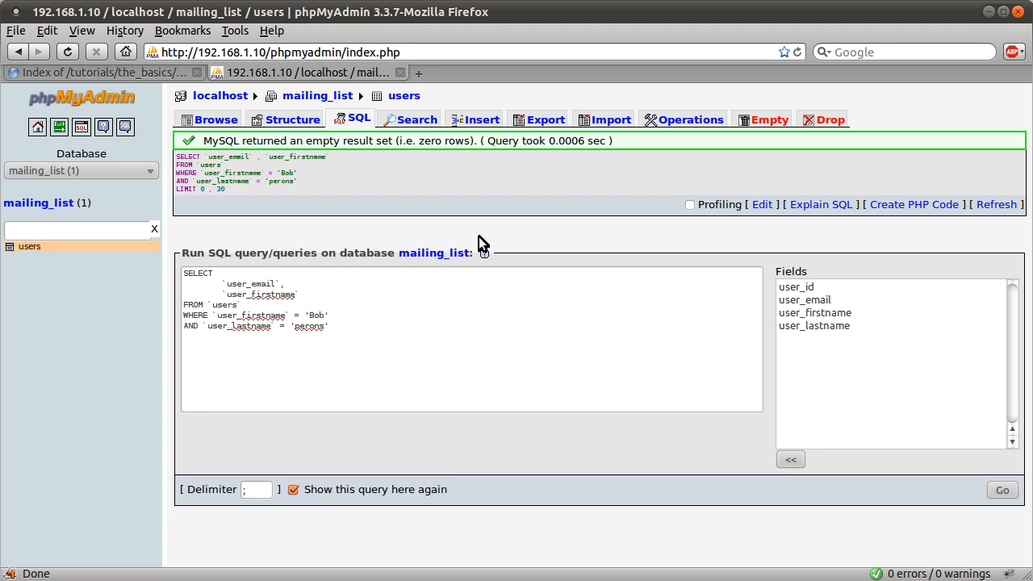
{"action": "mouse_move", "coordinate": [315, 571]}
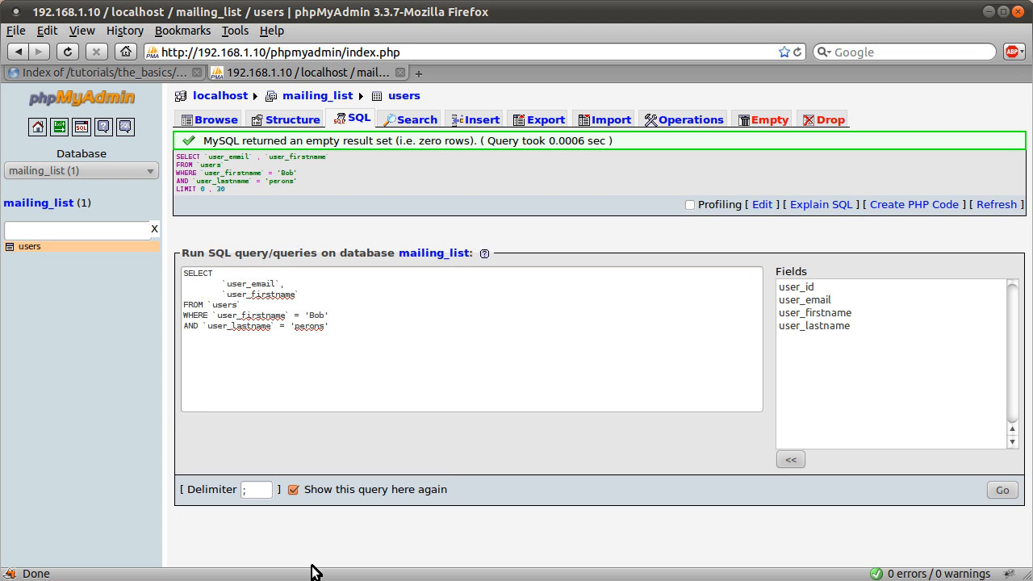
{"action": "mouse_move", "coordinate": [568, 562]}
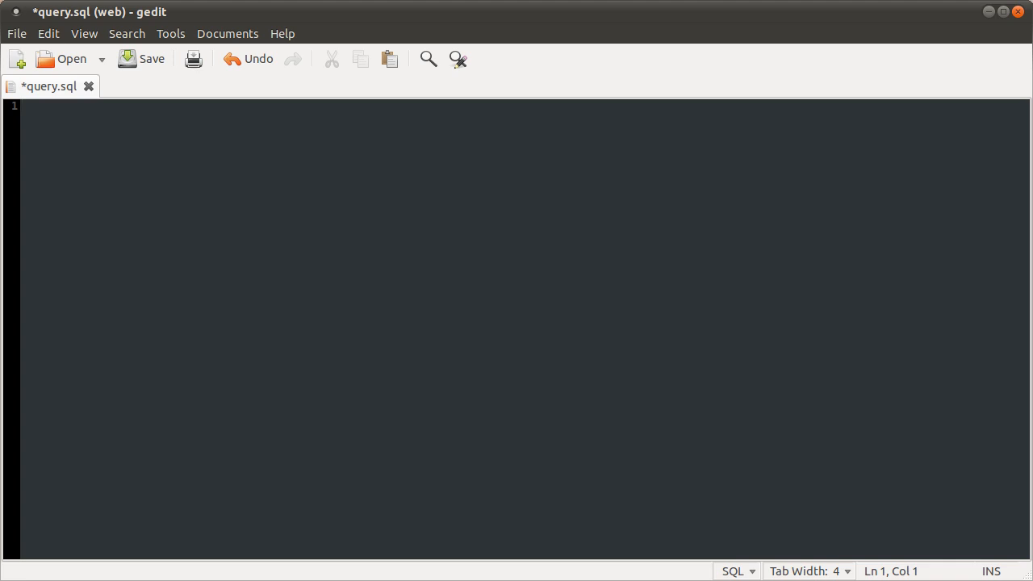
Step: Write INSERT INTO `users` listing the user_firstname, user_lastname and user_email columns
{"action": "type", "text": "INSER"}
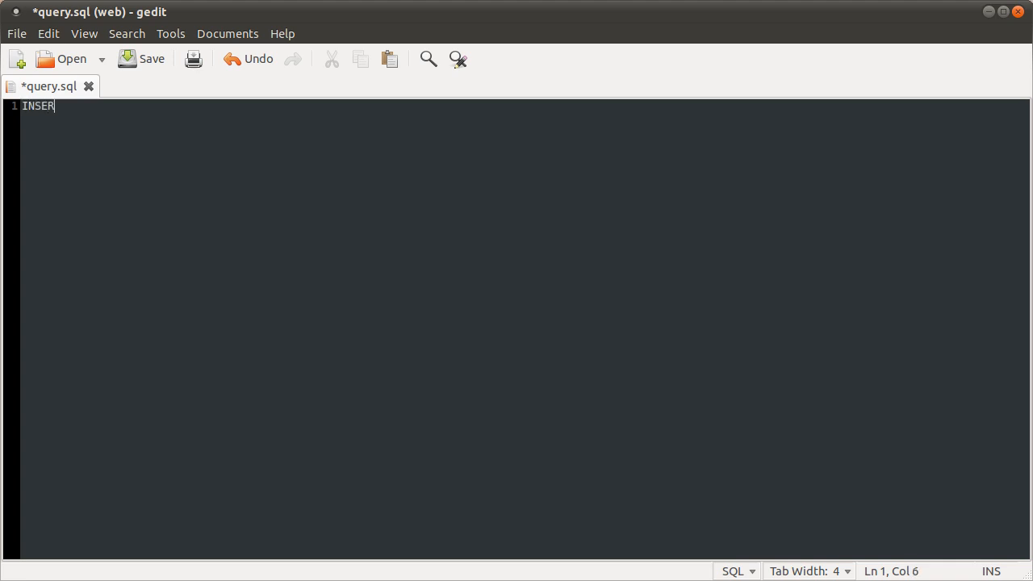
{"action": "type", "text": "T INTO"}
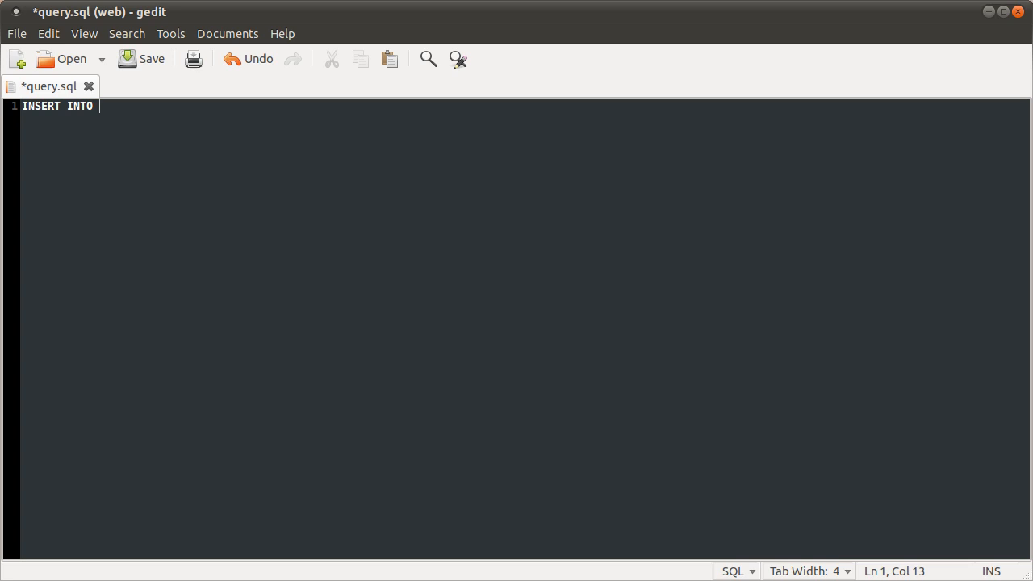
{"action": "type", "text": "`users` ("}
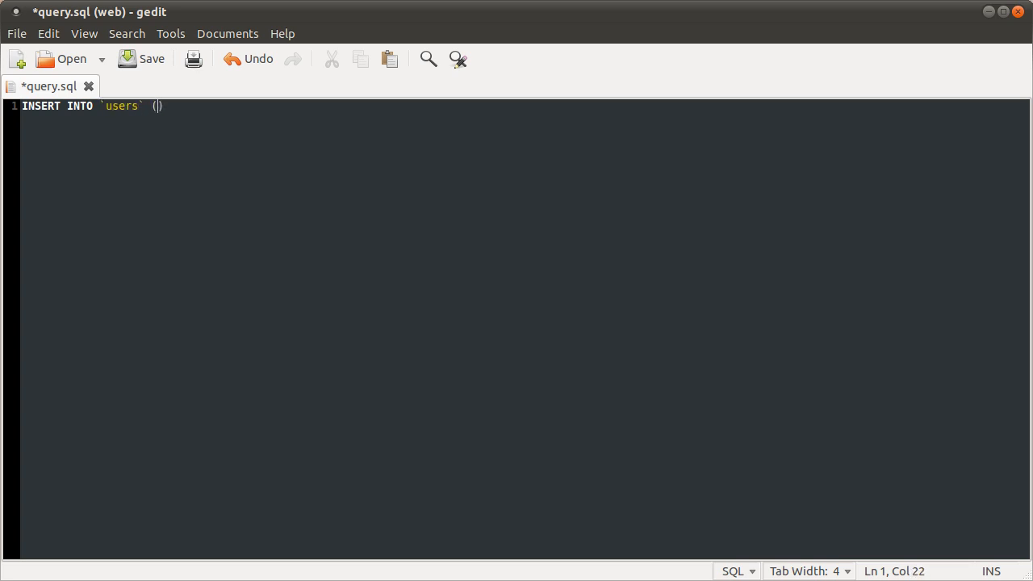
{"action": "type", "text": "`"}
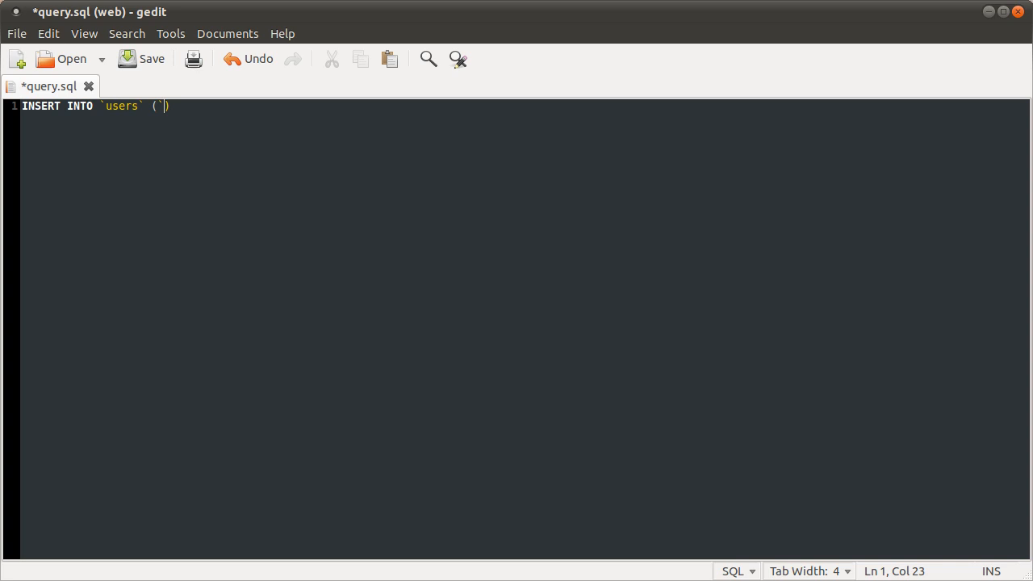
{"action": "type", "text": "user_firstna"}
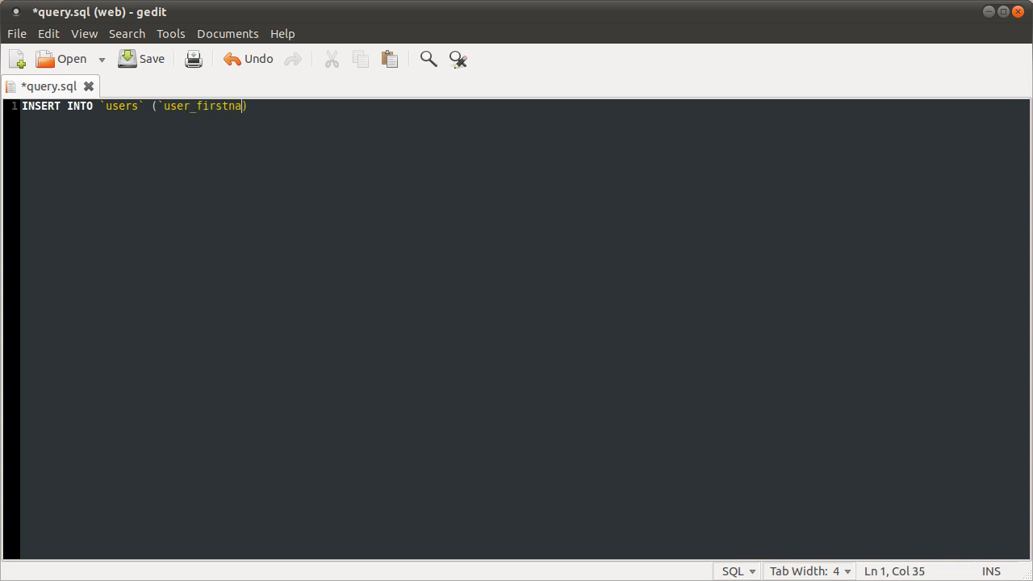
{"action": "type", "text": "me`, `user"}
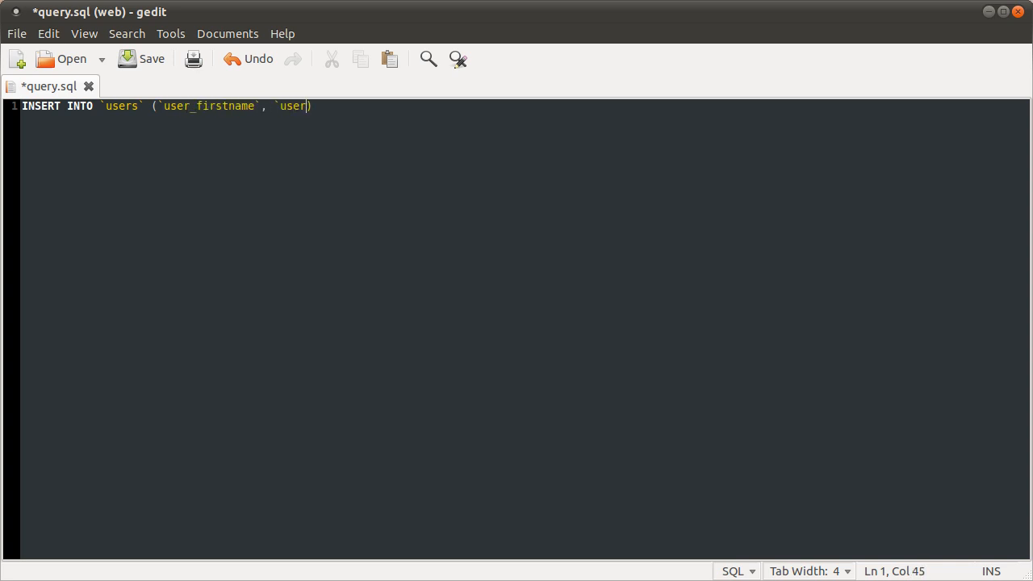
{"action": "type", "text": "_lastname`,"}
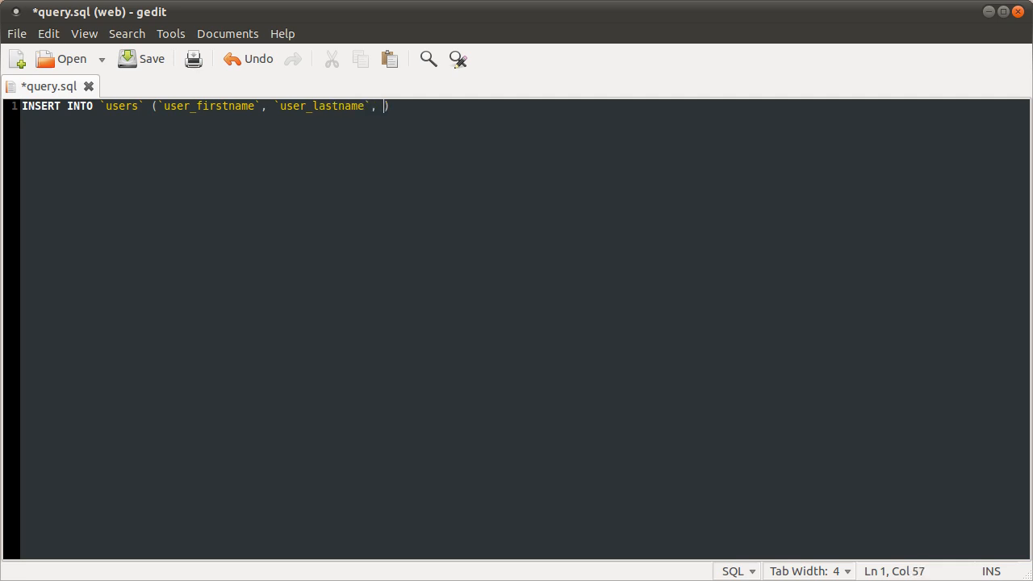
{"action": "type", "text": "`user_email`"}
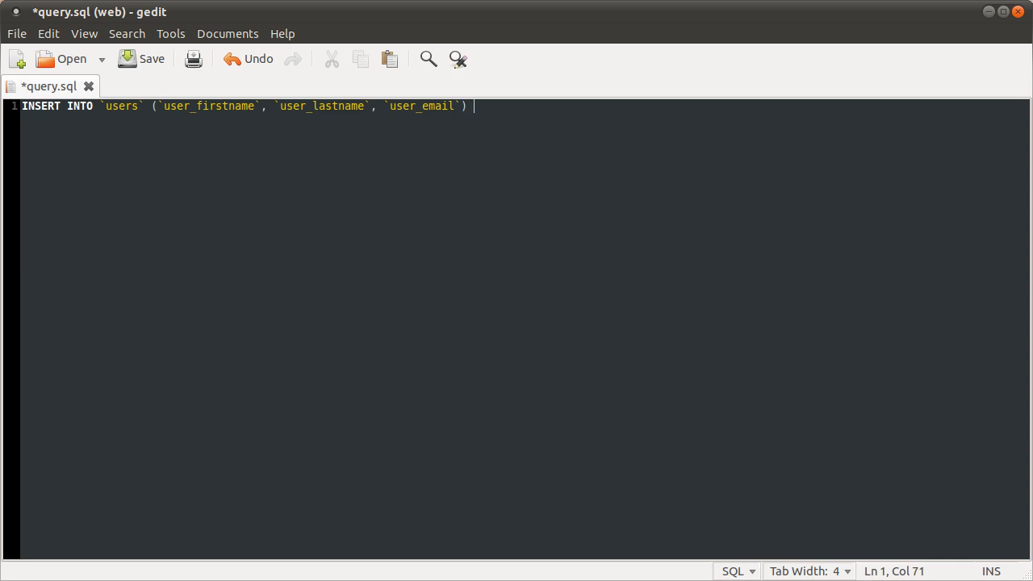
Step: Add the VALUES tuple starting with first name 'Jacek', correcting the mistyped capital
{"action": "type", "text": "VALUE"}
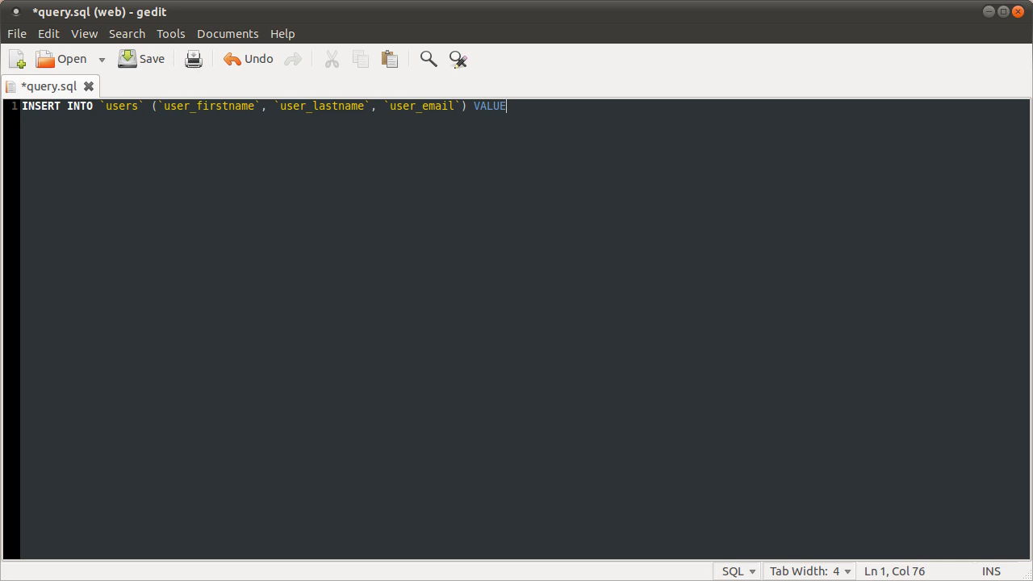
{"action": "type", "text": "S"}
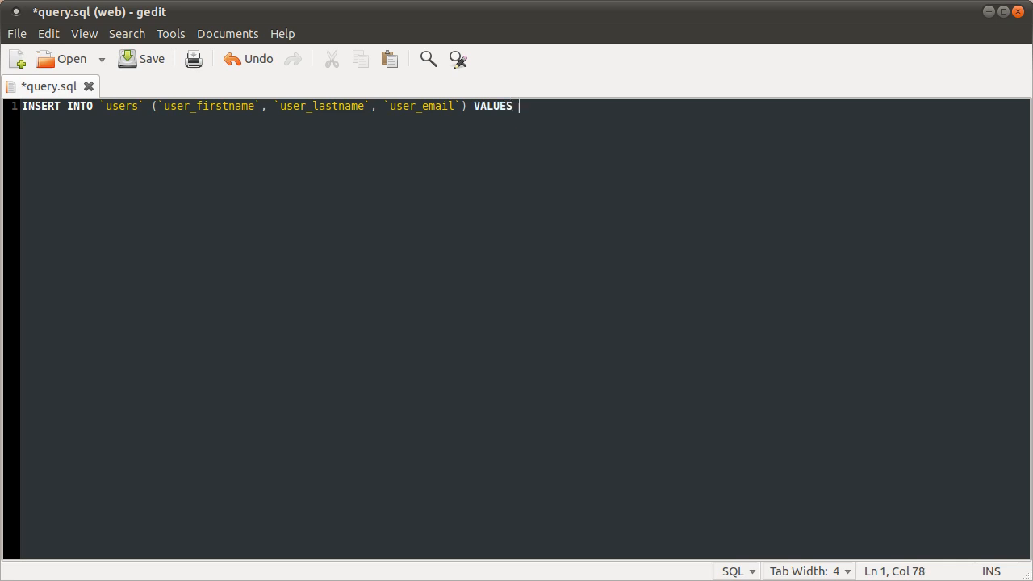
{"action": "type", "text": "()"}
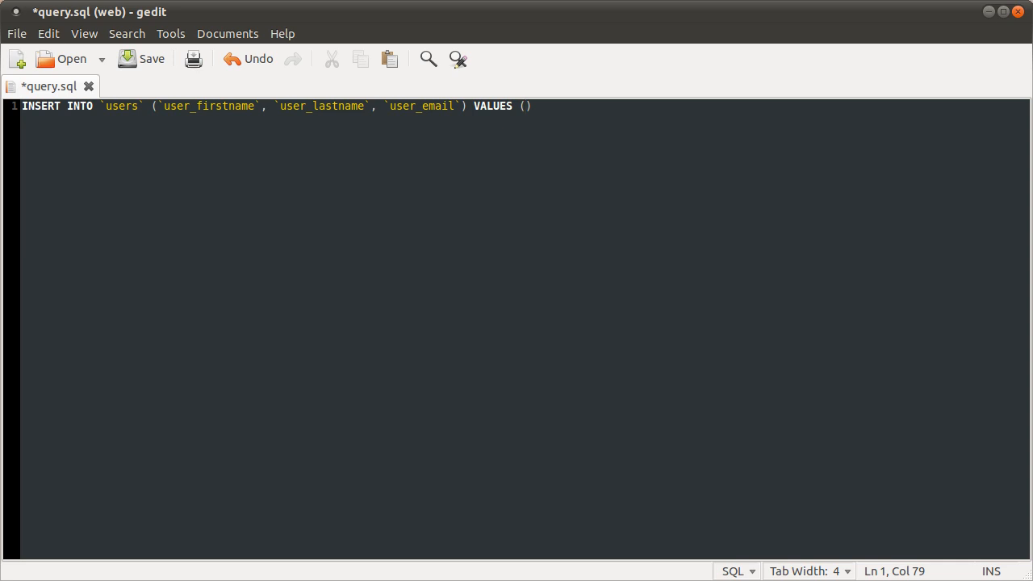
{"action": "left_click", "coordinate": [526, 106]}
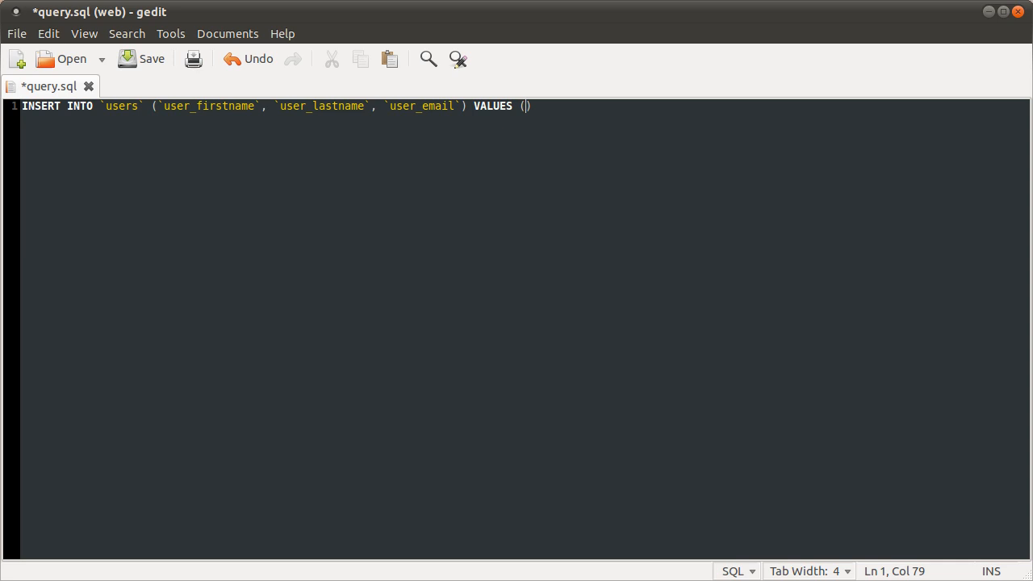
{"action": "type", "text": "'"}
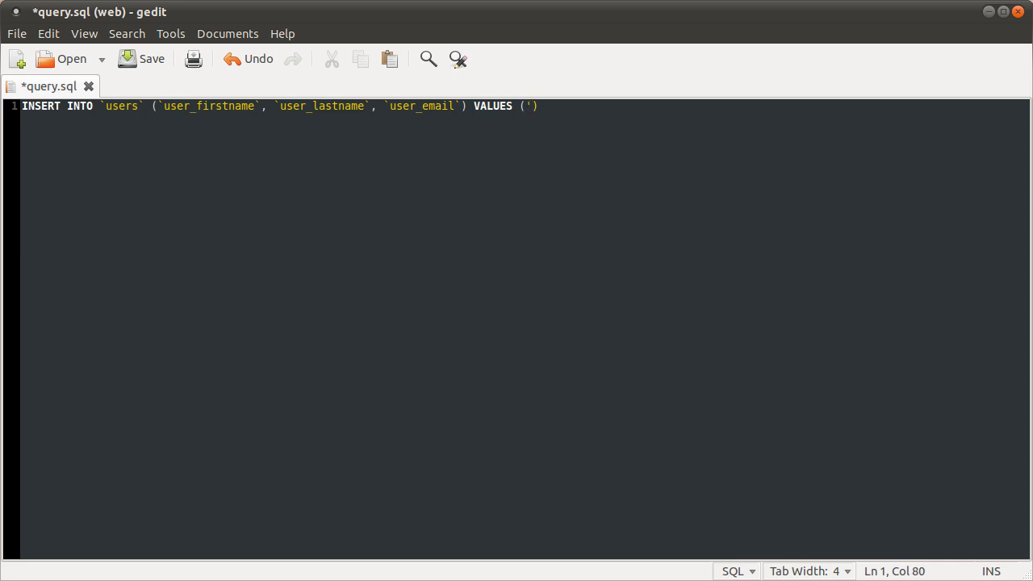
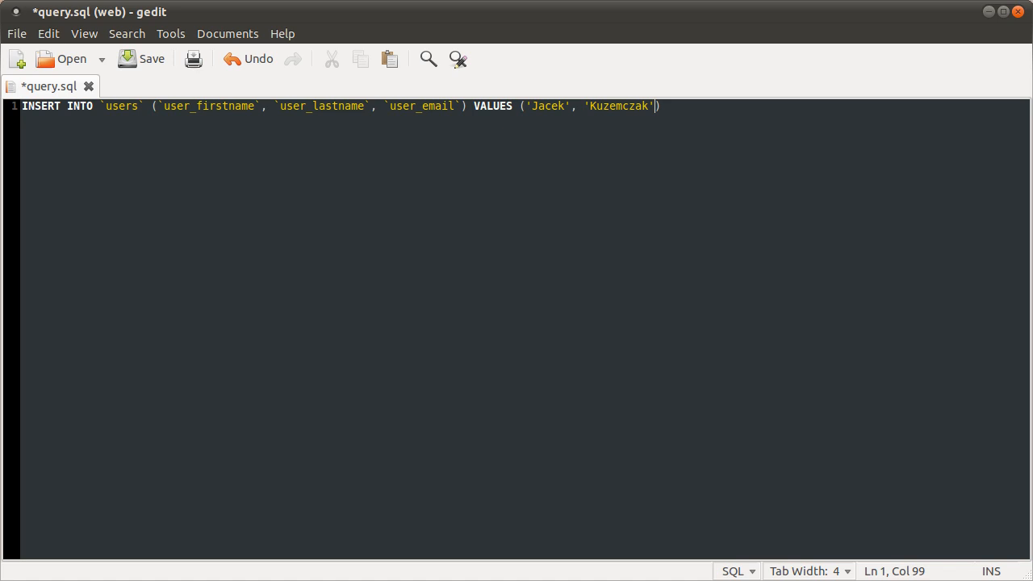
{"action": "type", "text": ", '"}
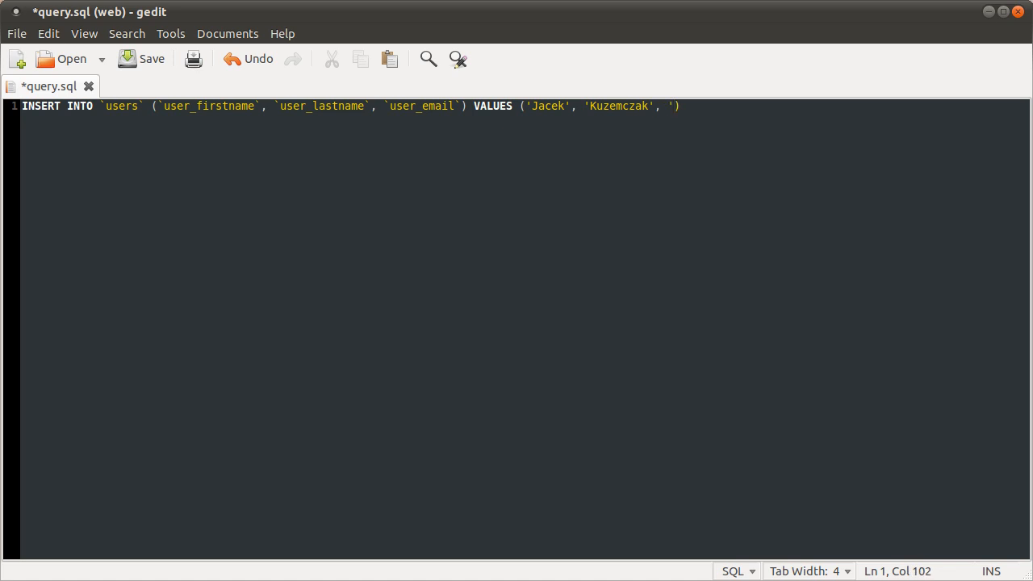
{"action": "type", "text": "nothing"}
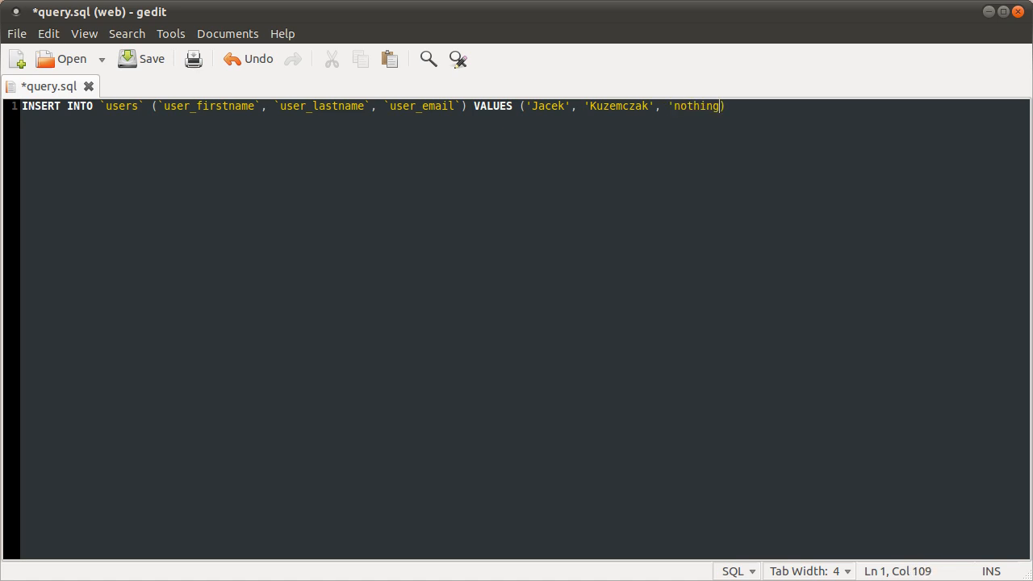
{"action": "type", "text": "@websi"}
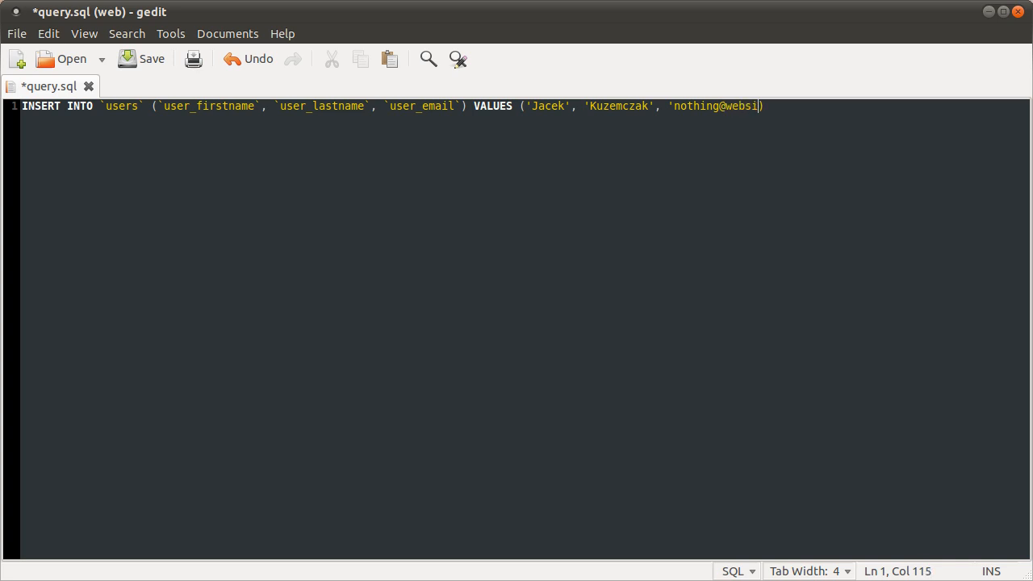
{"action": "type", "text": "te.internet"}
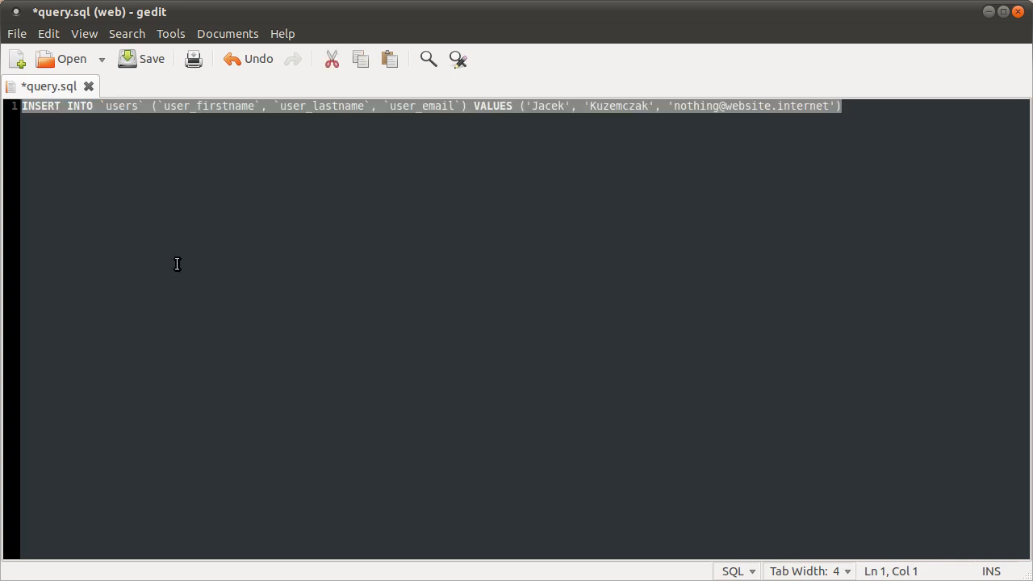
{"action": "mouse_move", "coordinate": [452, 439]}
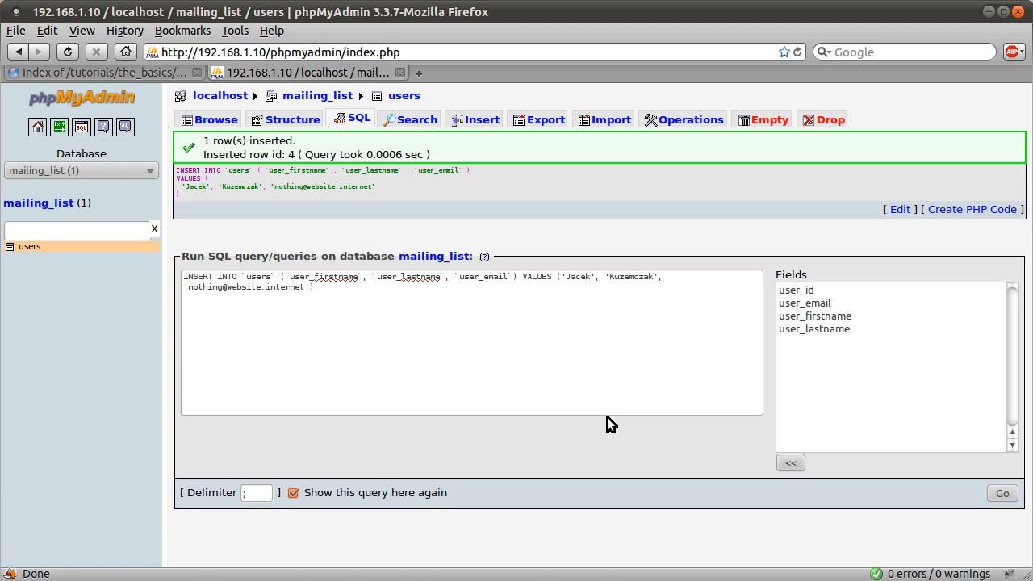
{"action": "mouse_move", "coordinate": [268, 160]}
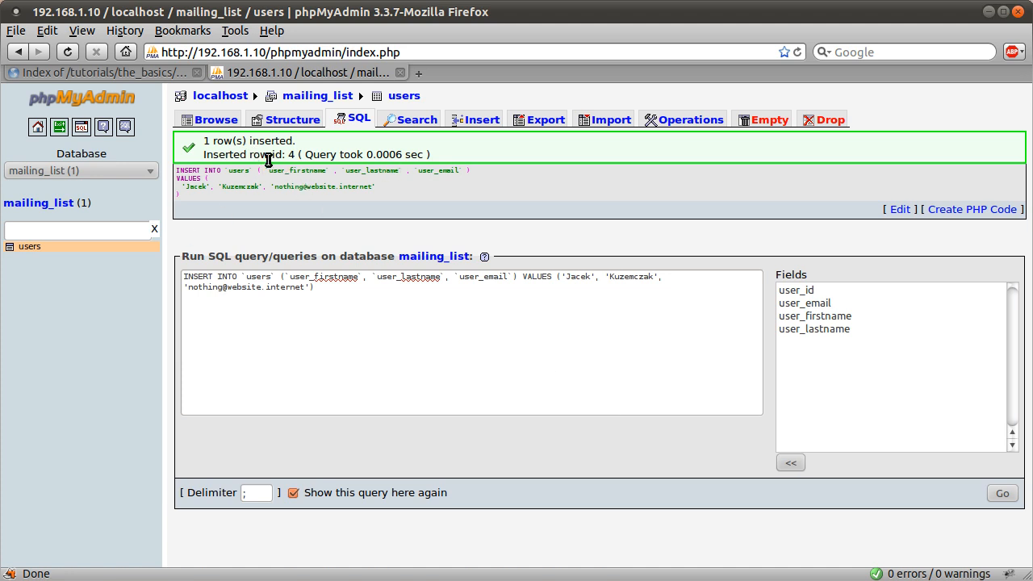
{"action": "left_click", "coordinate": [29, 245]}
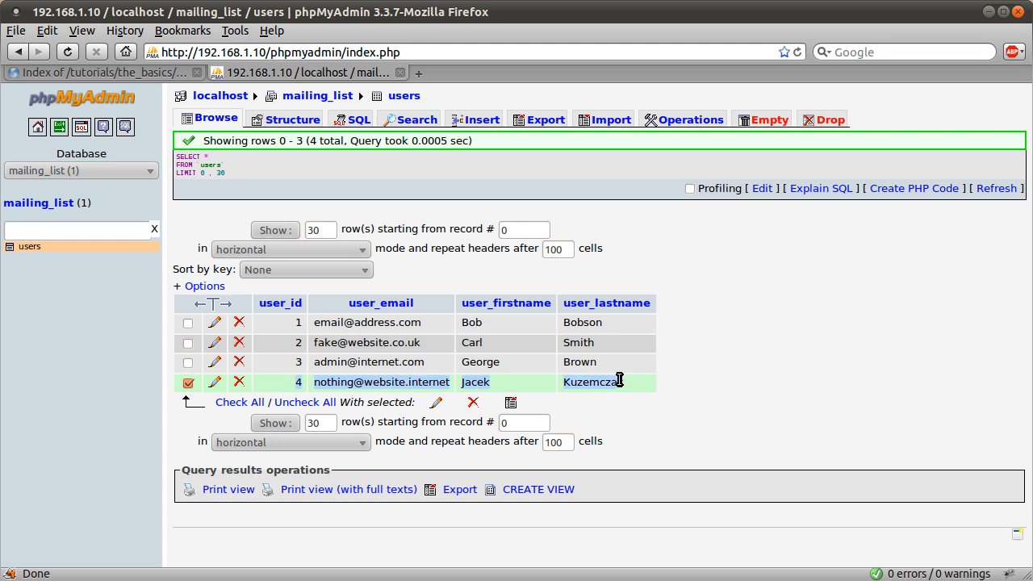
{"action": "left_click", "coordinate": [188, 381]}
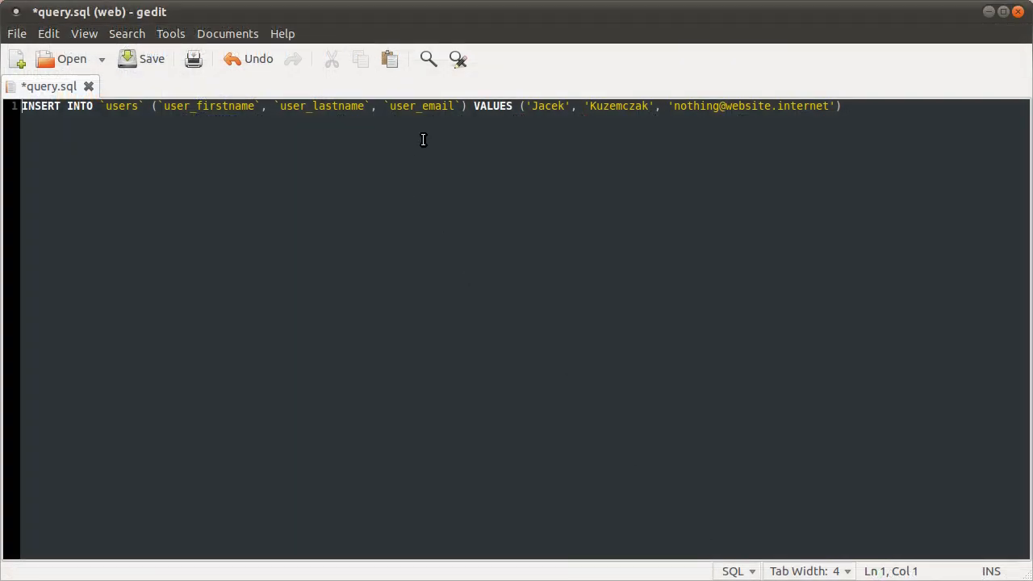
{"action": "left_click", "coordinate": [539, 107]}
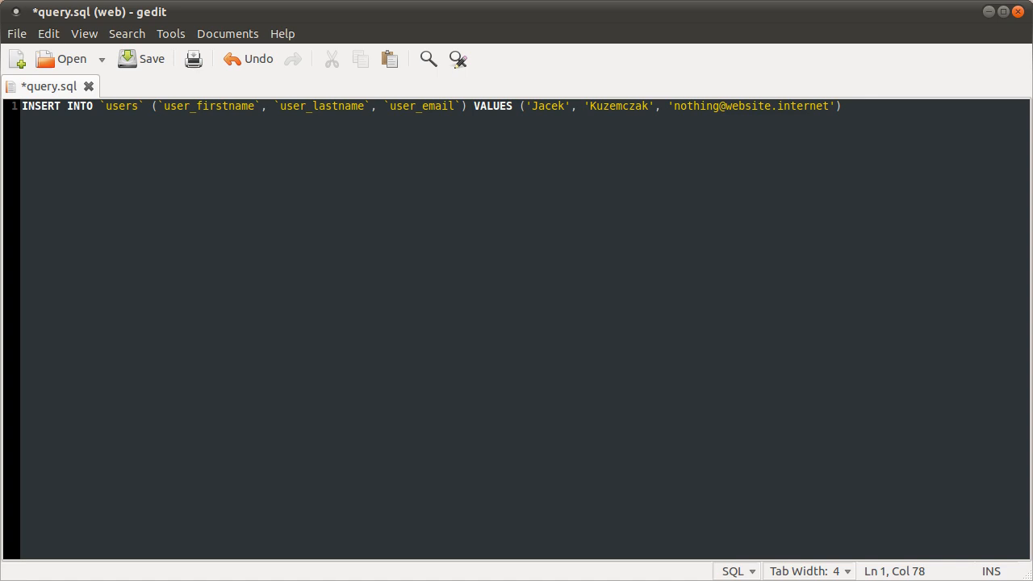
{"action": "key", "text": "BackSpace"}
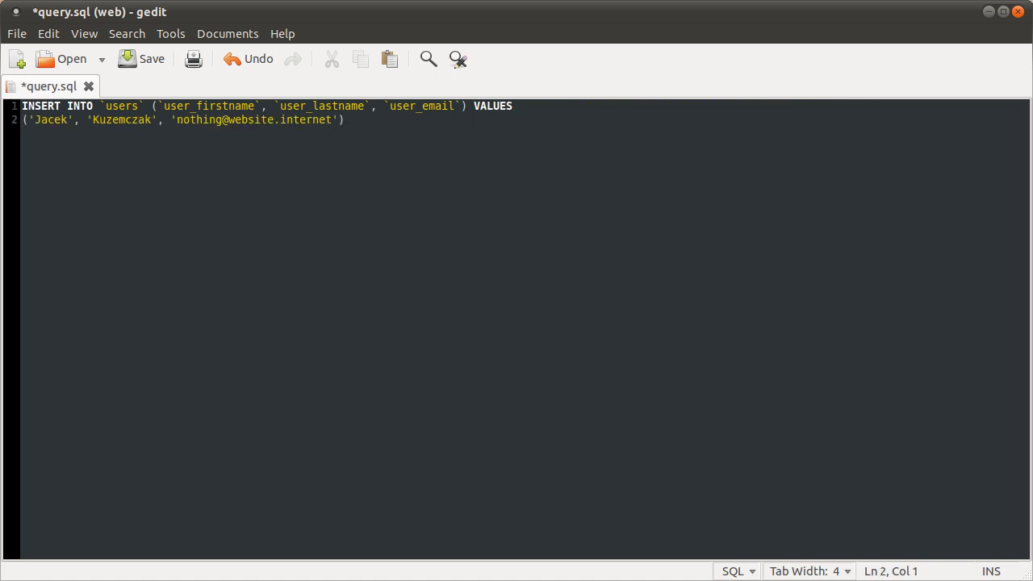
{"action": "left_click", "coordinate": [208, 107]}
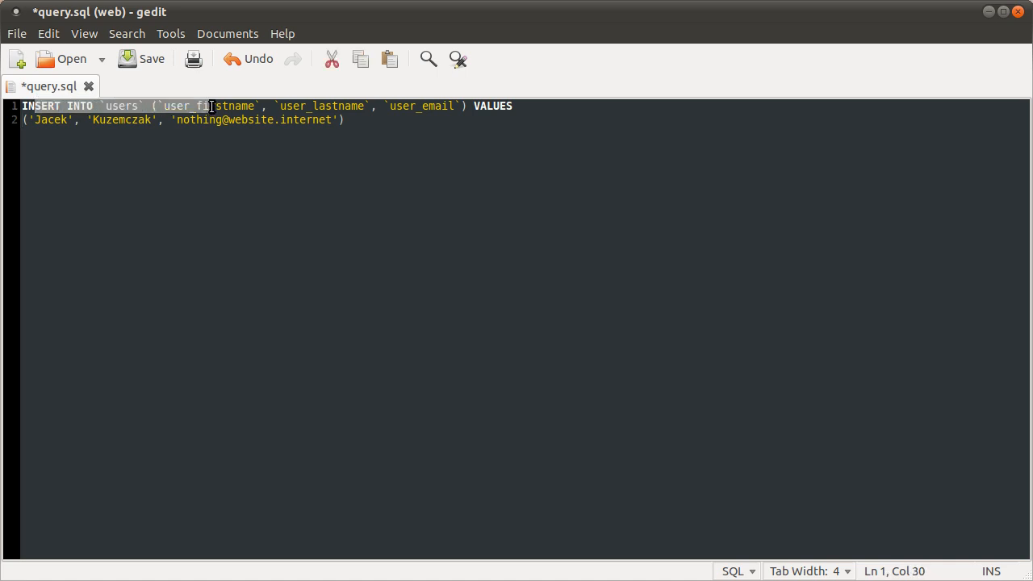
{"action": "type", "text": ","}
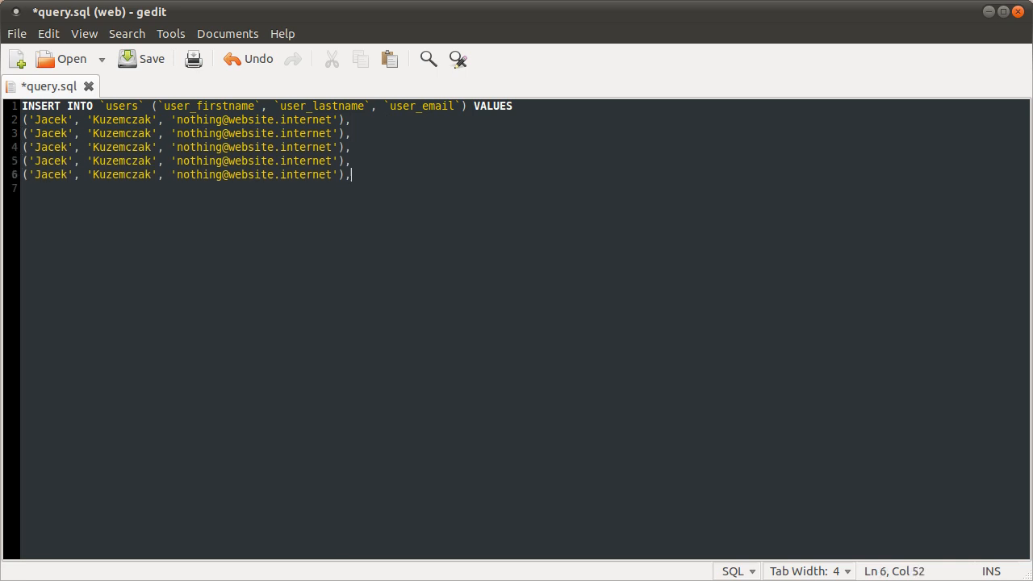
{"action": "key", "text": "BackSpace"}
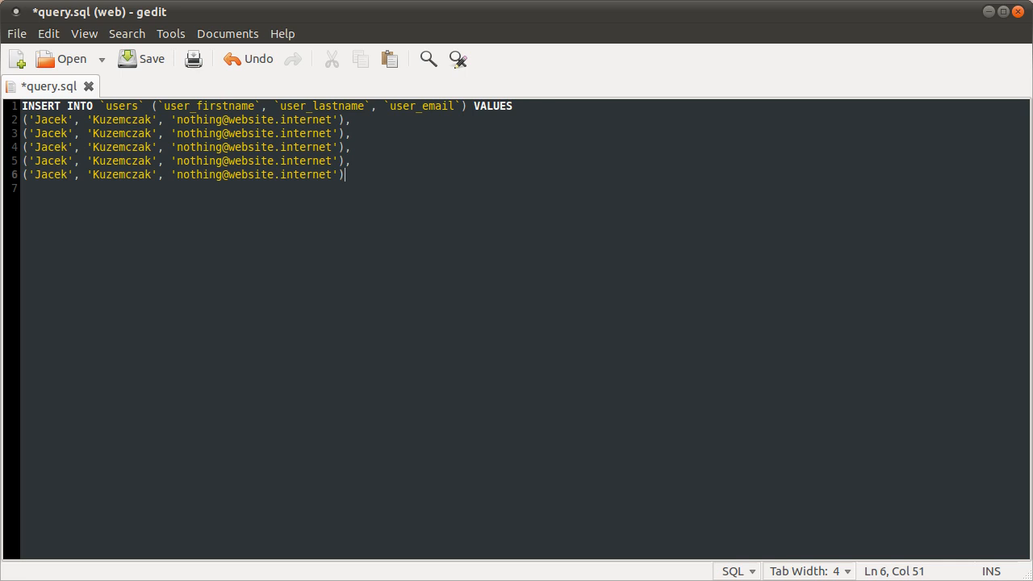
{"action": "mouse_move", "coordinate": [387, 215]}
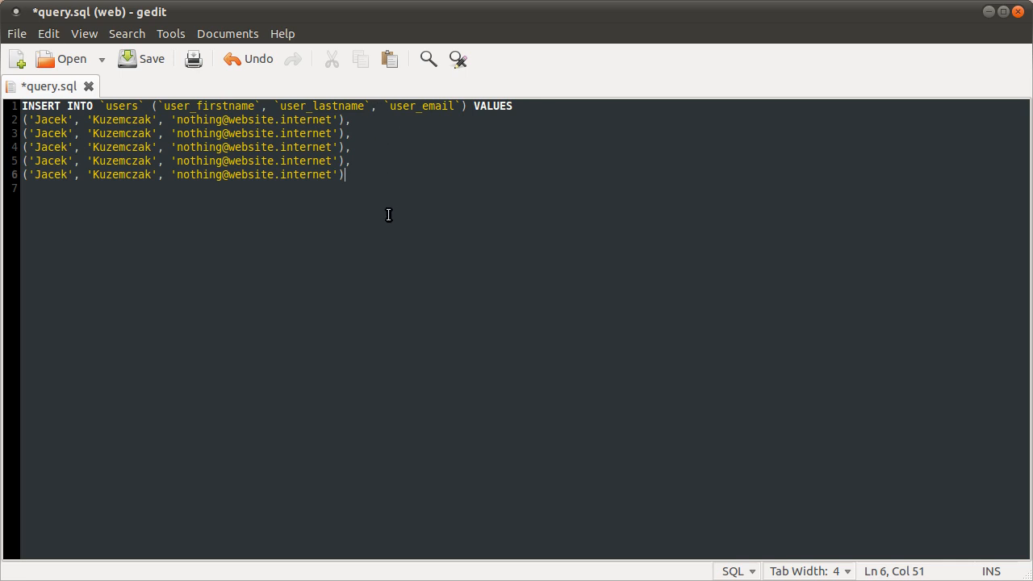
{"action": "key", "text": "ctrl+a"}
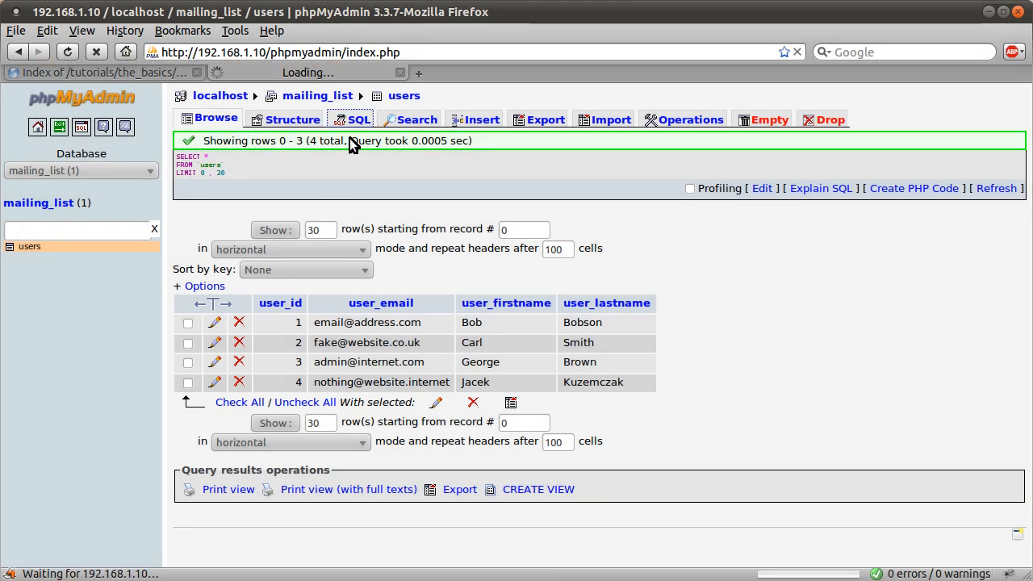
Step: Run the five-row INSERT in the SQL tab and browse the users table, now nine rows
{"action": "left_click", "coordinate": [358, 120]}
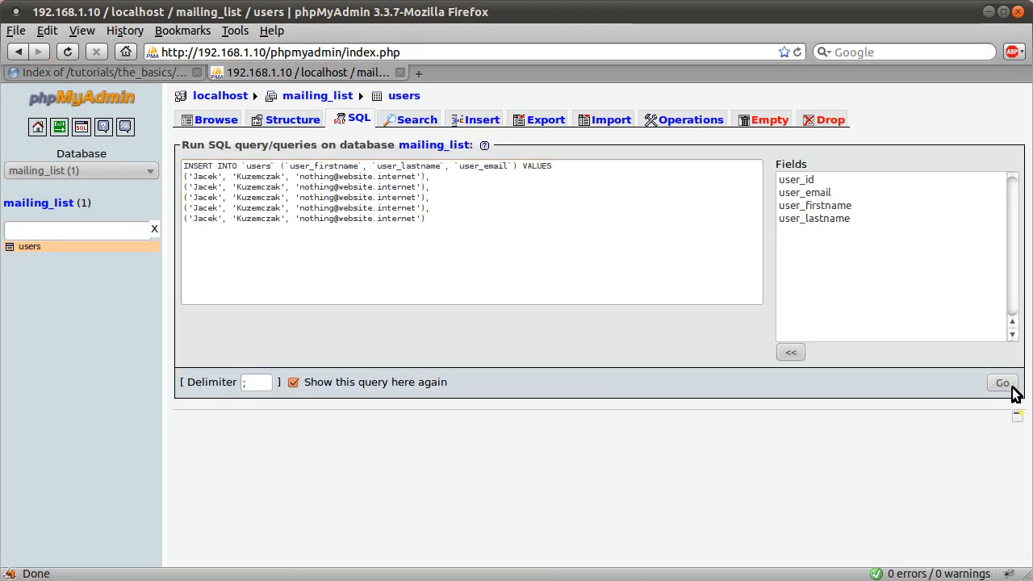
{"action": "left_click", "coordinate": [1002, 381]}
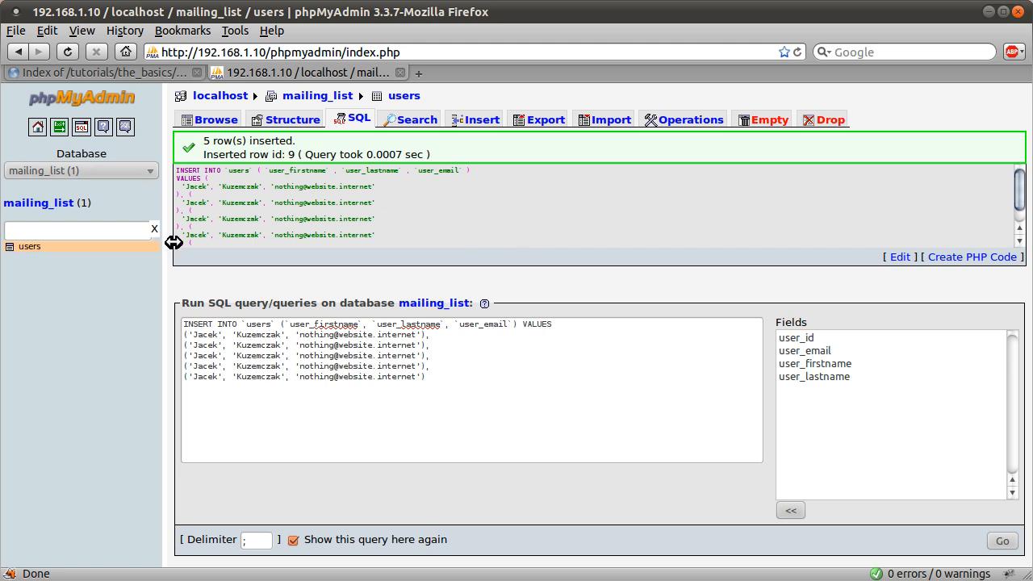
{"action": "left_click_drag", "start_coordinate": [209, 155], "coordinate": [331, 155]}
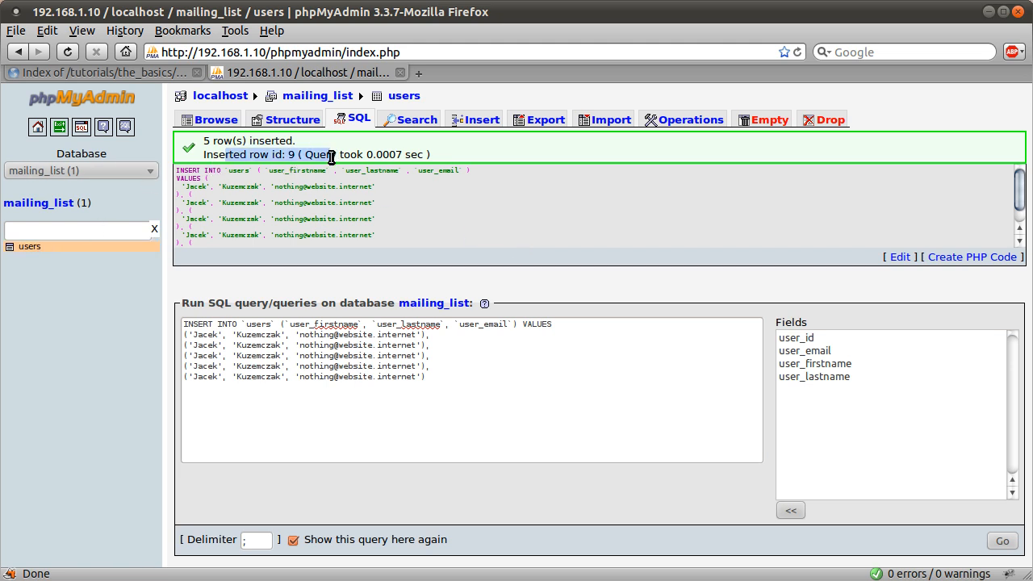
{"action": "left_click", "coordinate": [206, 120]}
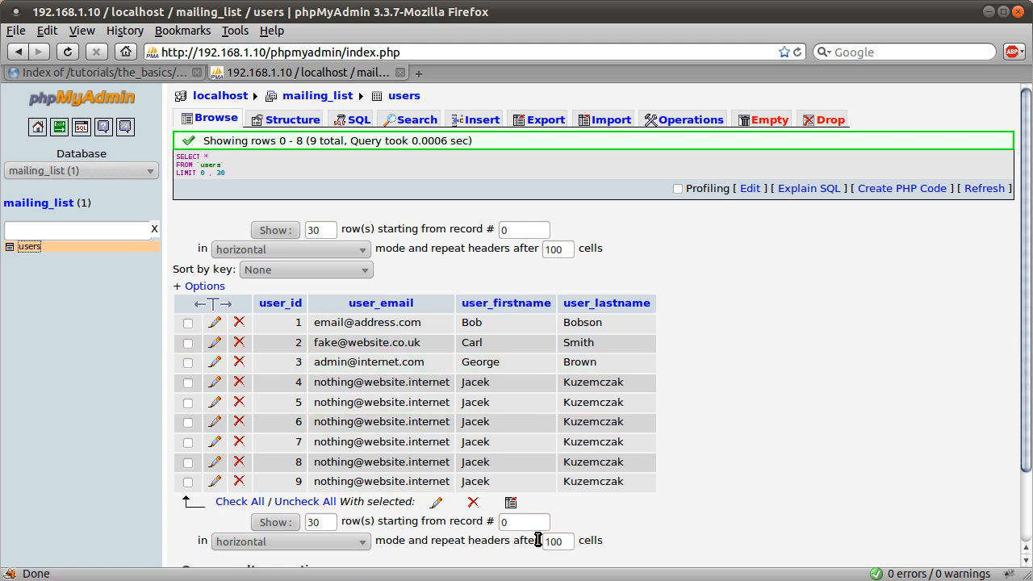
{"action": "mouse_move", "coordinate": [539, 539]}
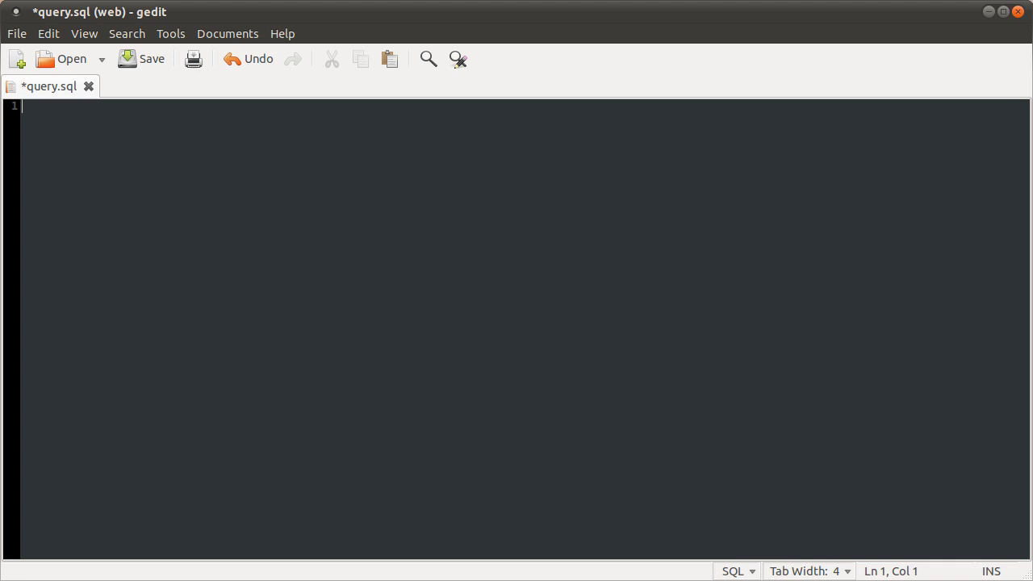
Step: Write UPDATE `users` SET `user_firstname` = 'Alex'
{"action": "type", "text": "UP"}
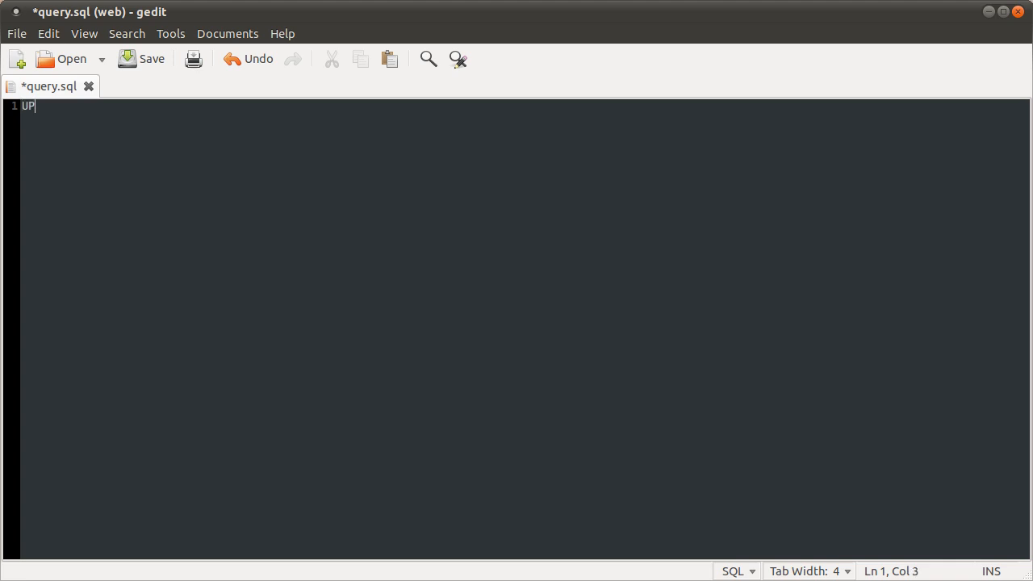
{"action": "type", "text": "DATE"}
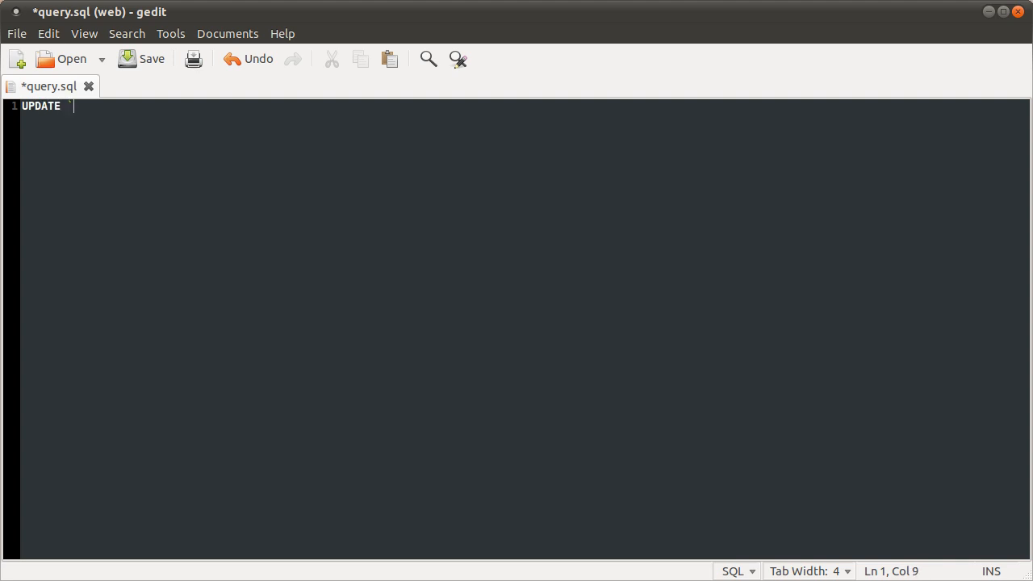
{"action": "type", "text": "`users`"}
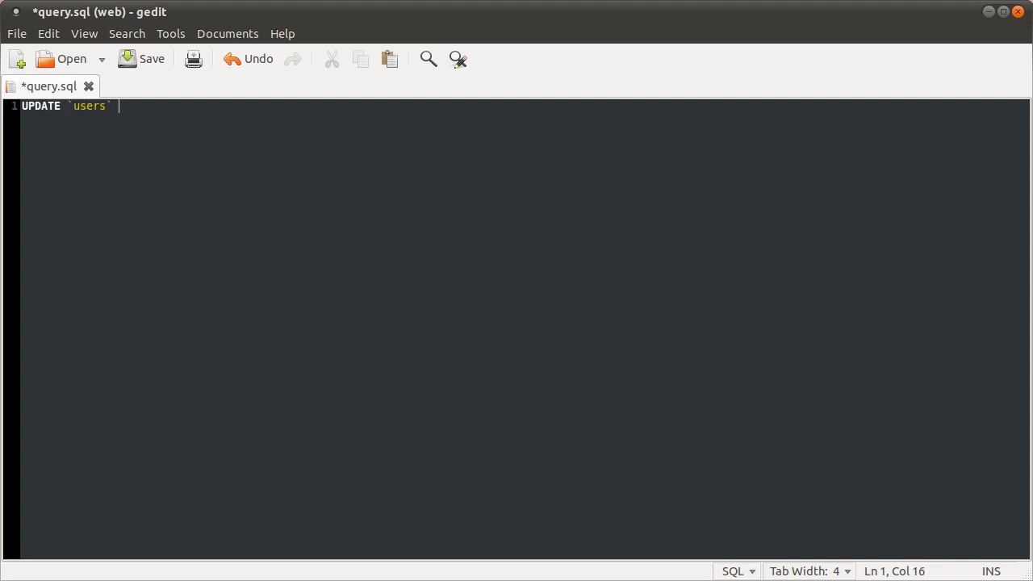
{"action": "type", "text": "SET `"}
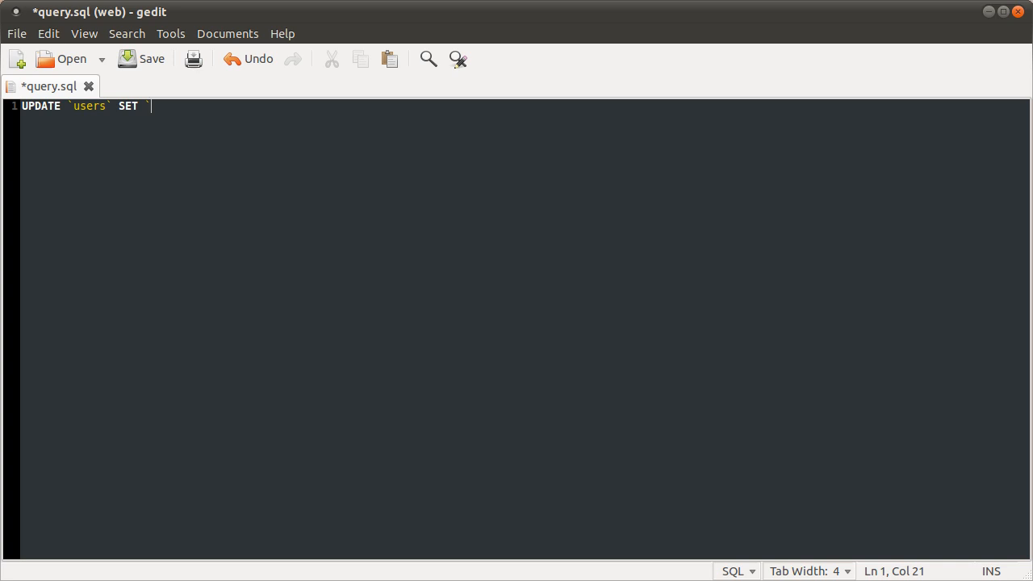
{"action": "type", "text": "user_firstname"}
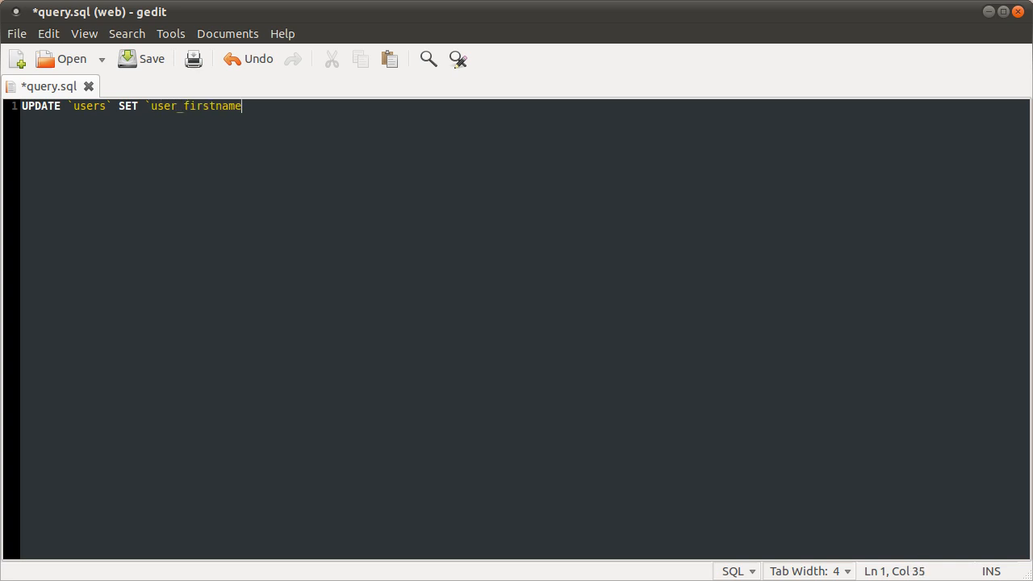
{"action": "type", "text": "` = '"}
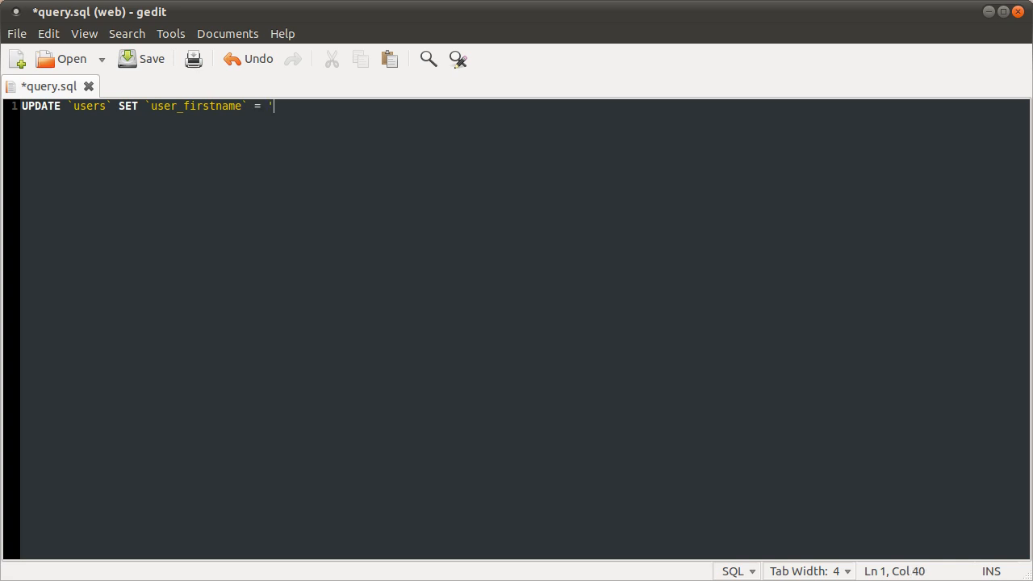
{"action": "type", "text": "Alex'"}
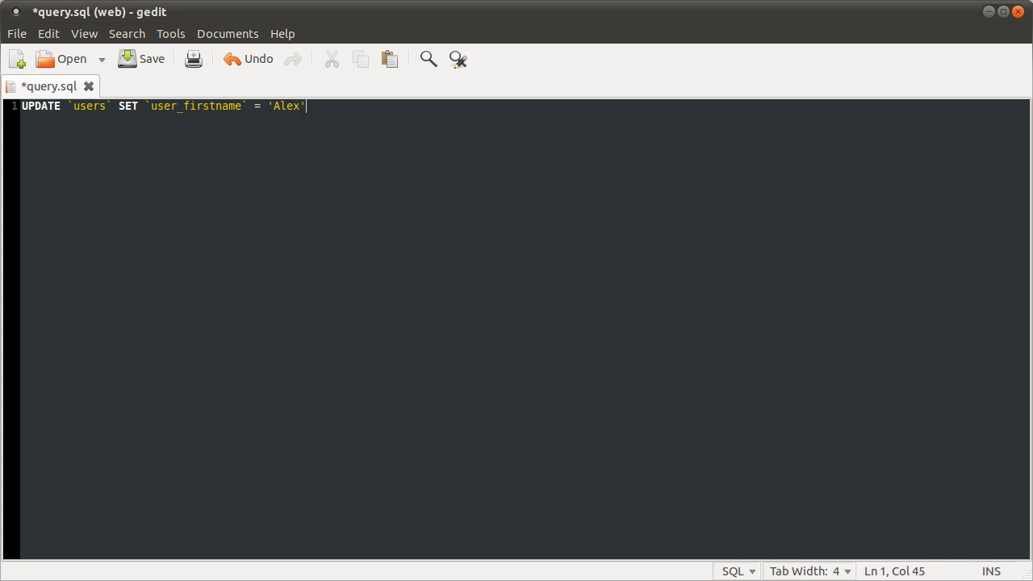
Step: Add the condition WHERE `user_firstname` = 'Bob'
{"action": "type", "text": "WHERE `"}
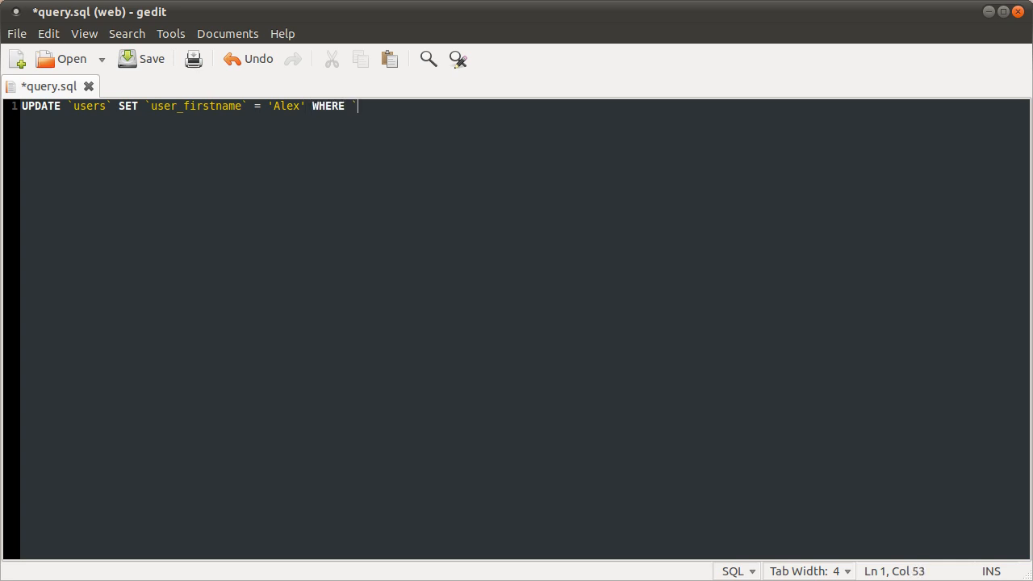
{"action": "type", "text": "user_f"}
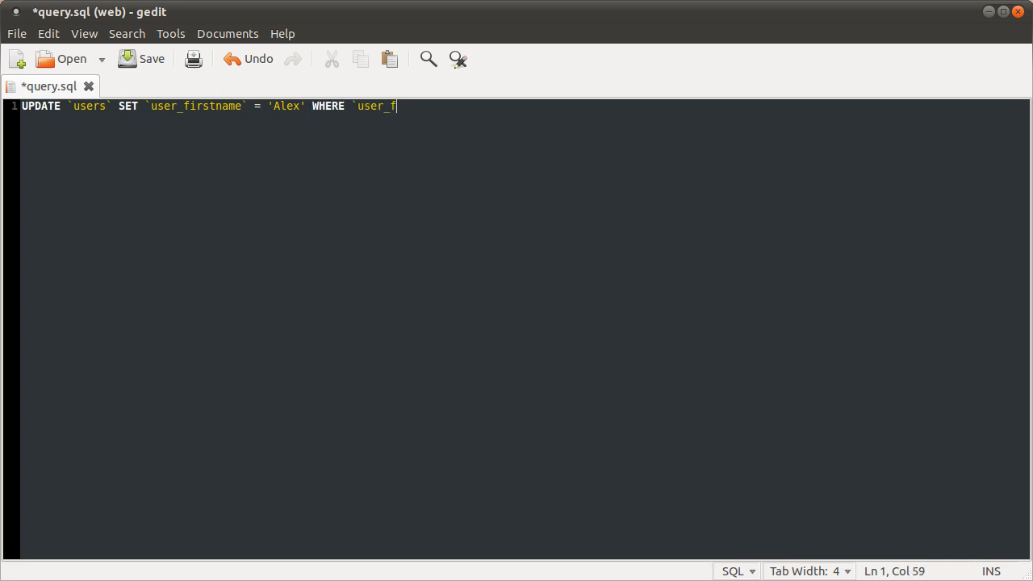
{"action": "type", "text": "irstname` ="}
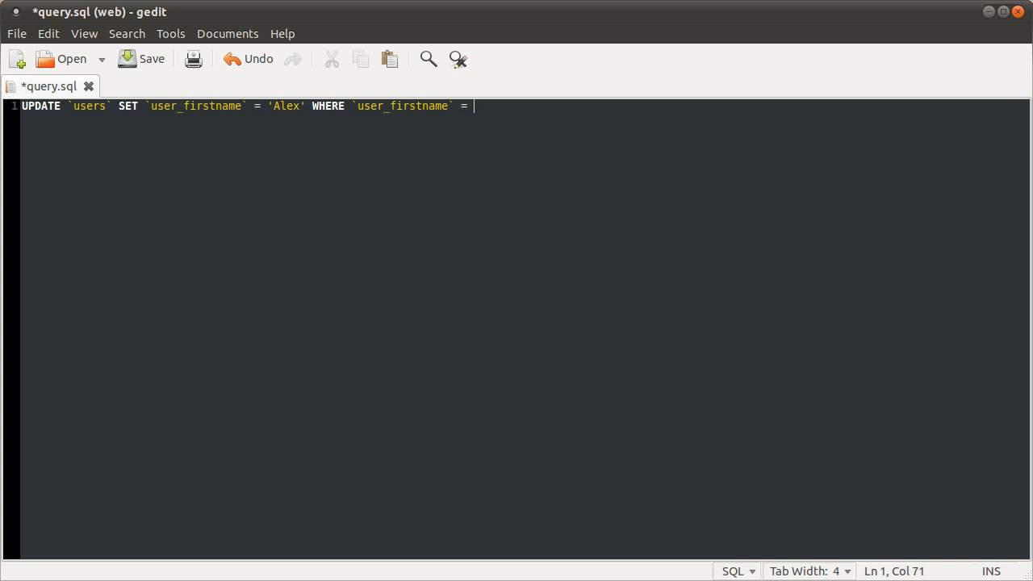
{"action": "type", "text": "'"}
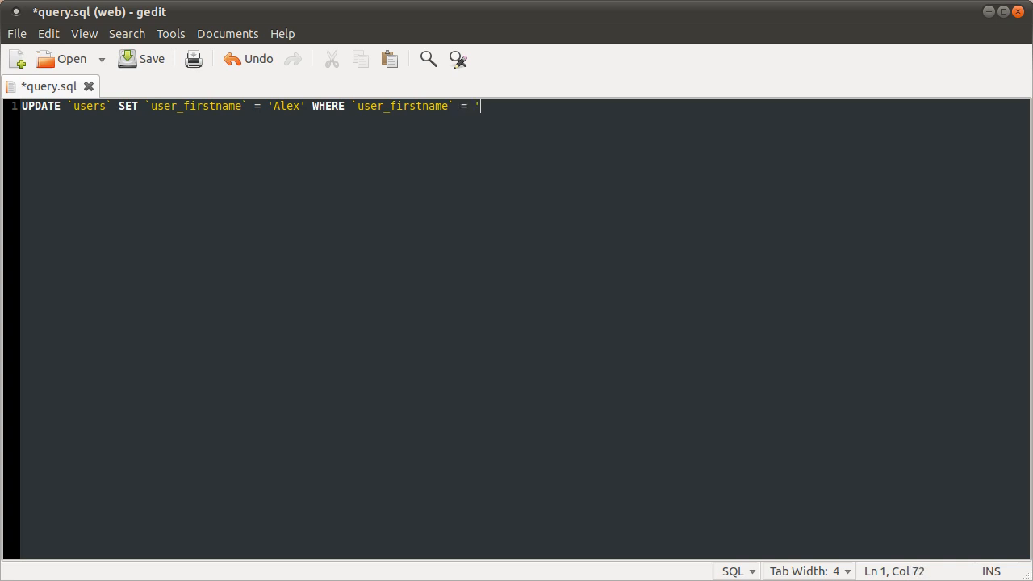
{"action": "type", "text": "B"}
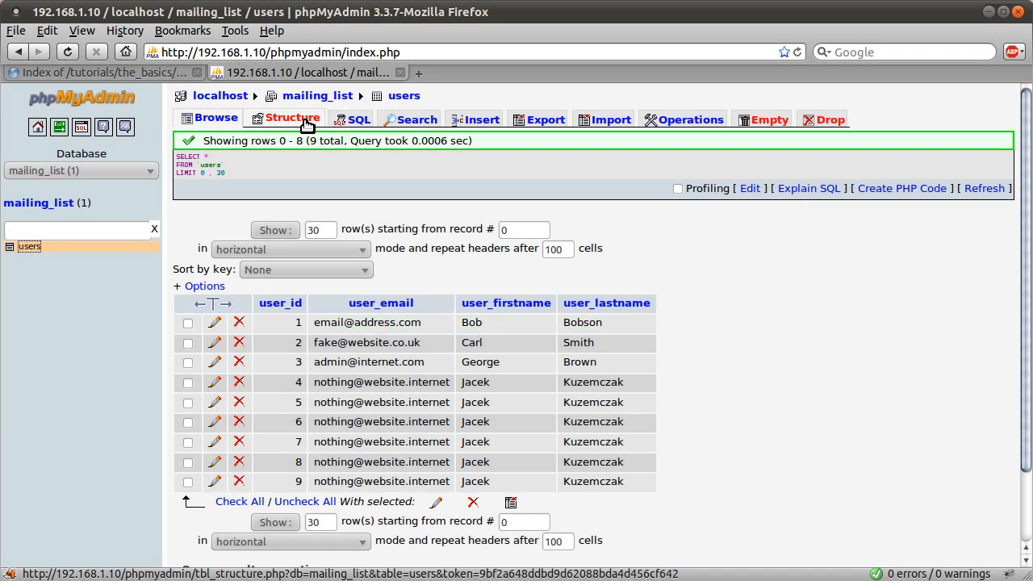
Step: Run the UPDATE in the SQL tab, renaming Bob to Alex with 1 row affected
{"action": "left_click", "coordinate": [358, 120]}
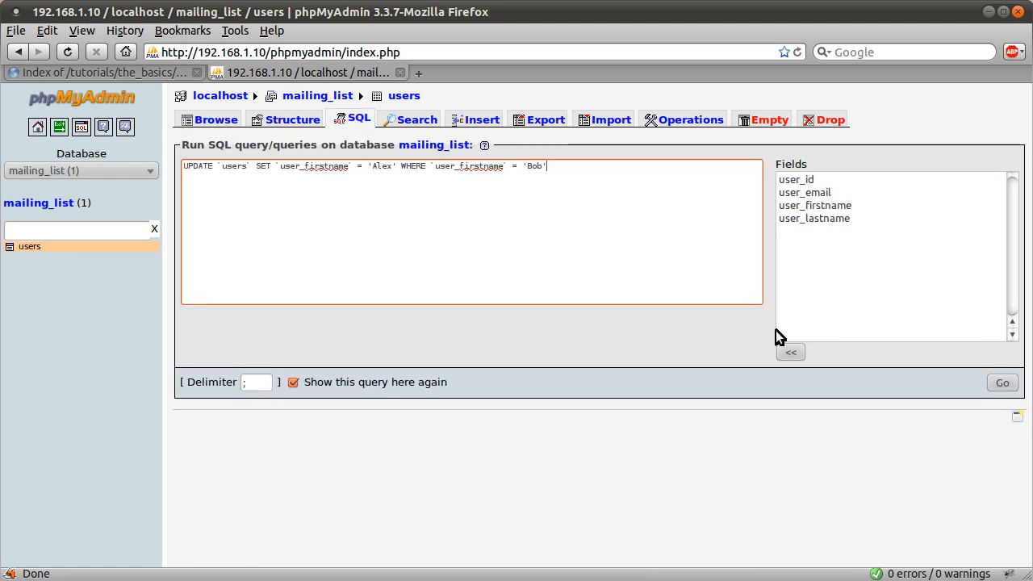
{"action": "left_click", "coordinate": [1000, 381]}
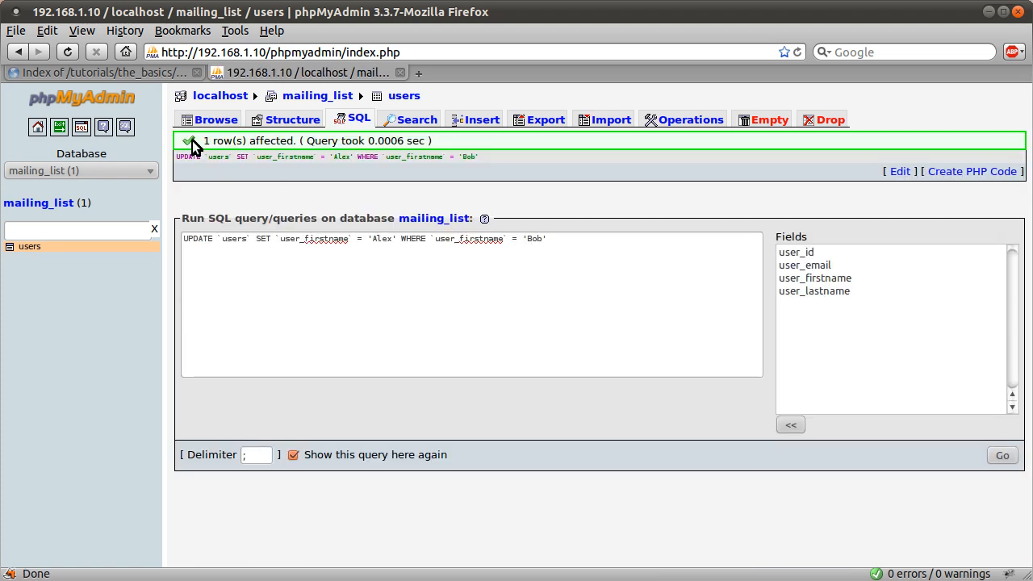
{"action": "left_click", "coordinate": [207, 120]}
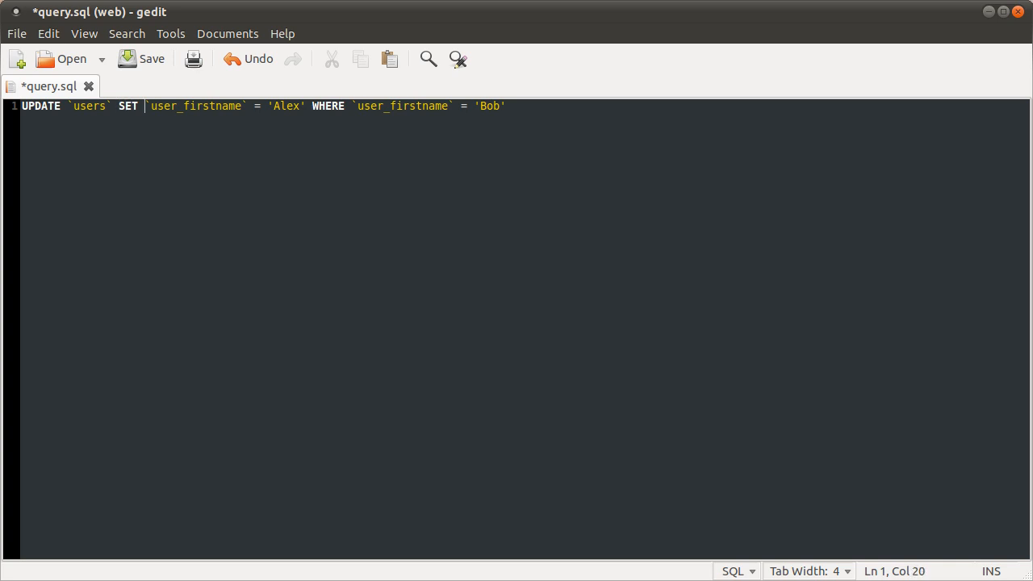
Step: Split the UPDATE across three lines: SET, the indented 'Alex' assignment, and the WHERE condition
{"action": "key", "text": "BackSpace"}
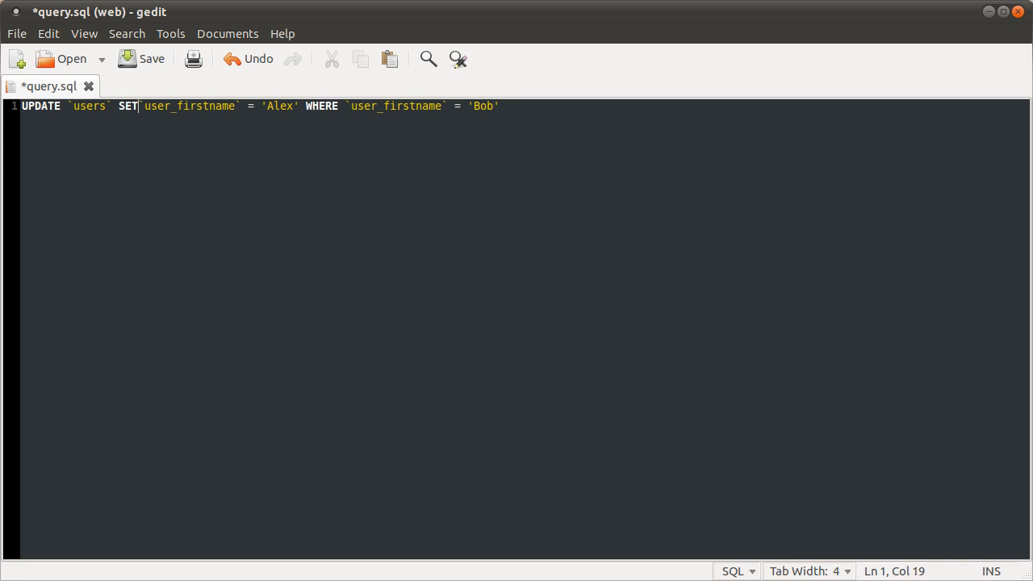
{"action": "key", "text": "Return"}
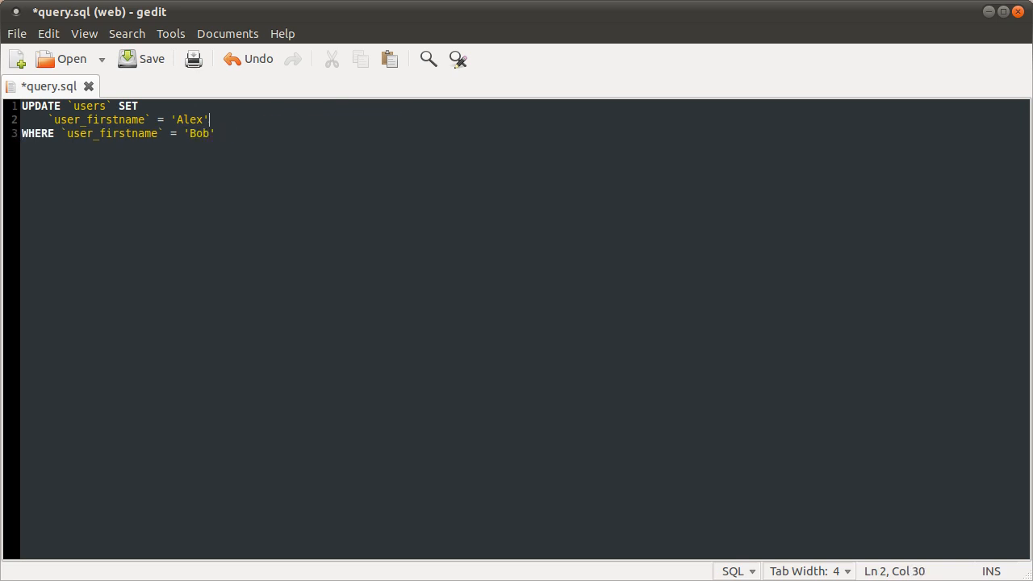
{"action": "key", "text": "Return"}
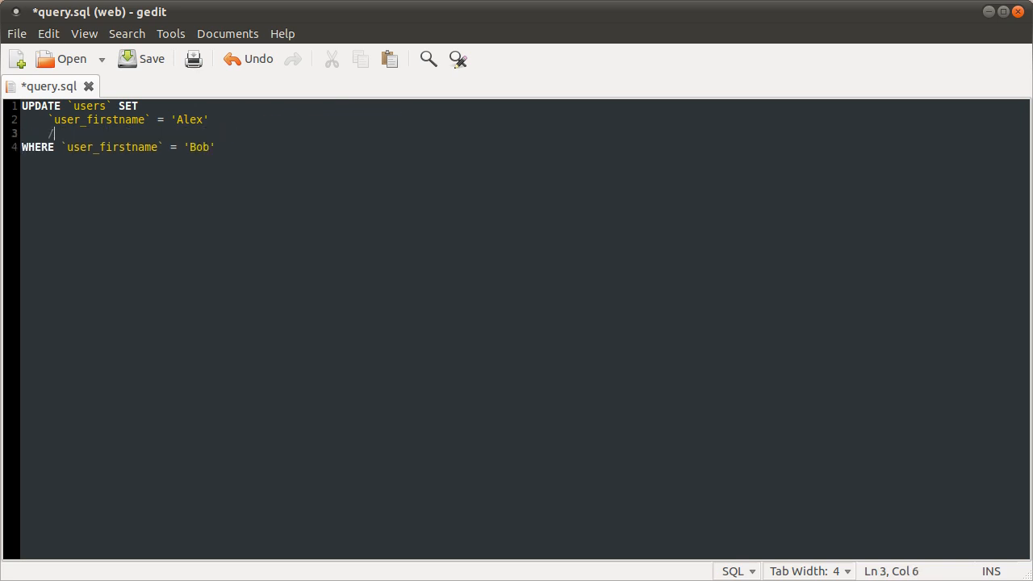
{"action": "key", "text": "BackSpace"}
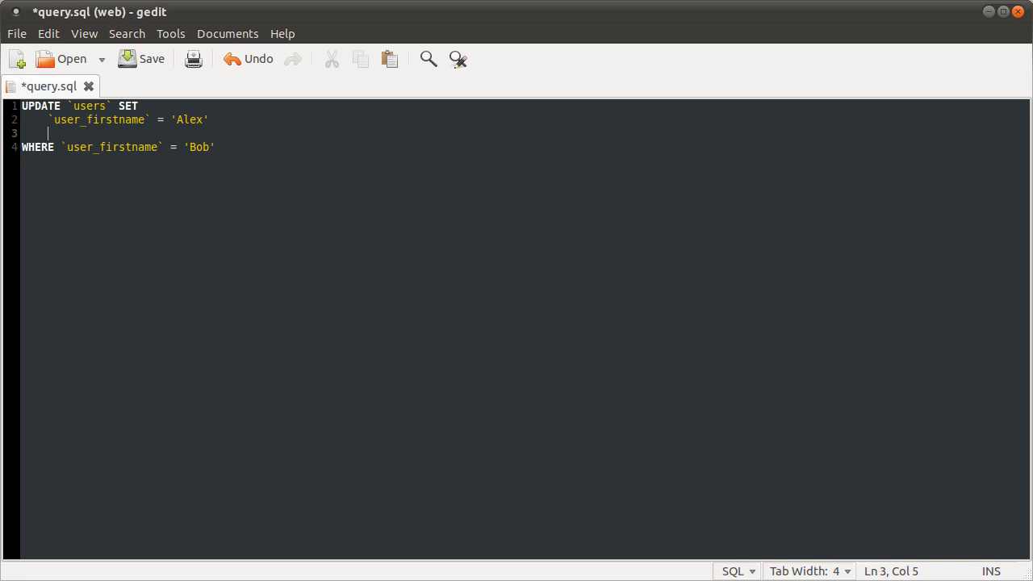
{"action": "key", "text": "BackSpace"}
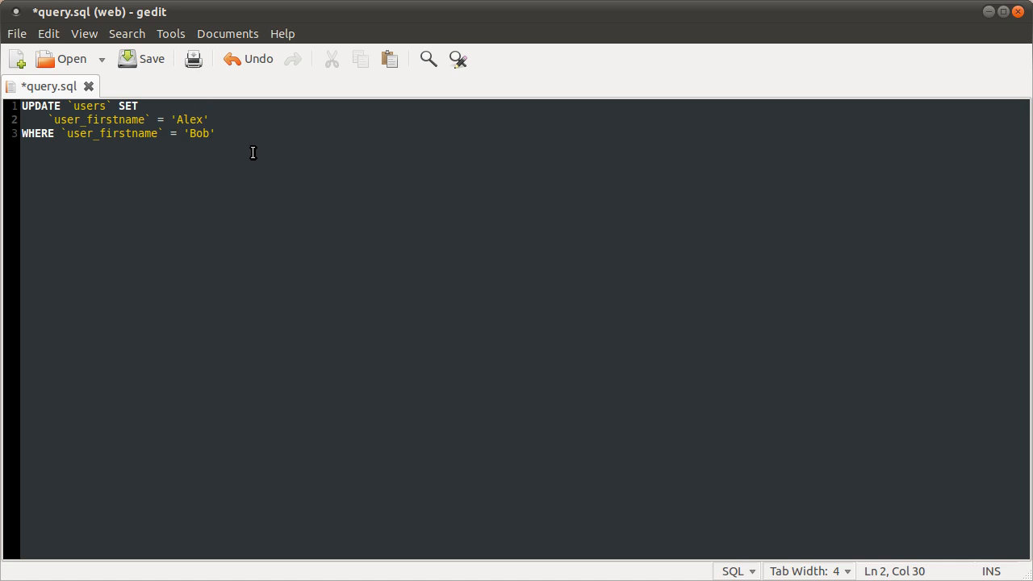
{"action": "left_click", "coordinate": [210, 119]}
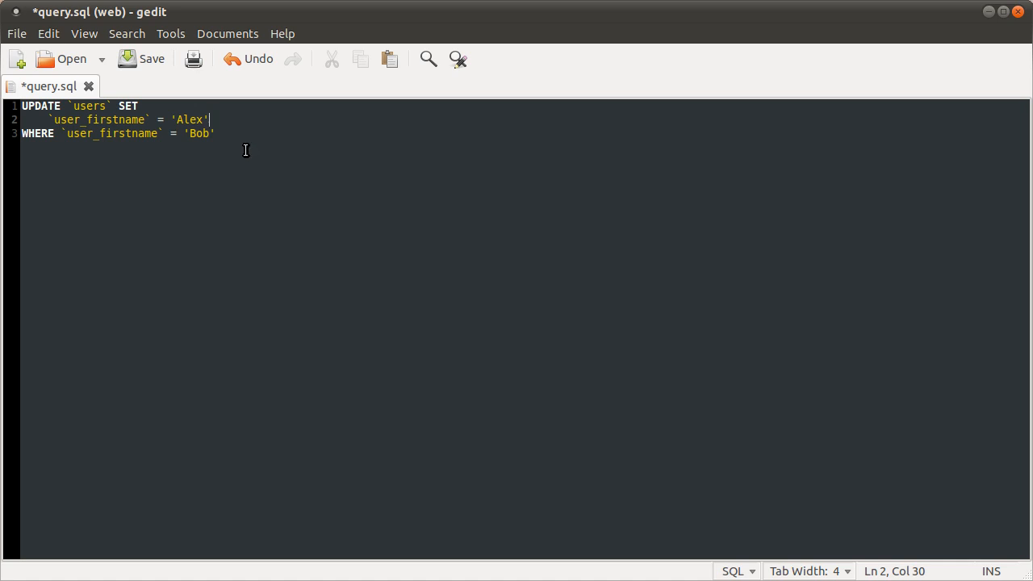
{"action": "mouse_move", "coordinate": [29, 131]}
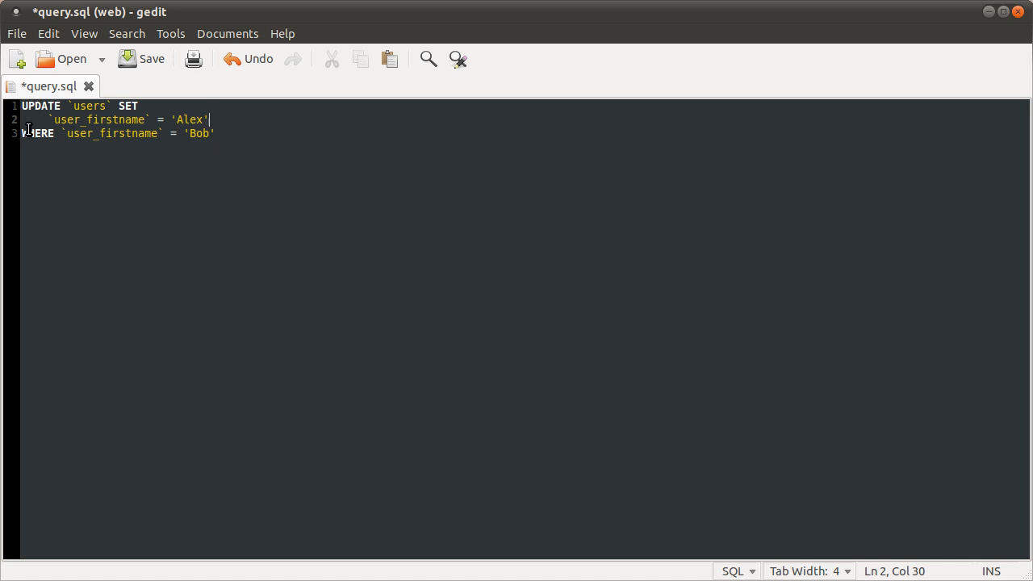
{"action": "left_click", "coordinate": [226, 133]}
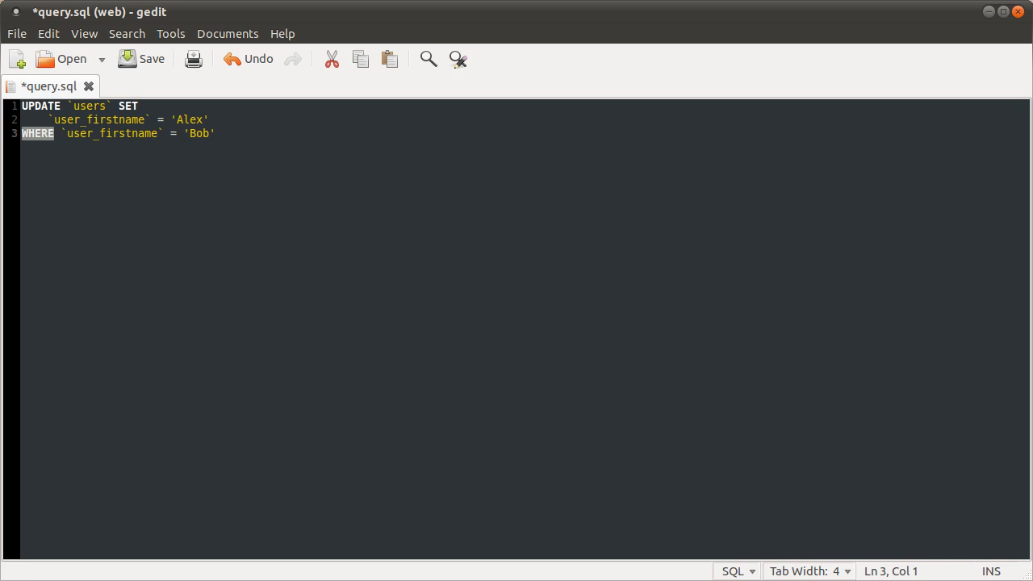
{"action": "mouse_move", "coordinate": [187, 172]}
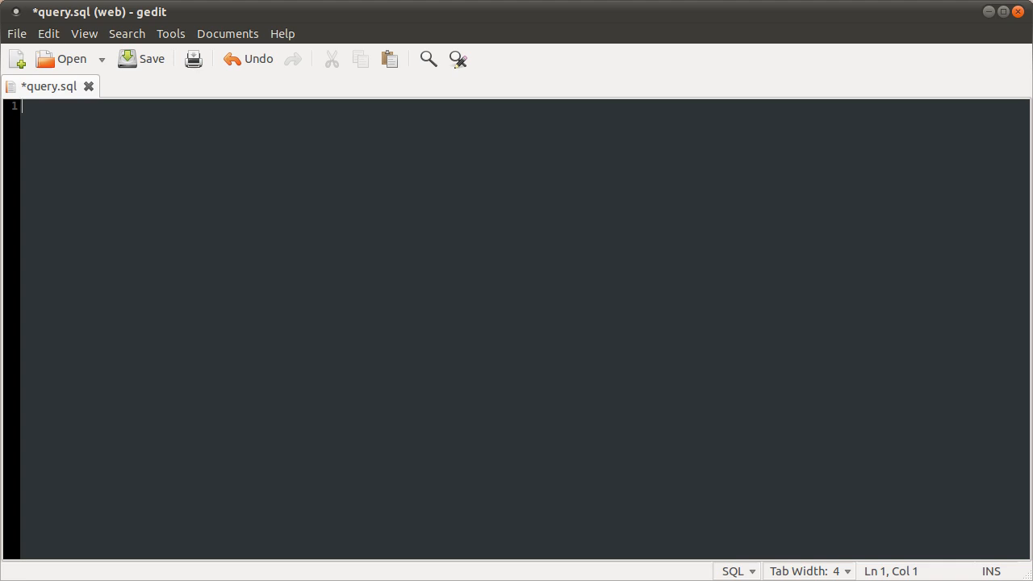
Step: Write DELETE FROM `users` WHERE `user_firstname` = 'Jacek'
{"action": "type", "text": "DELE"}
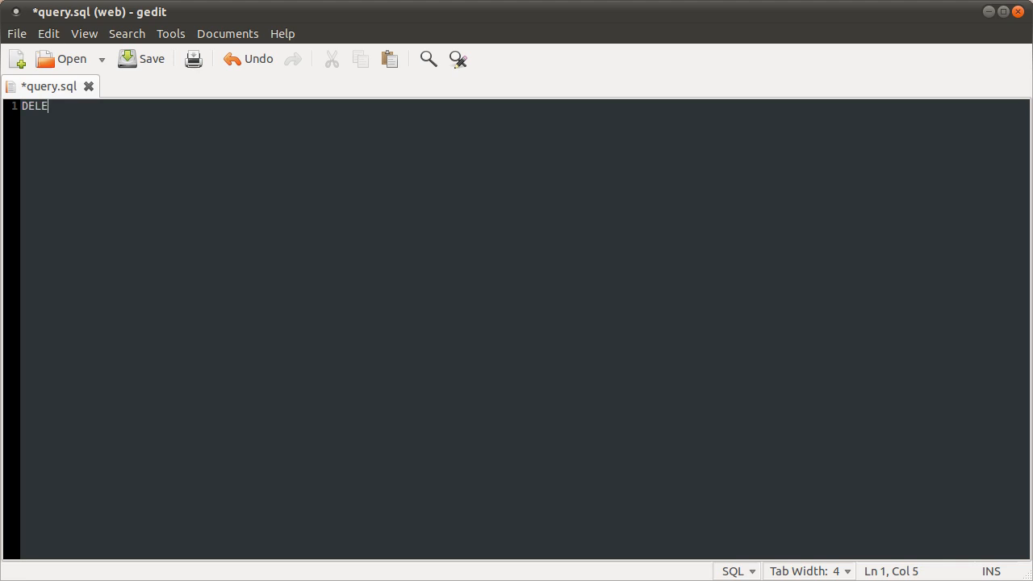
{"action": "type", "text": "TE FR"}
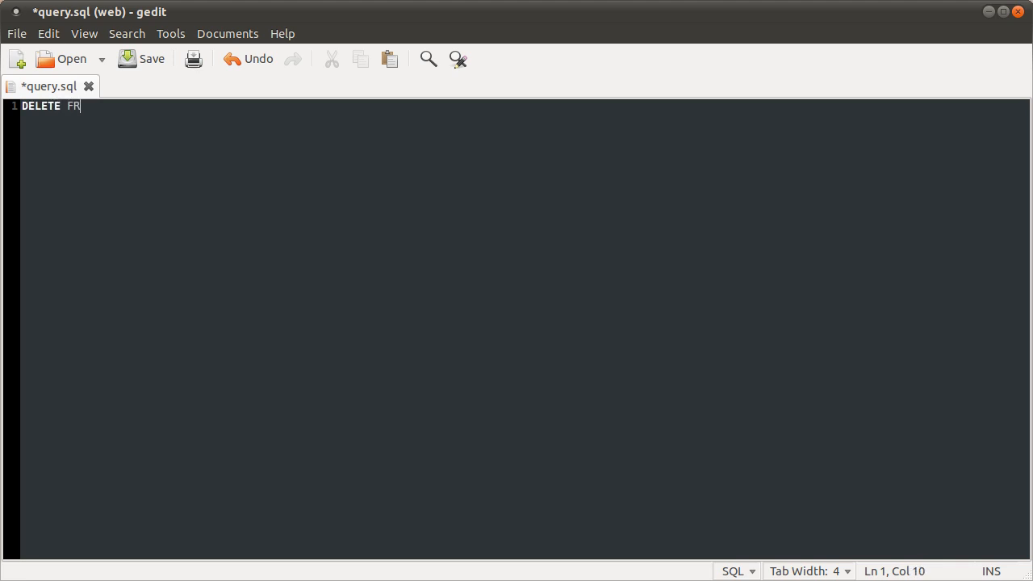
{"action": "type", "text": "OM `users`"}
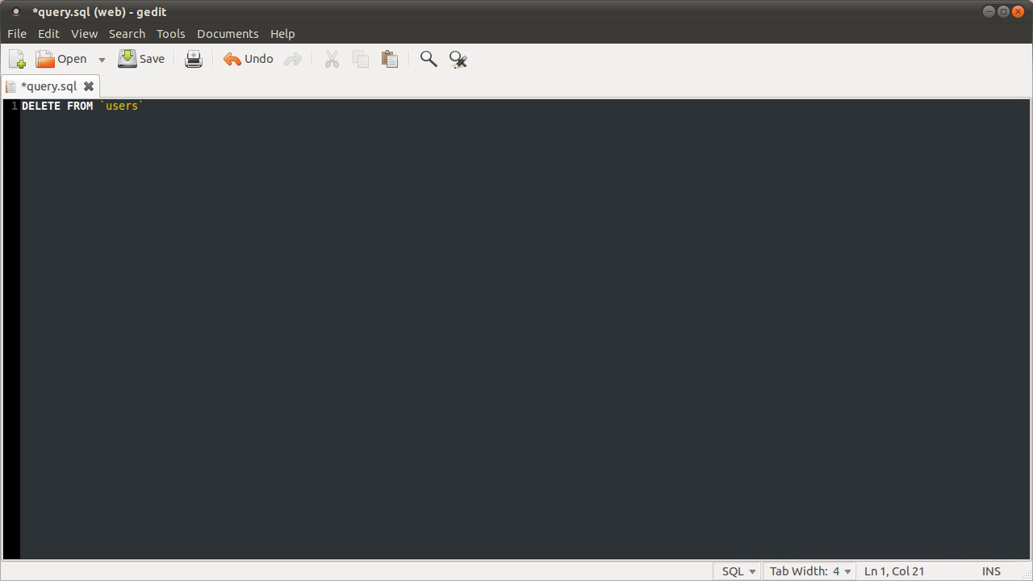
{"action": "type", "text": "WHERE"}
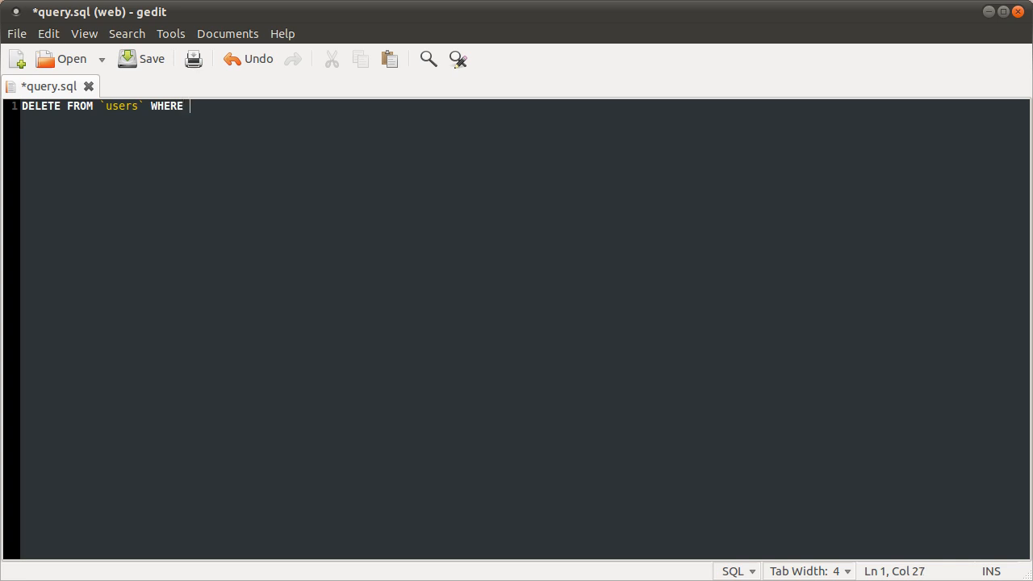
{"action": "type", "text": "`"}
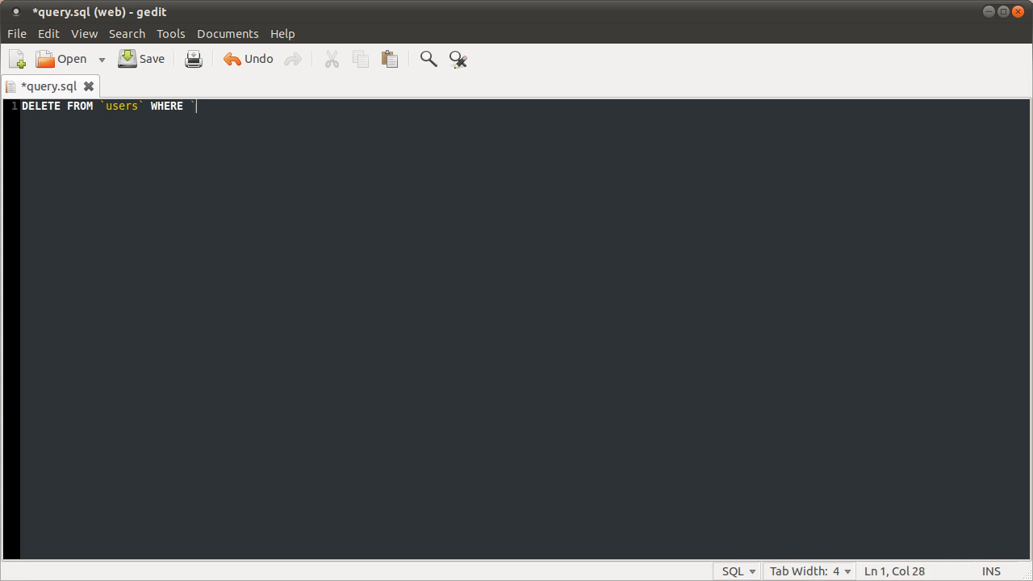
{"action": "type", "text": "user_firs"}
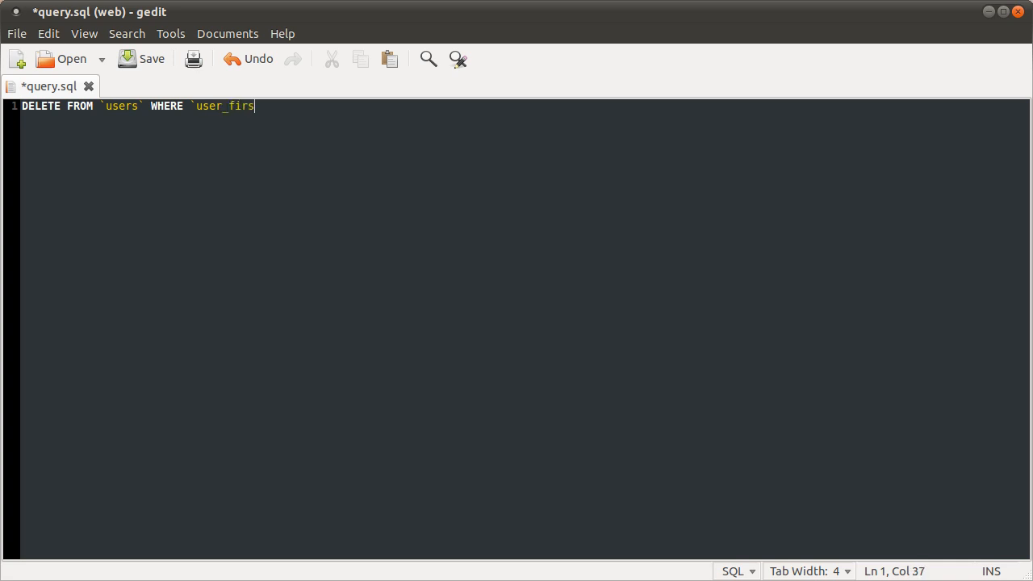
{"action": "type", "text": "tname` = 'K"}
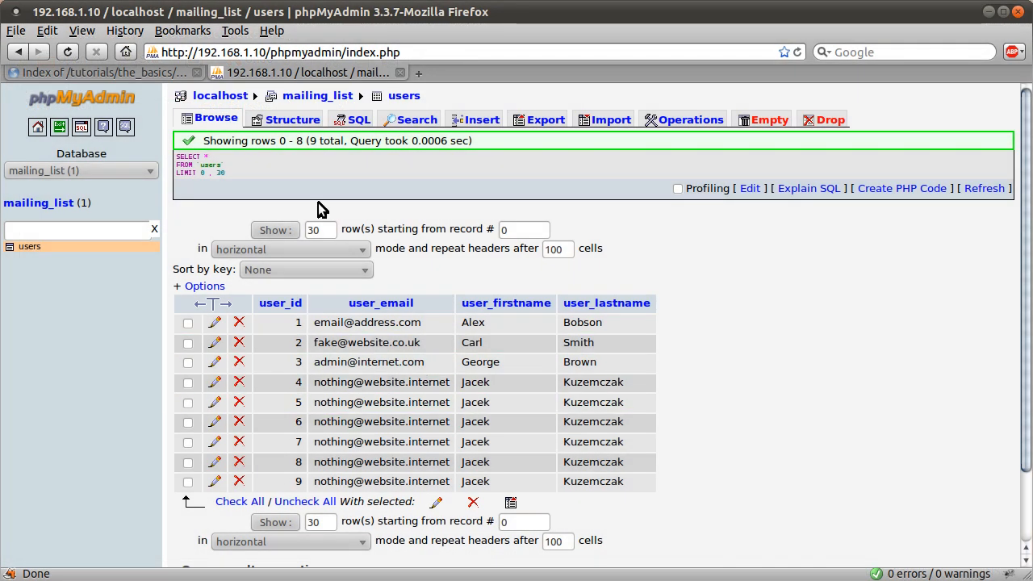
Step: Run the DELETE in the SQL tab and confirm, leaving only Alex, Carl and George
{"action": "left_click", "coordinate": [359, 120]}
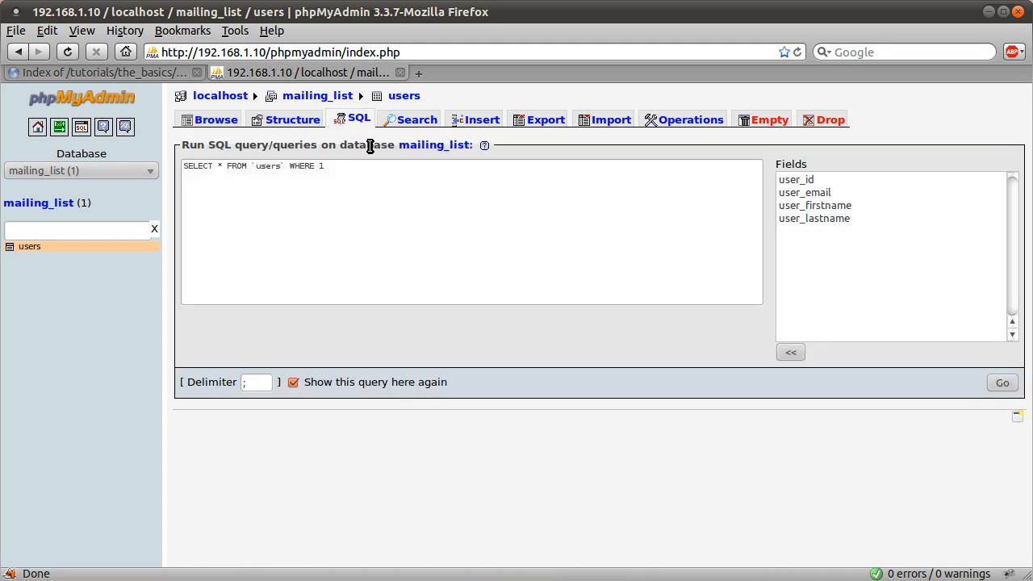
{"action": "left_click", "coordinate": [1003, 381]}
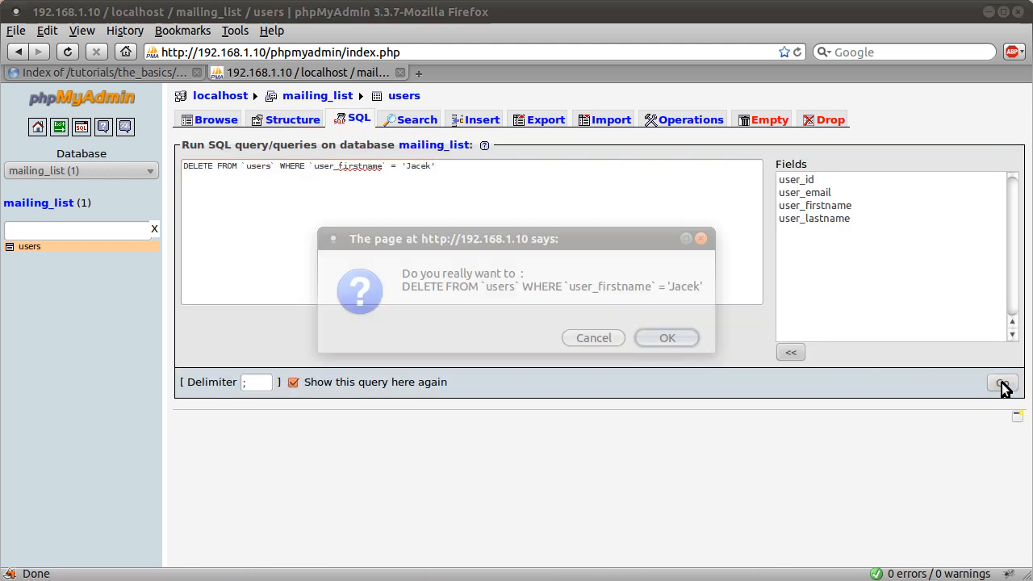
{"action": "mouse_move", "coordinate": [684, 345]}
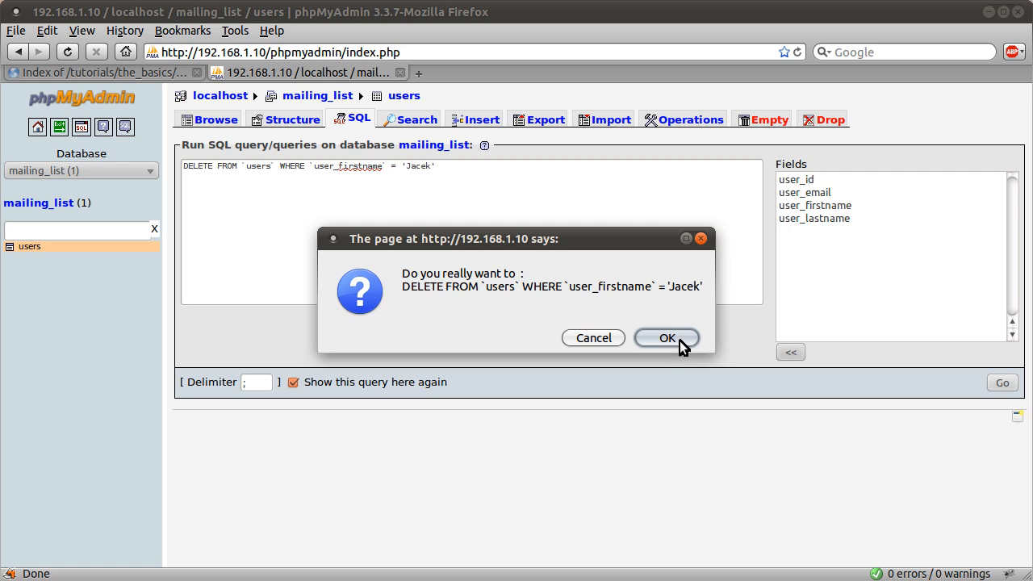
{"action": "left_click", "coordinate": [665, 338]}
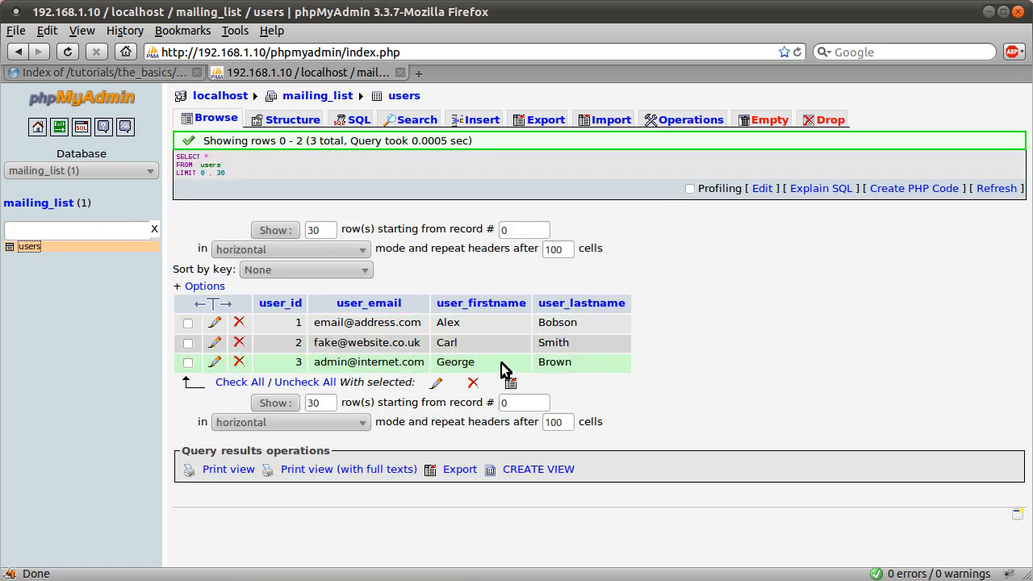
{"action": "mouse_move", "coordinate": [501, 342]}
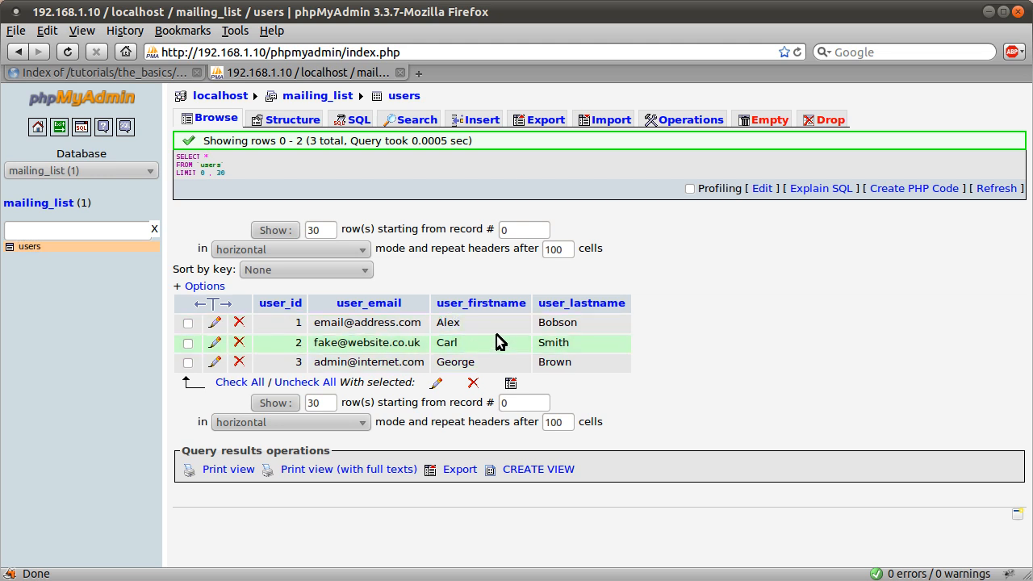
{"action": "mouse_move", "coordinate": [596, 381]}
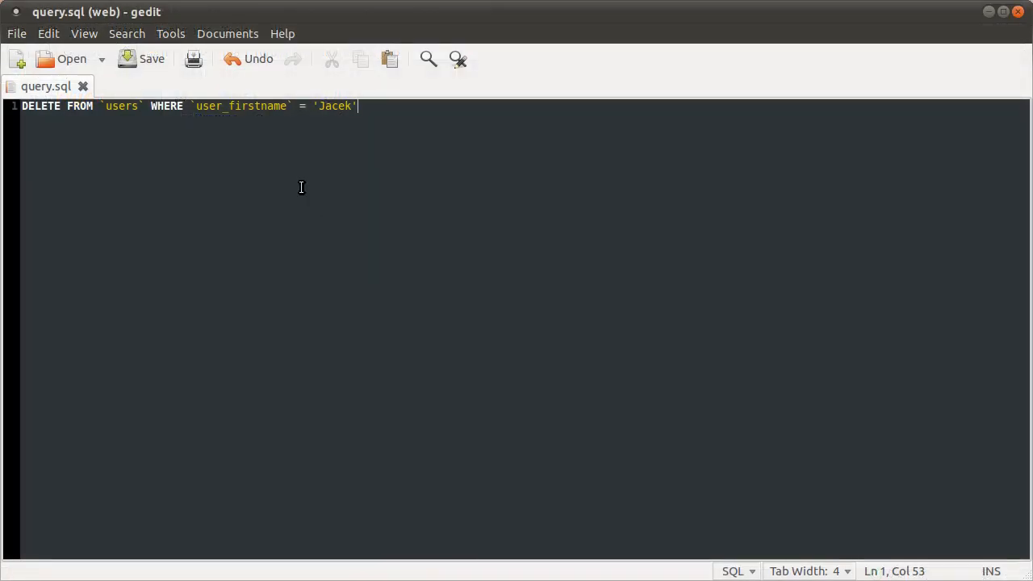
{"action": "mouse_move", "coordinate": [417, 121]}
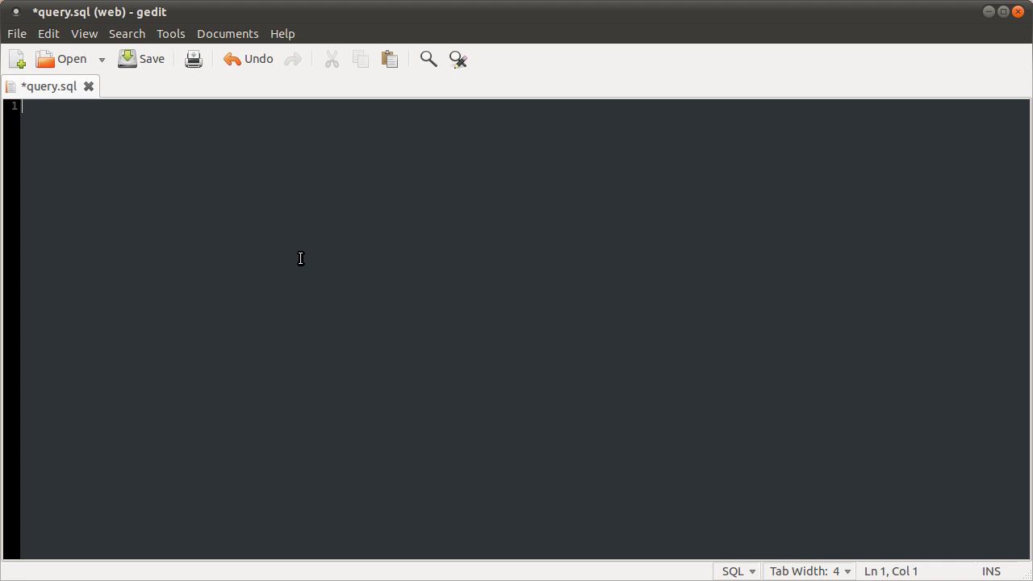
Step: Write SELECT `user_email` FROM `users`
{"action": "type", "text": "SELECT"}
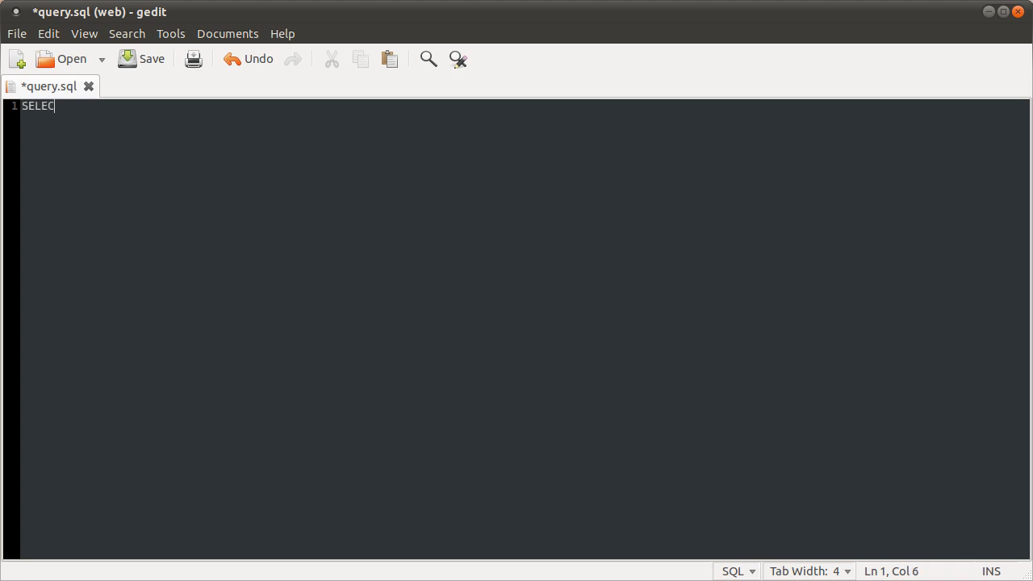
{"action": "type", "text": "T `u"}
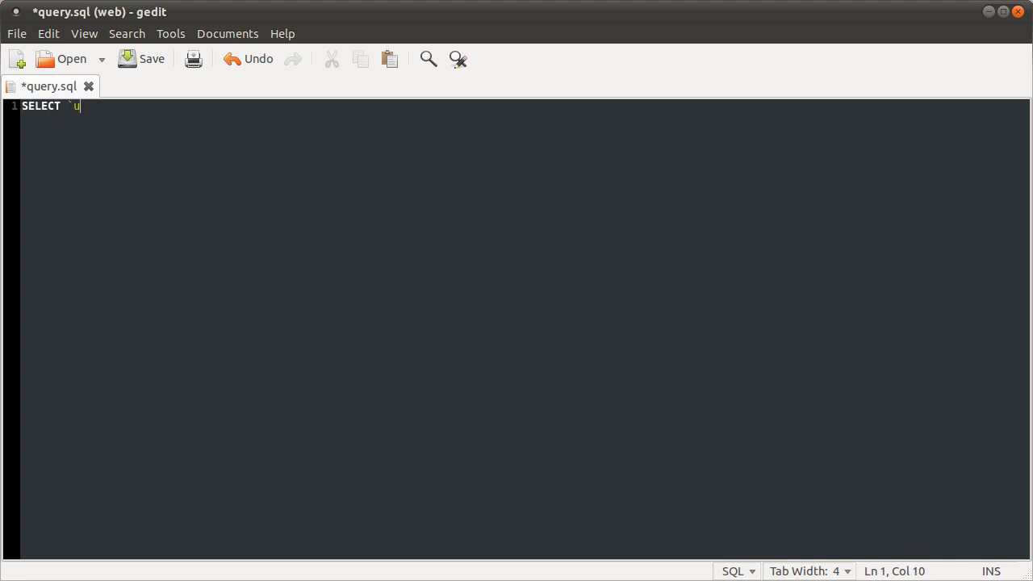
{"action": "type", "text": "ser_email"}
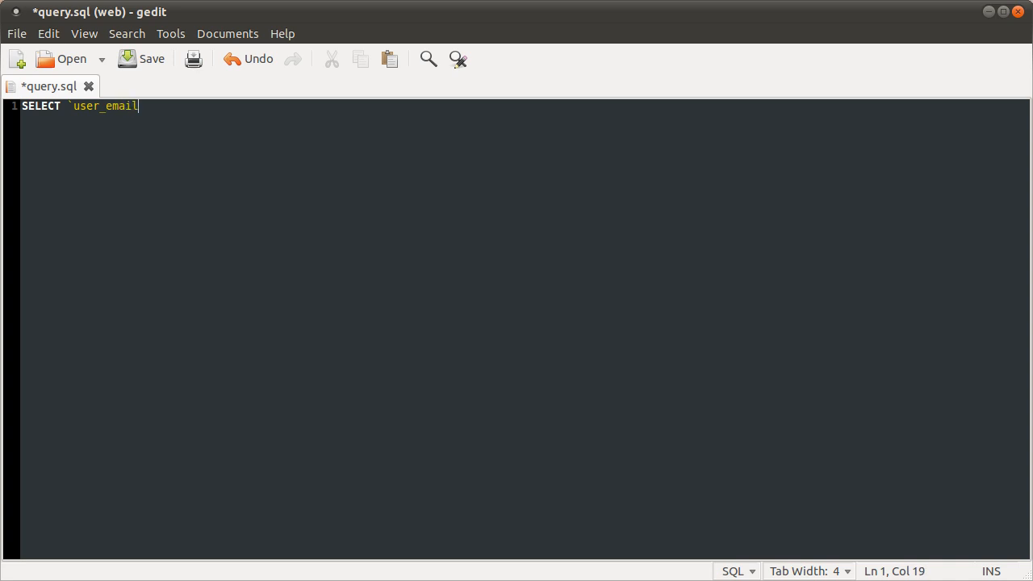
{"action": "key", "text": "BackSpace"}
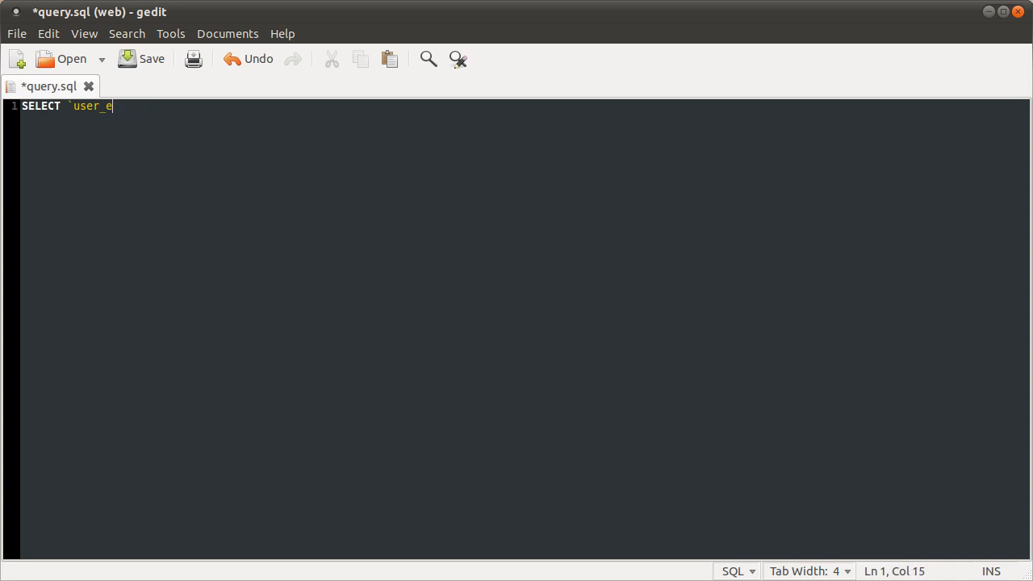
{"action": "type", "text": "m"}
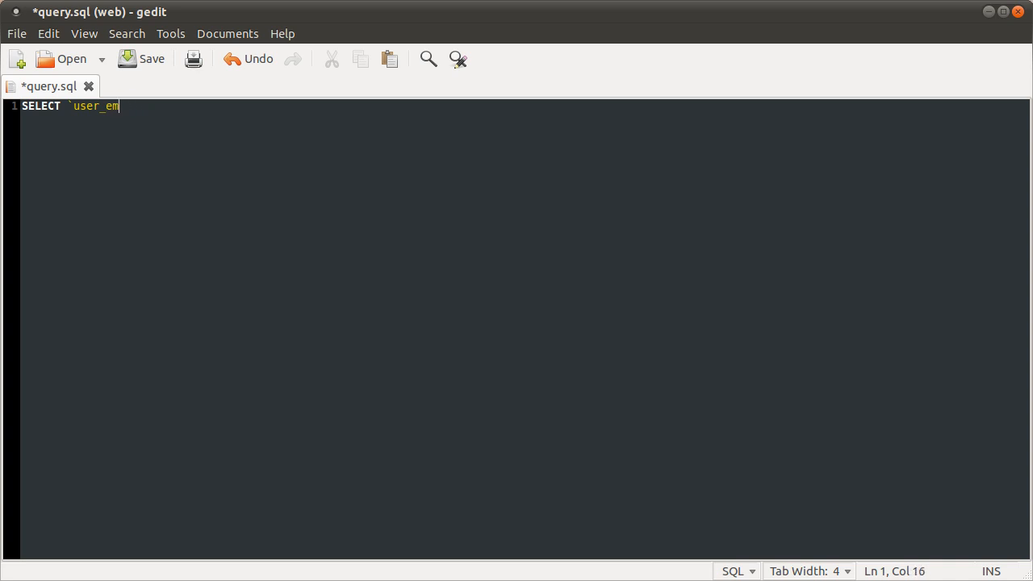
{"action": "type", "text": "ail` FROM"}
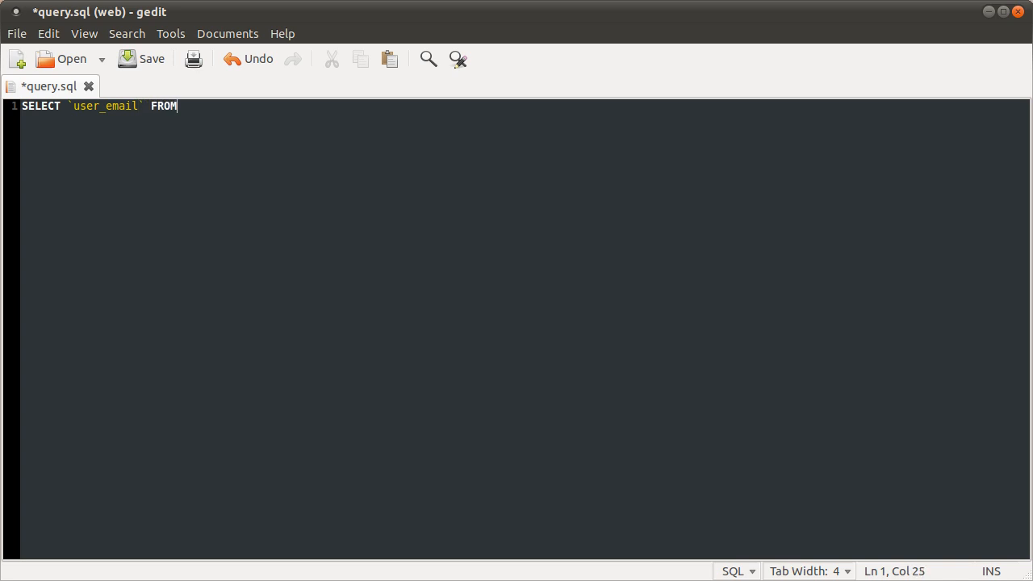
{"action": "type", "text": "`users`"}
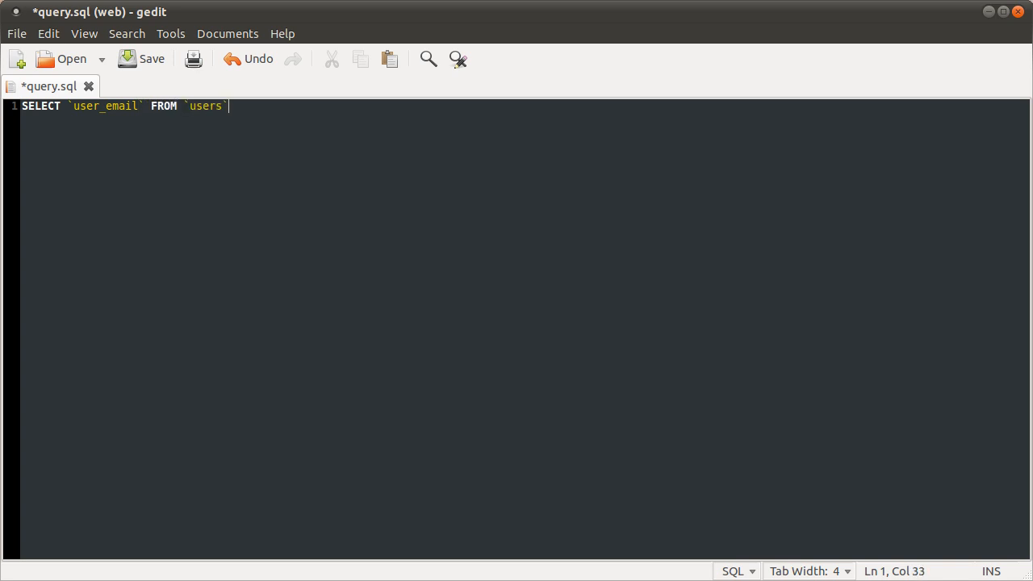
Step: Add the filter WHERE `user_email` LIKE '%.com'
{"action": "type", "text": "WHERE `"}
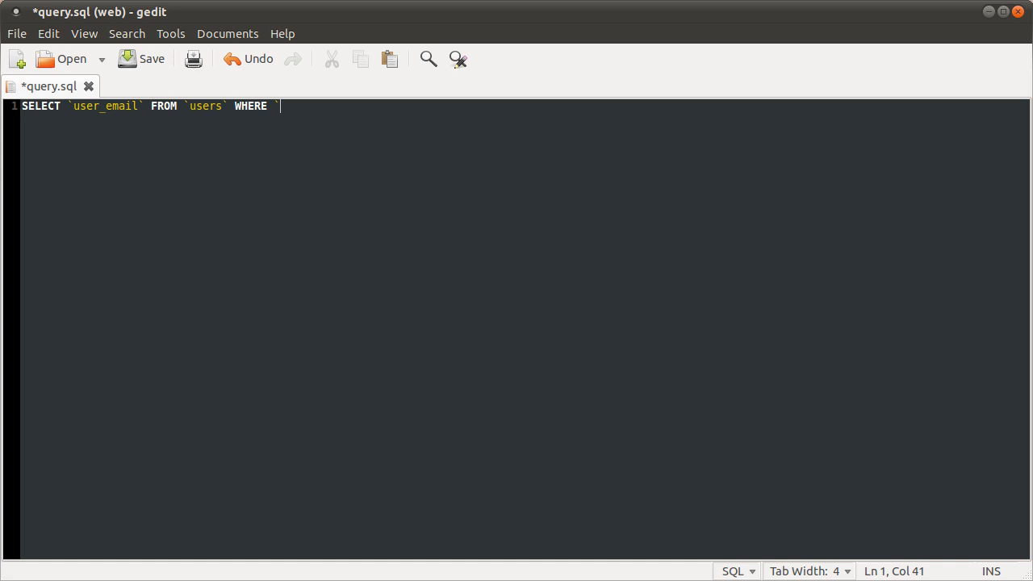
{"action": "type", "text": "user_email"}
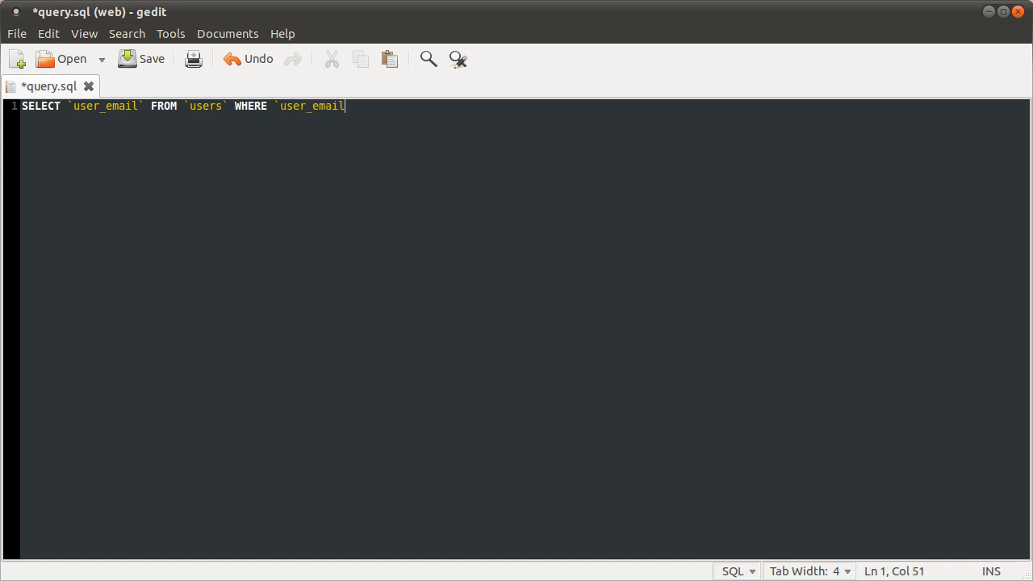
{"action": "type", "text": "`"}
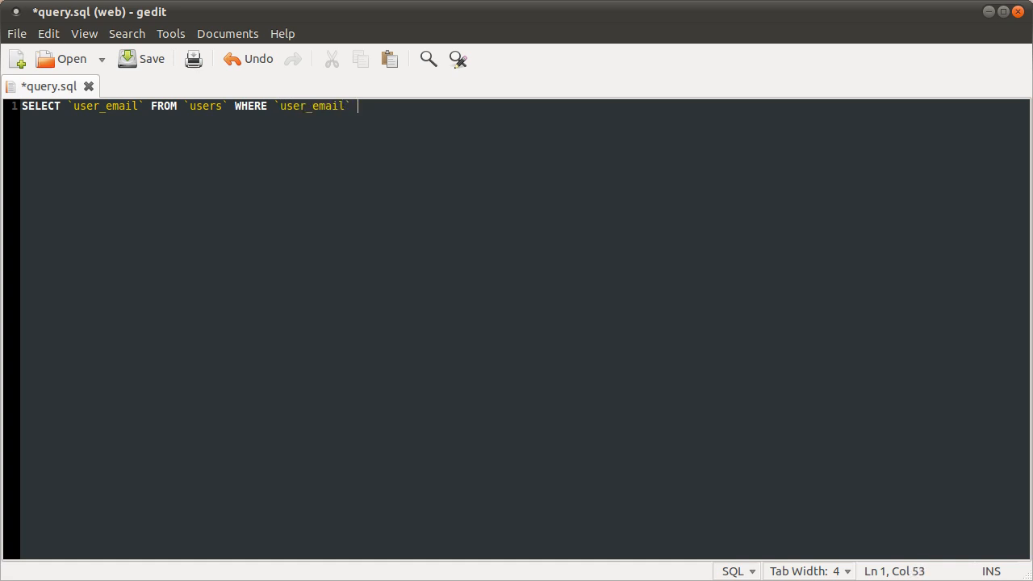
{"action": "type", "text": "LIKE '"}
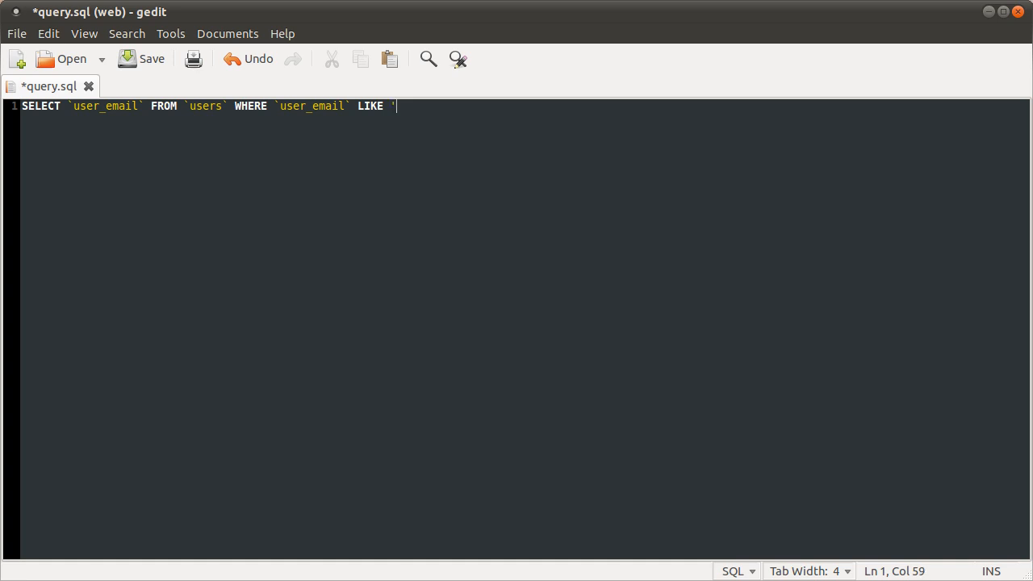
{"action": "type", "text": "'"}
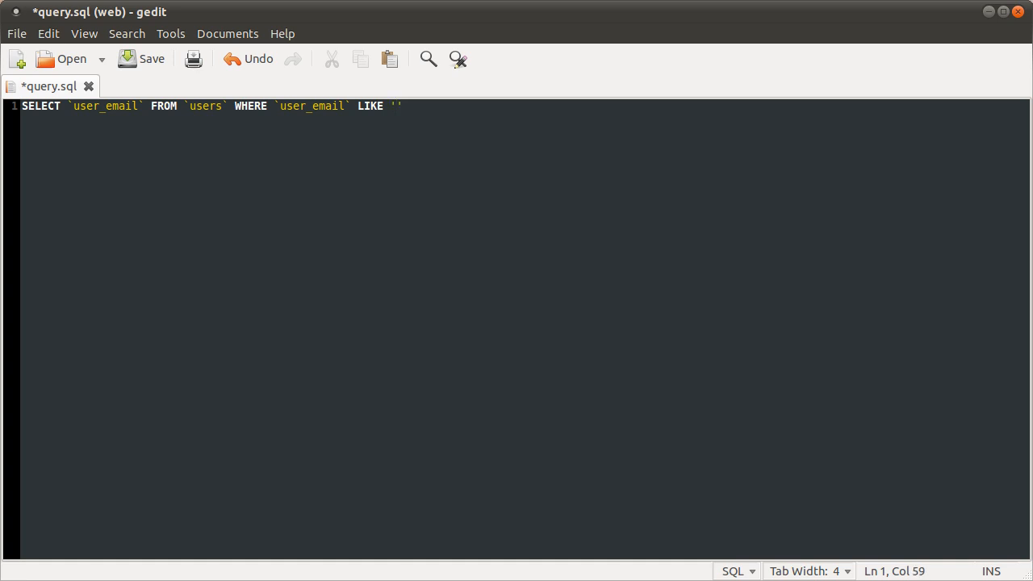
{"action": "type", "text": "%"}
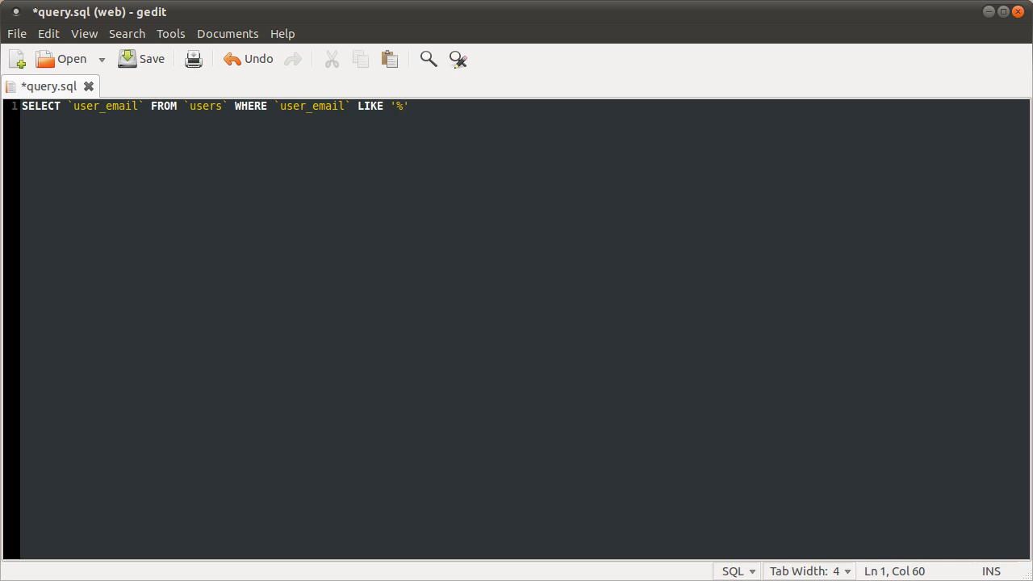
{"action": "type", "text": "."}
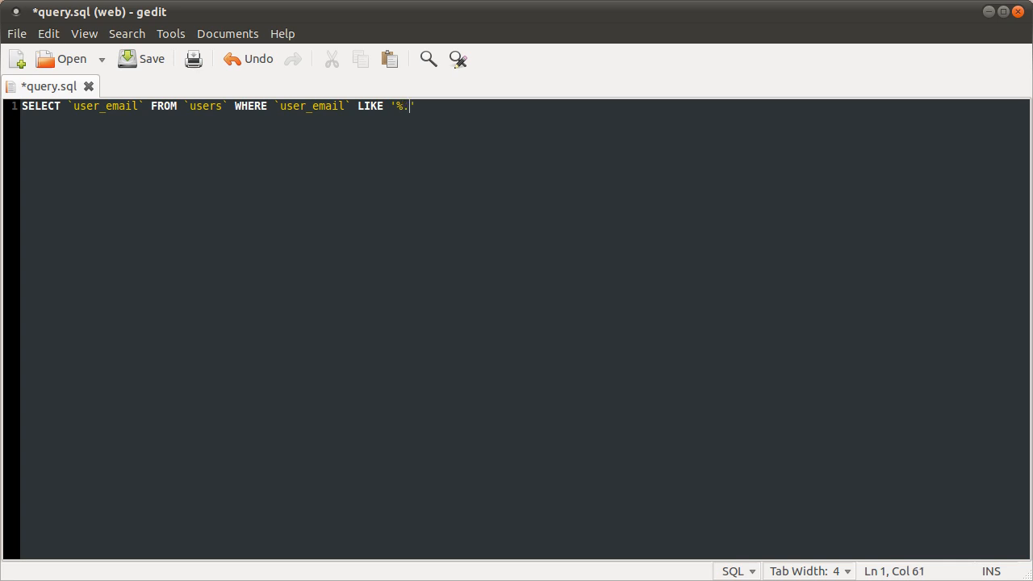
{"action": "type", "text": "com"}
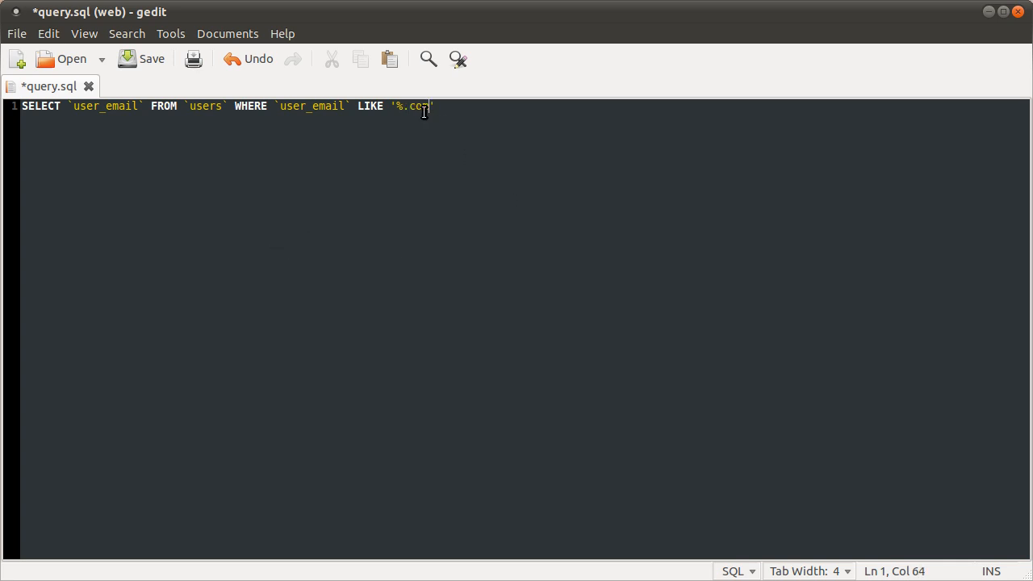
{"action": "type", "text": "m"}
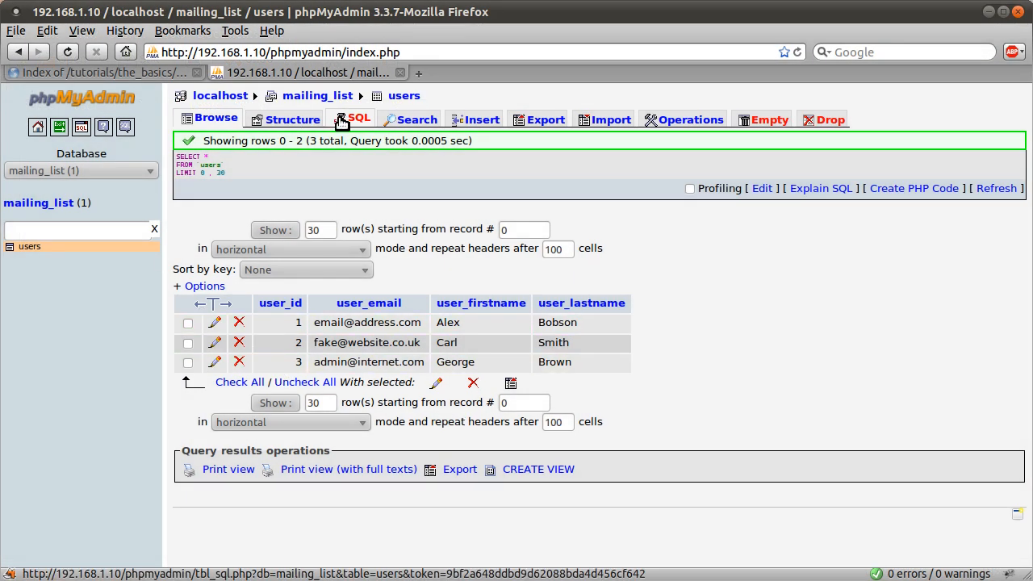
Step: Run the .com email SELECT against users in the SQL tab
{"action": "left_click", "coordinate": [358, 119]}
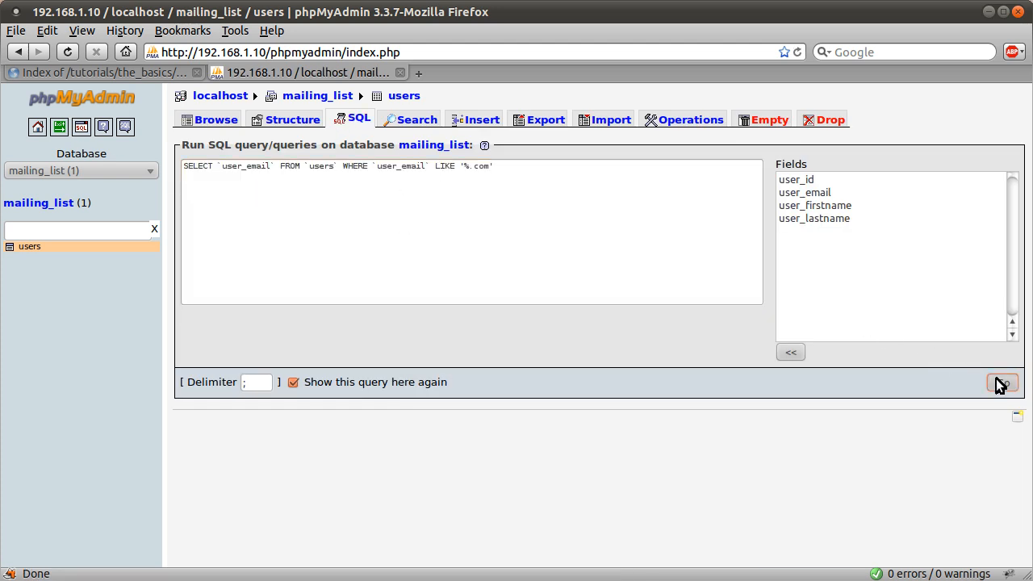
{"action": "left_click", "coordinate": [1002, 382]}
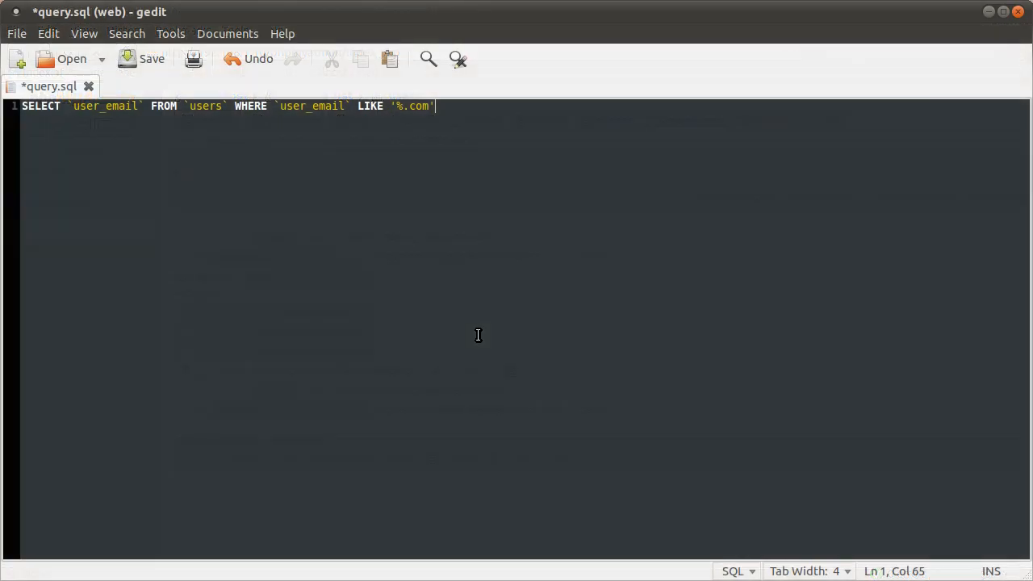
Step: Rewrite query.sql so it reads DELETE FROM `users`
{"action": "type", "text": "AND"}
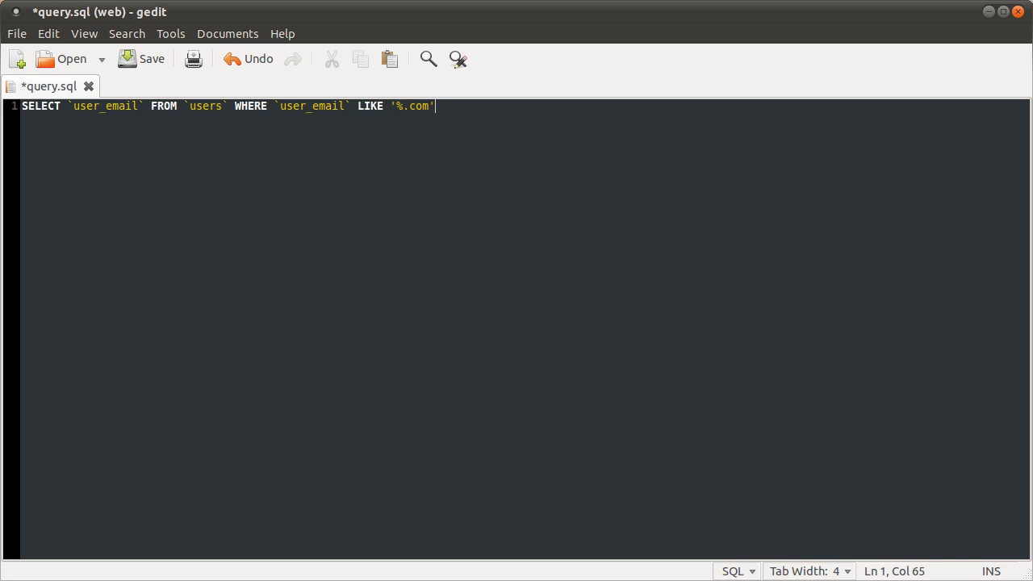
{"action": "mouse_move", "coordinate": [516, 142]}
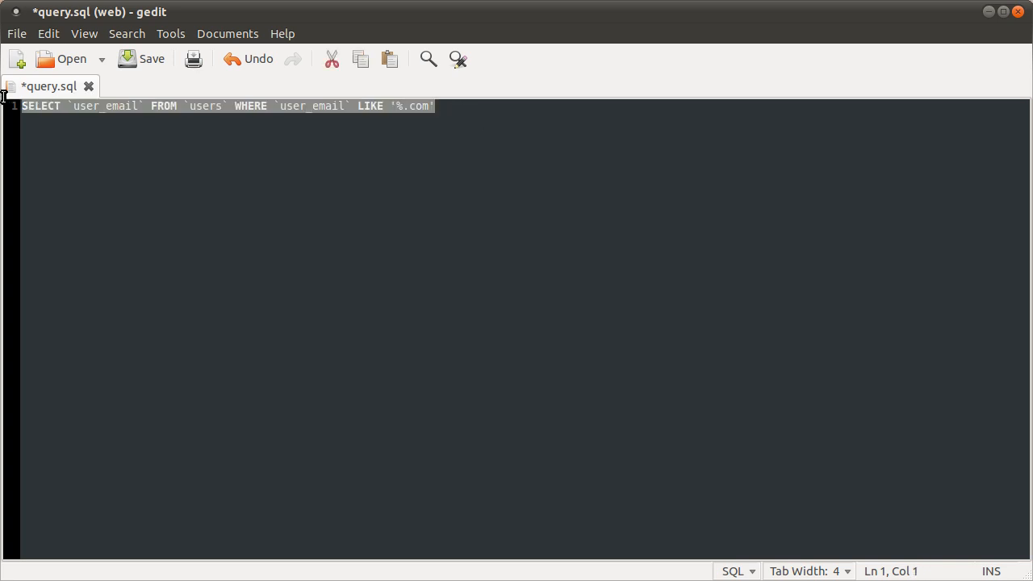
{"action": "type", "text": "DELETE FROM"}
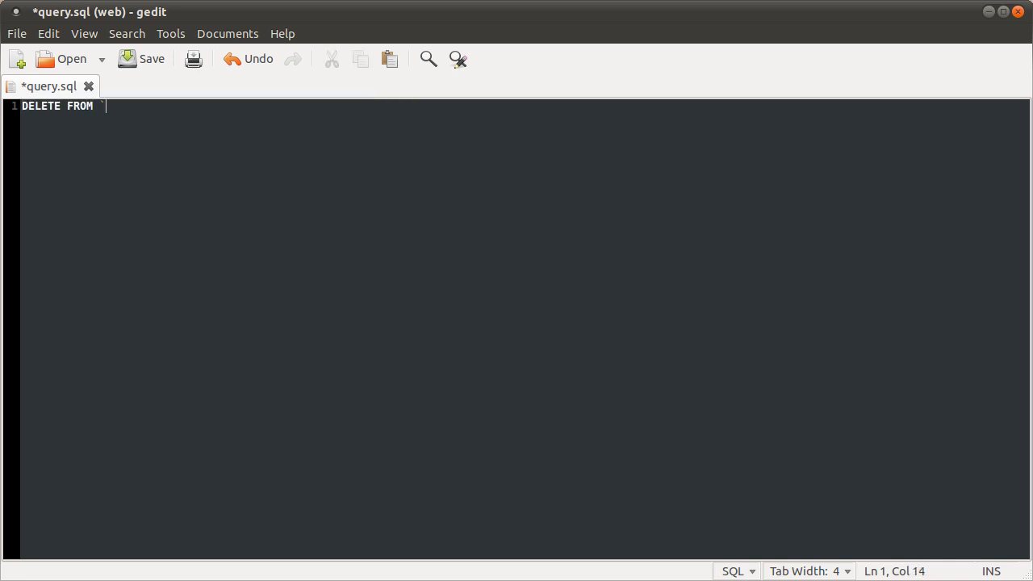
{"action": "type", "text": "`users`"}
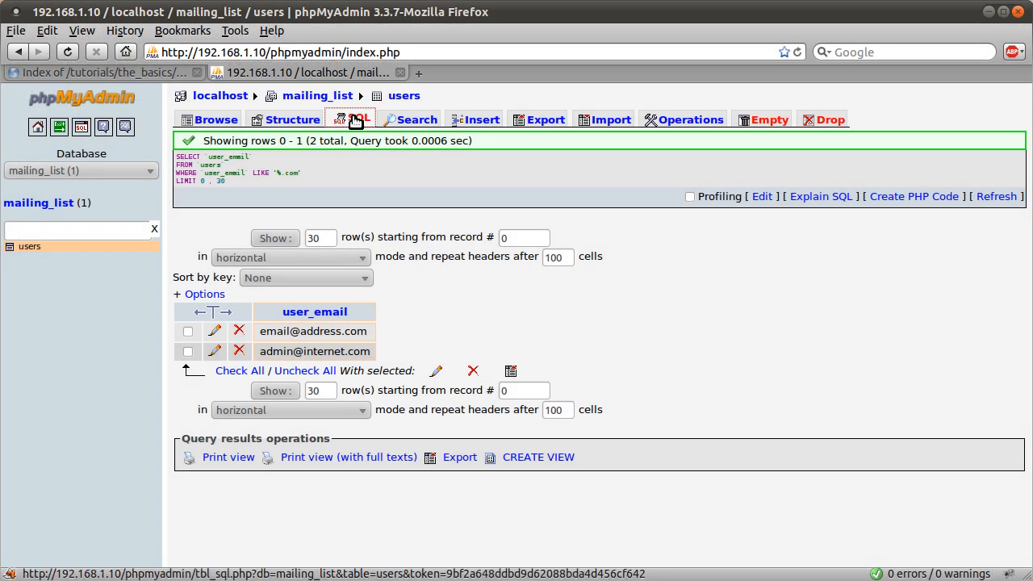
Step: Run DELETE FROM `users` and browse the table to confirm it returns no rows
{"action": "left_click", "coordinate": [358, 119]}
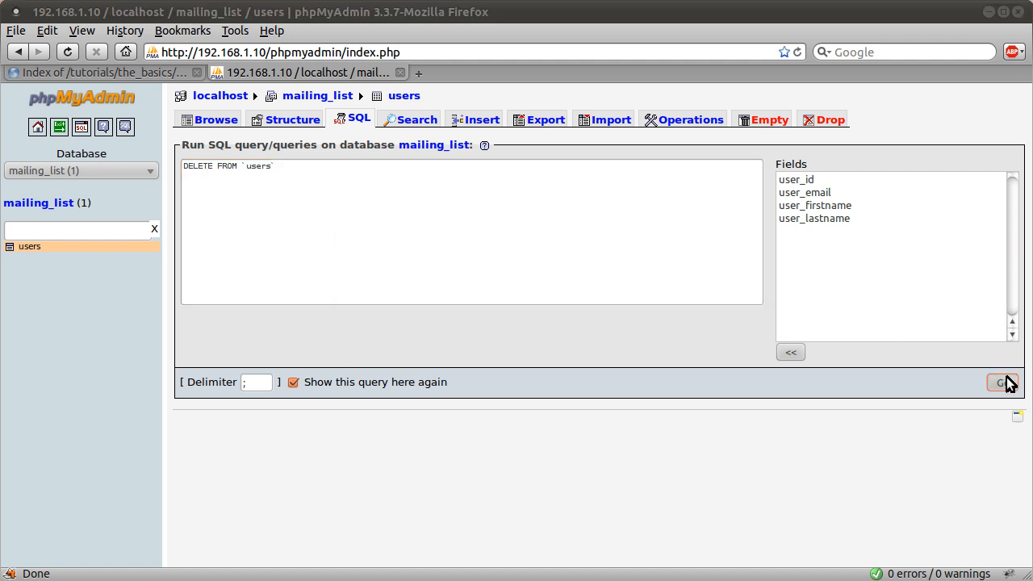
{"action": "left_click", "coordinate": [1002, 381]}
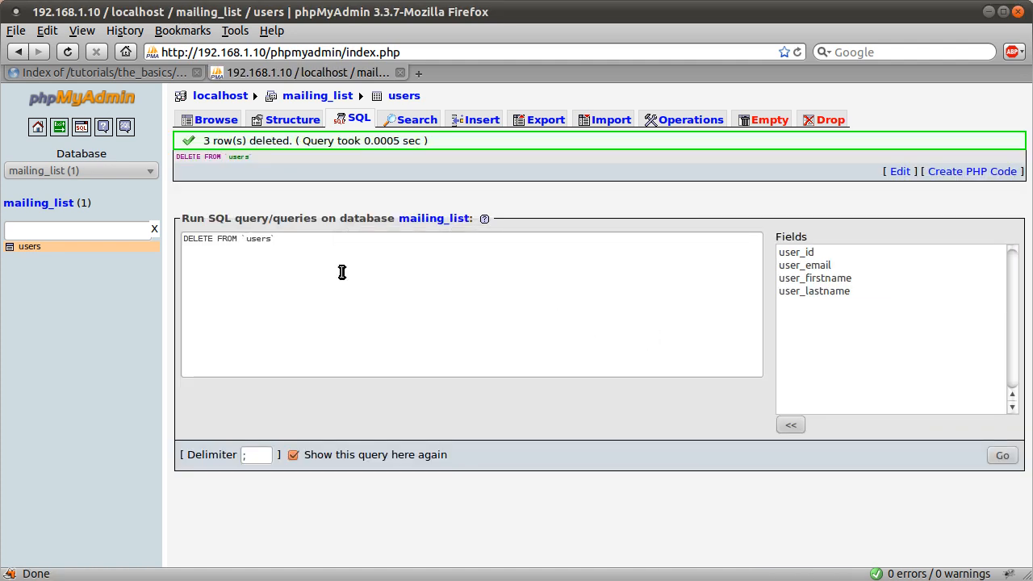
{"action": "left_click", "coordinate": [284, 119]}
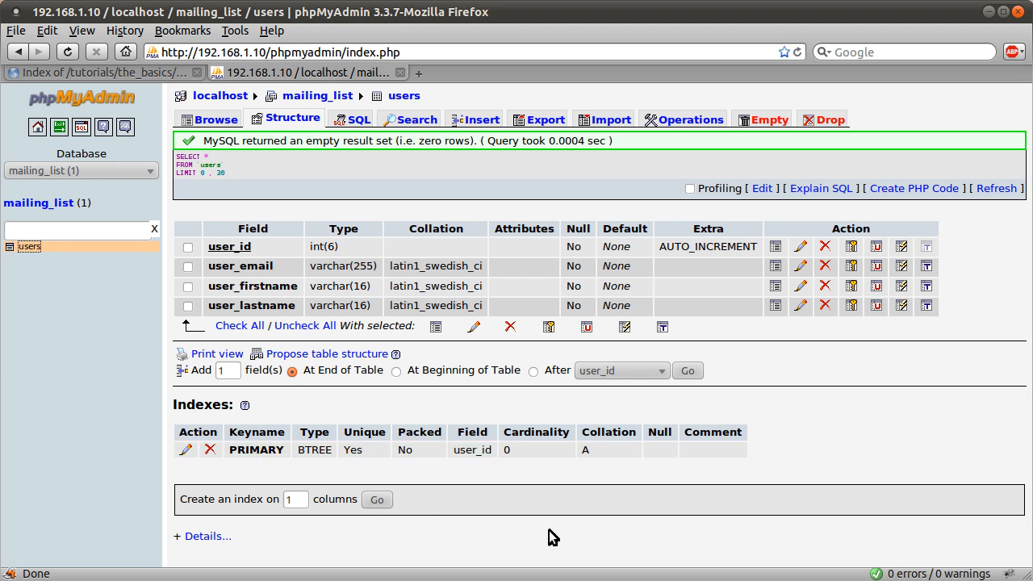
{"action": "mouse_move", "coordinate": [109, 294]}
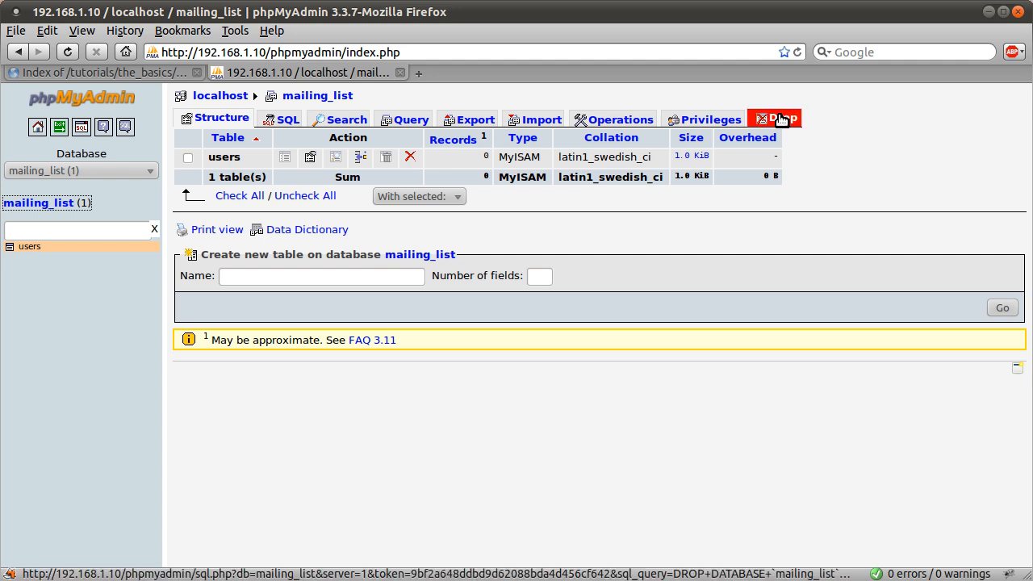
Step: Drop the mailing_list database and confirm the destruction prompt
{"action": "left_click", "coordinate": [781, 118]}
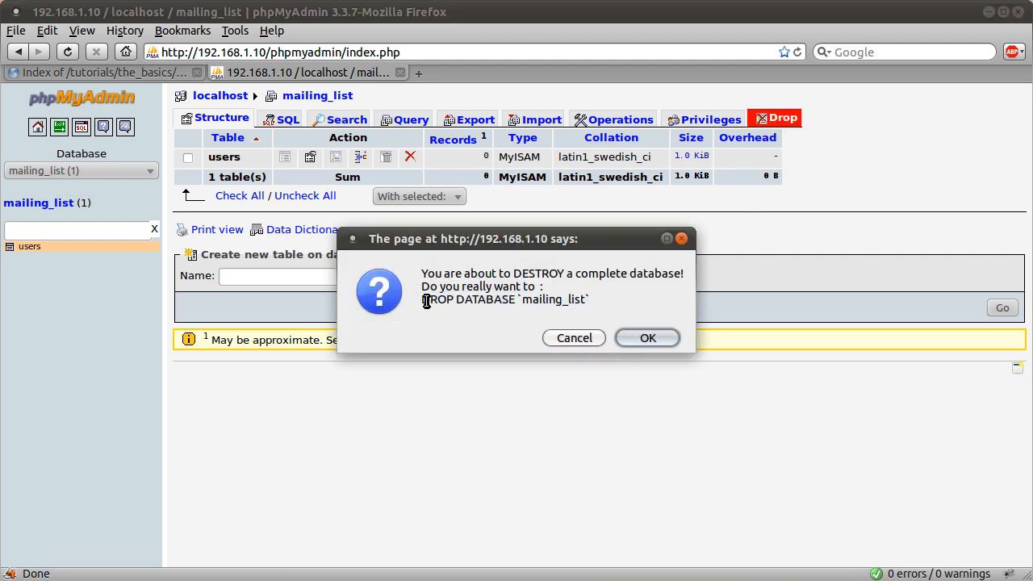
{"action": "mouse_move", "coordinate": [472, 313]}
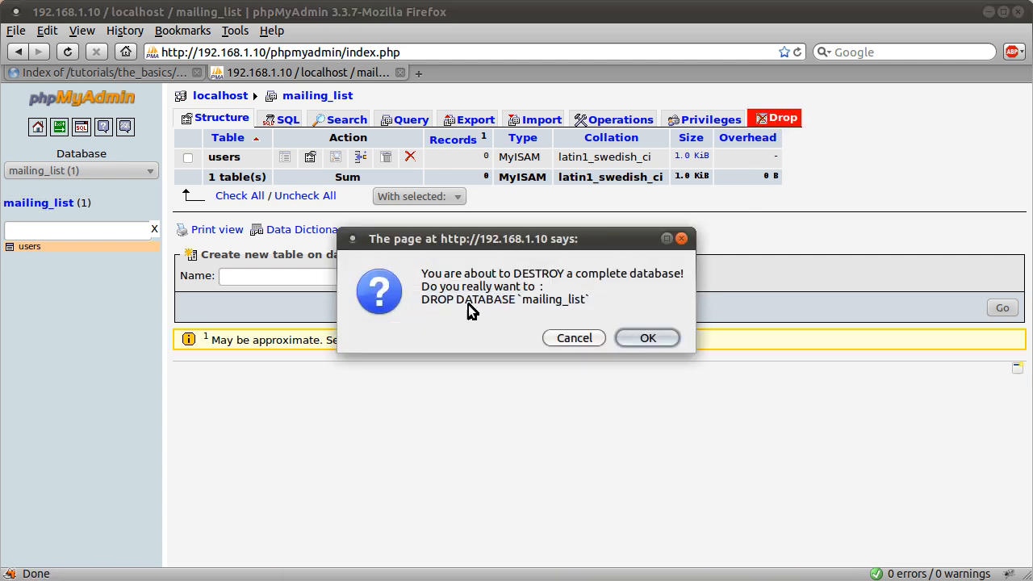
{"action": "left_click", "coordinate": [647, 337]}
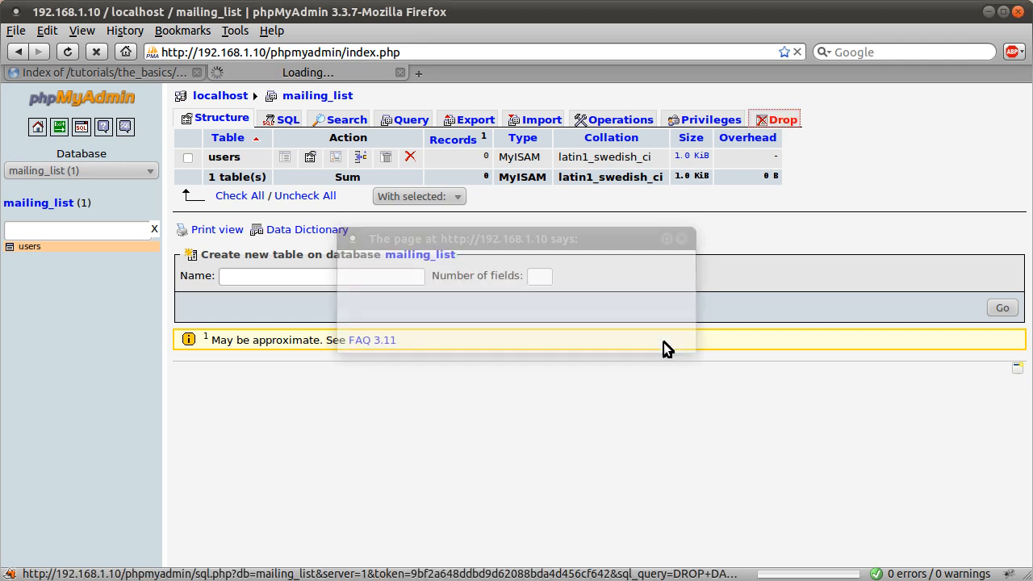